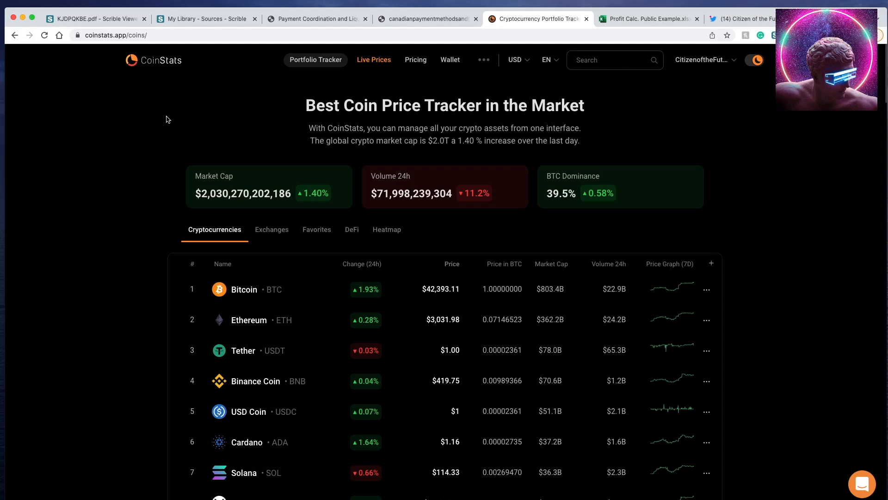
mouse_move(430, 95)
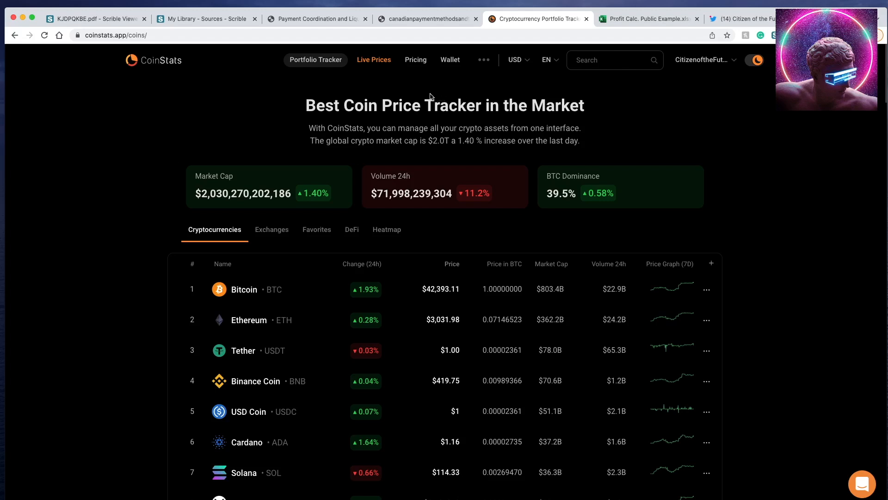
mouse_move(413, 70)
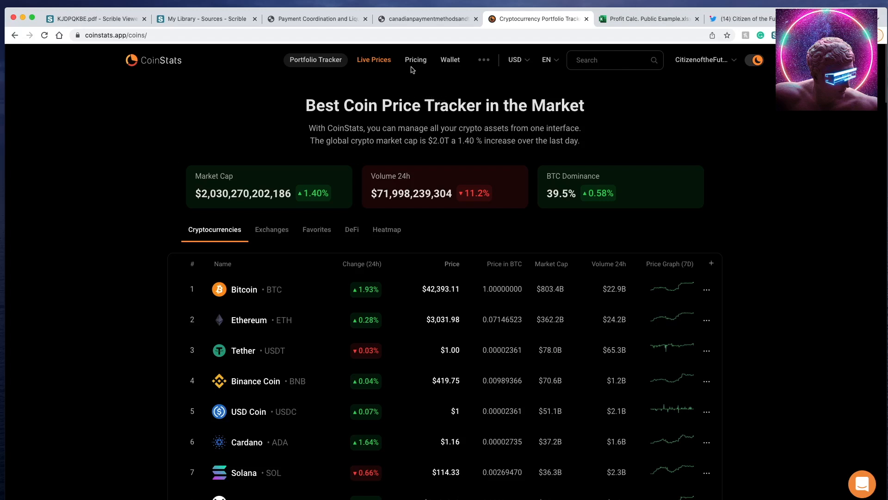
Browse the Live Prices coin list, then start loading the Portfolio Tracker.
scroll("down", 3)
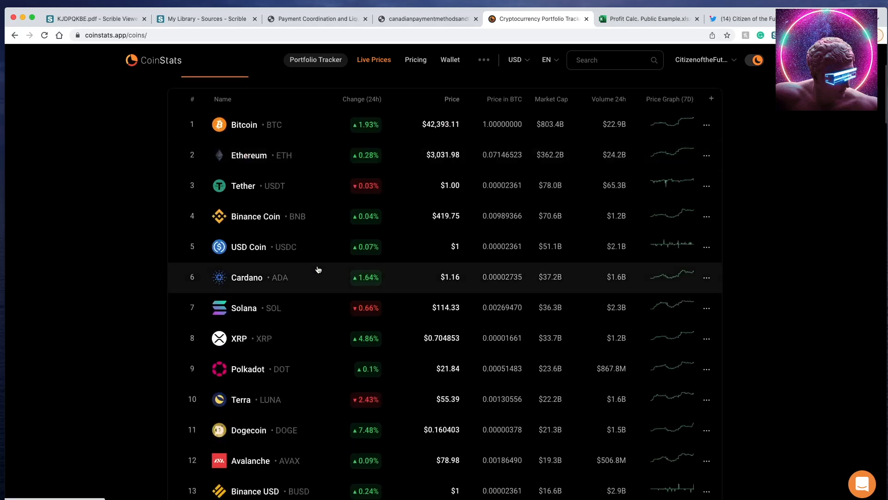
scroll("up", 3)
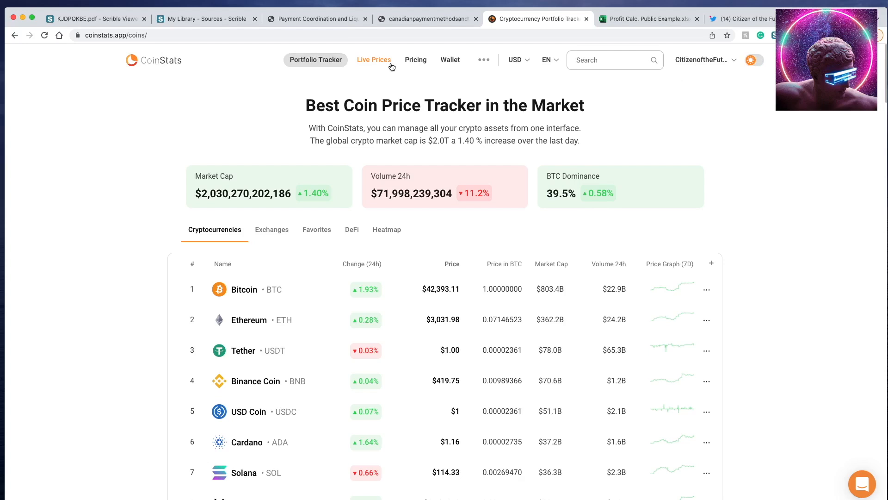
left_click(753, 60)
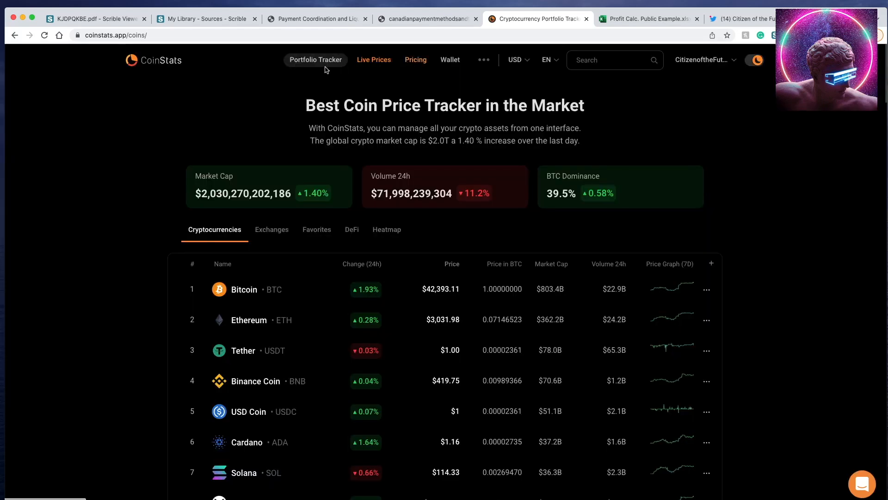
mouse_move(316, 60)
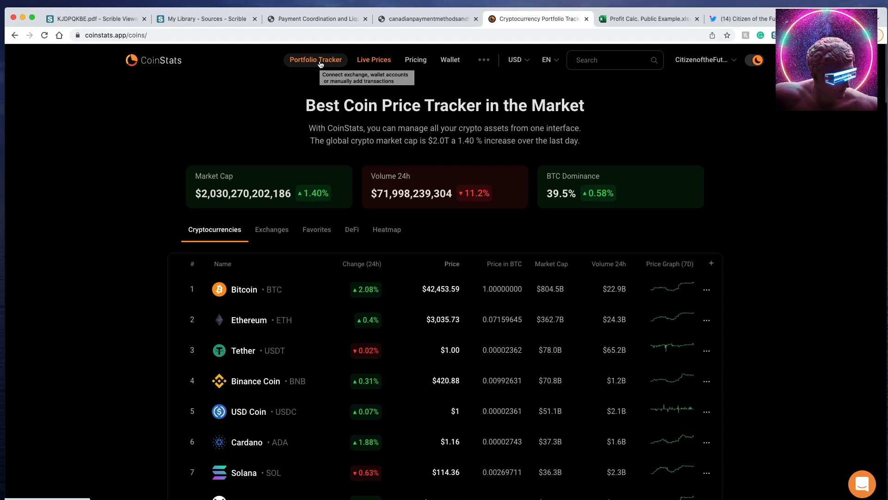
left_click(315, 60)
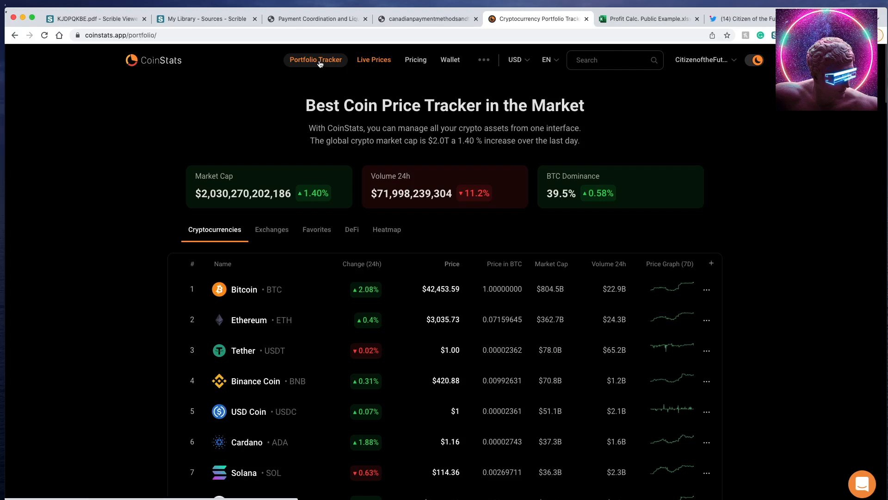
Reopen Portfolio Tracker to show the $26,868.93 Quant, XRP and XDC Network holdings.
left_click(315, 59)
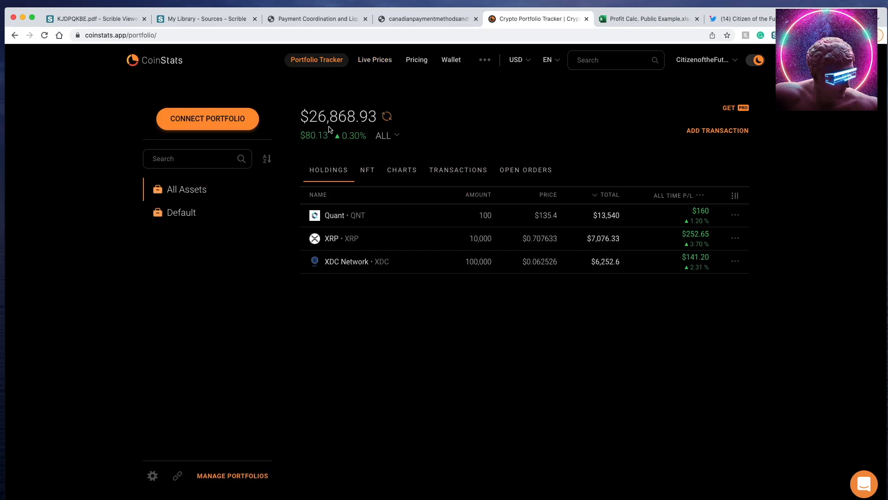
mouse_move(329, 135)
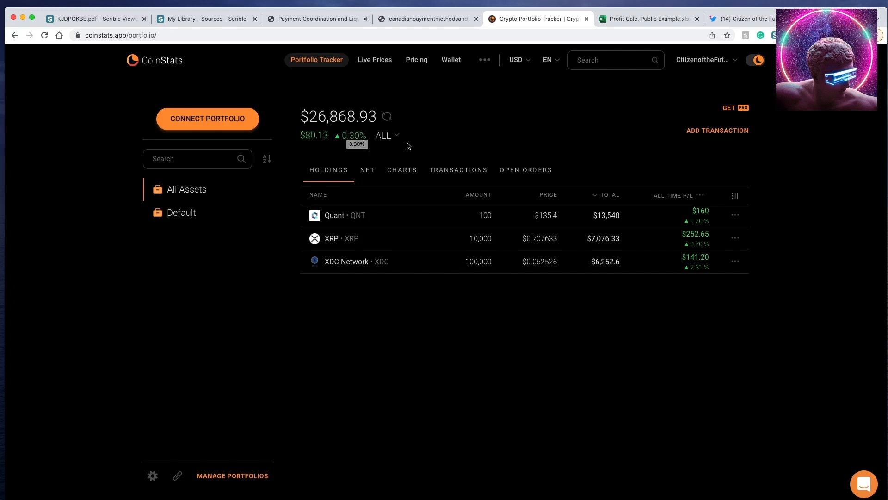
mouse_move(228, 149)
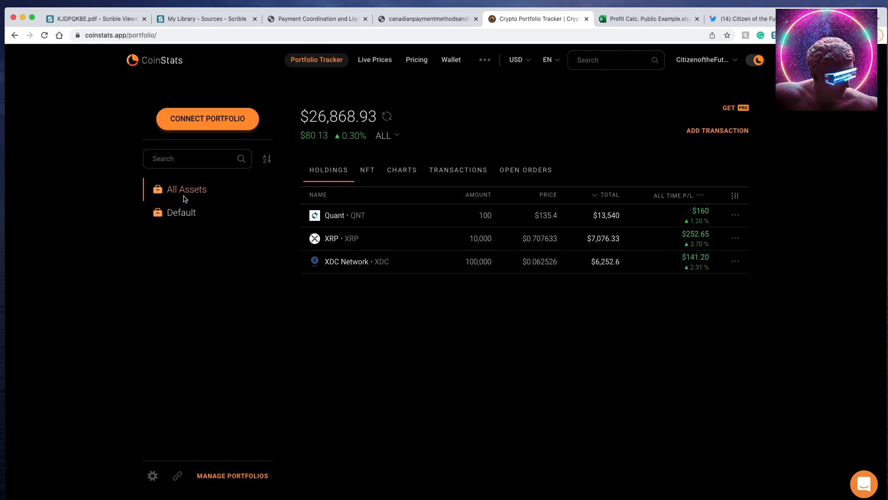
mouse_move(181, 216)
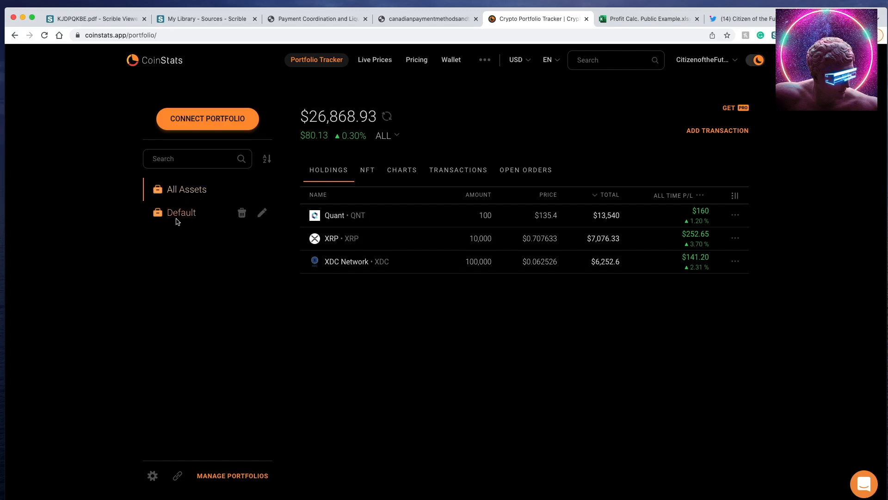
mouse_move(239, 336)
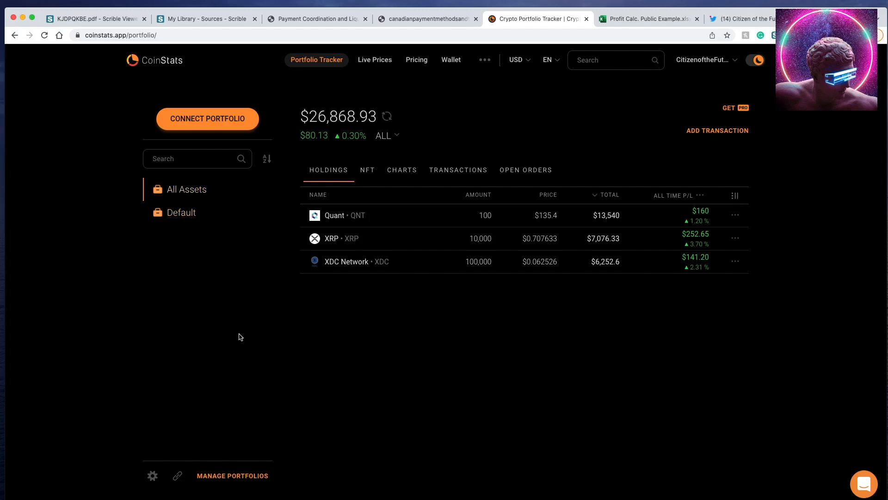
mouse_move(421, 247)
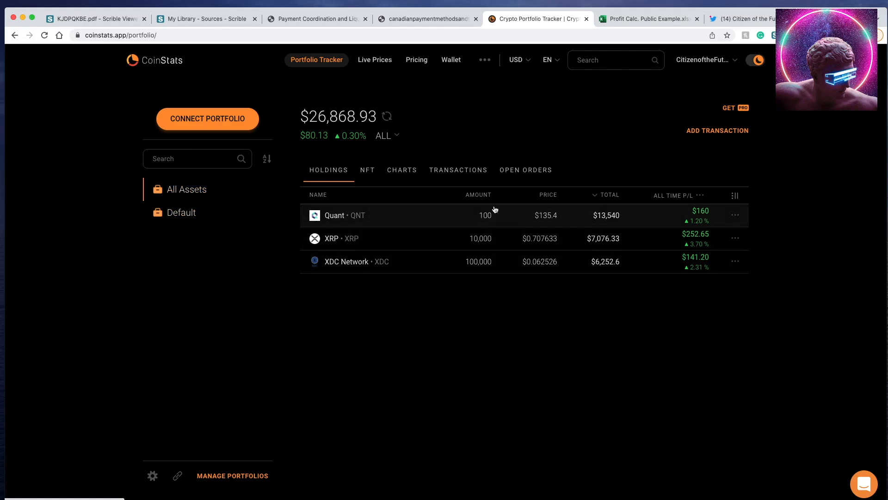
mouse_move(671, 343)
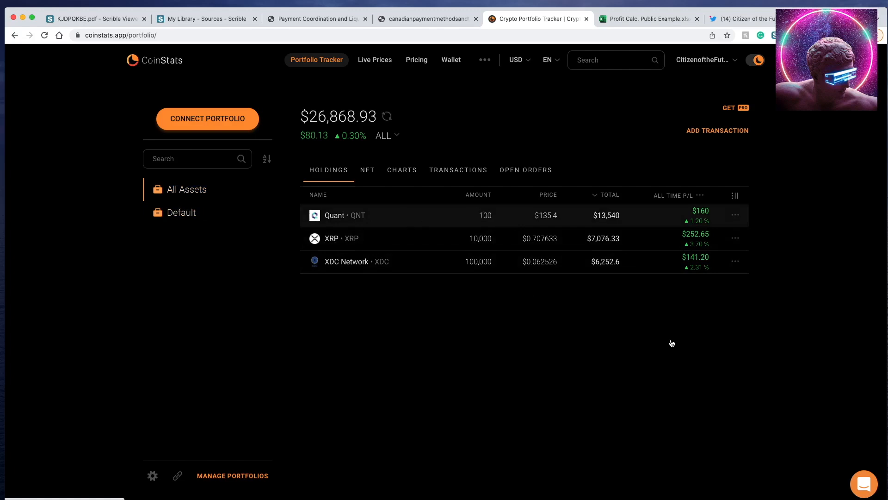
mouse_move(631, 323)
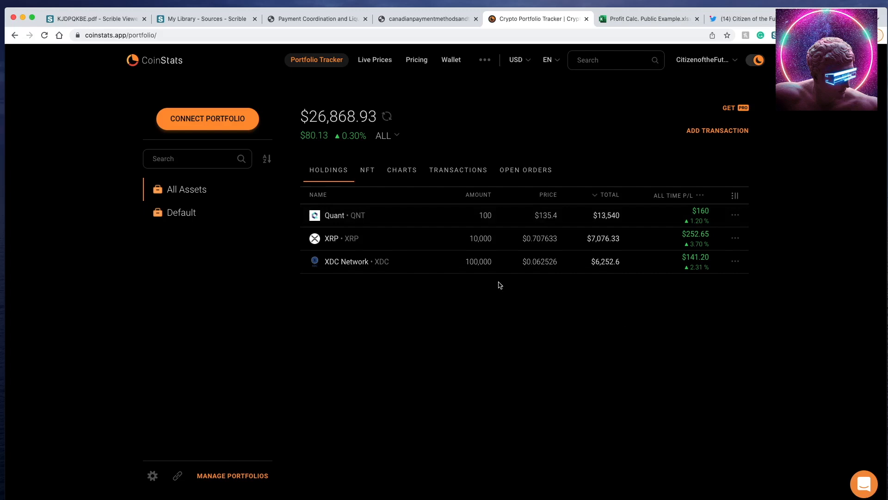
mouse_move(557, 214)
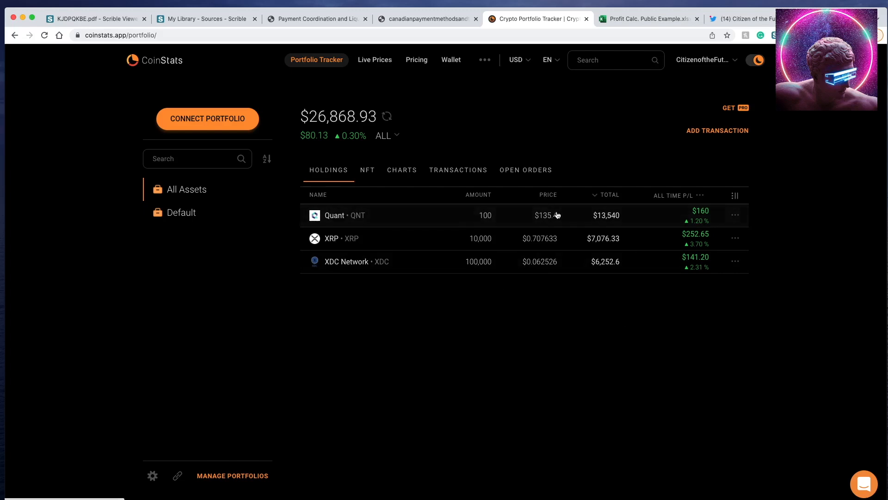
mouse_move(649, 181)
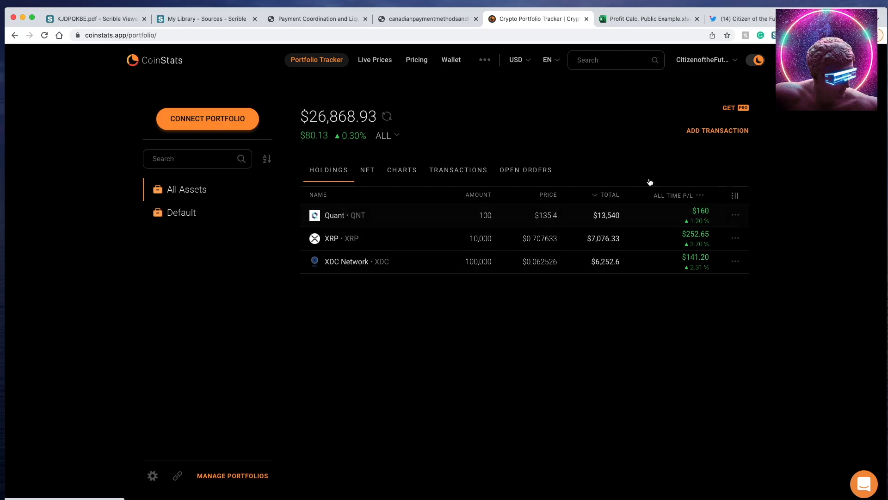
mouse_move(697, 233)
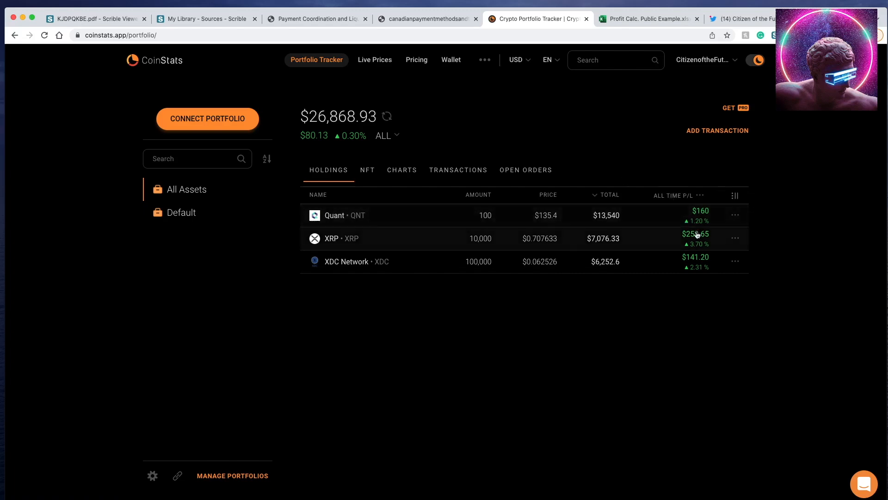
mouse_move(384, 221)
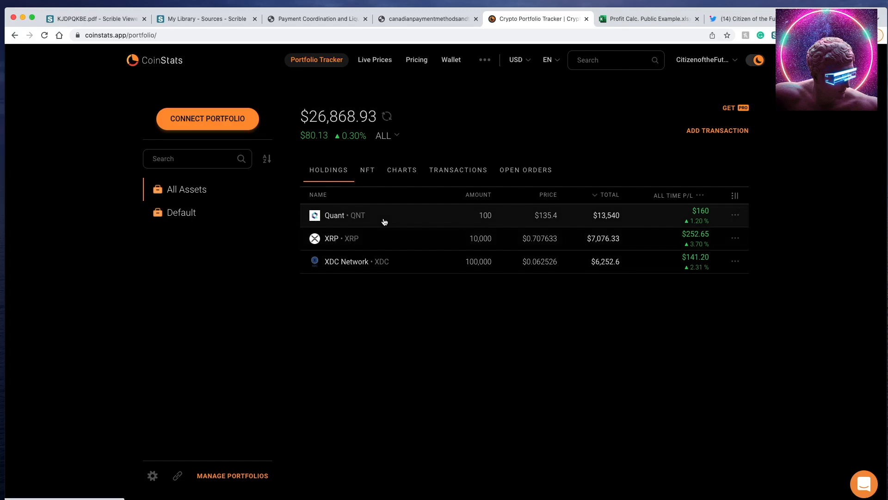
mouse_move(384, 221)
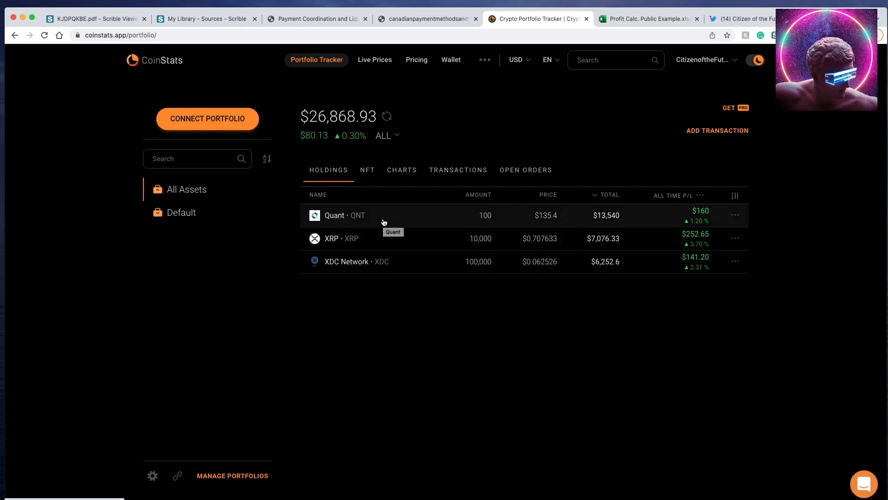
mouse_move(453, 172)
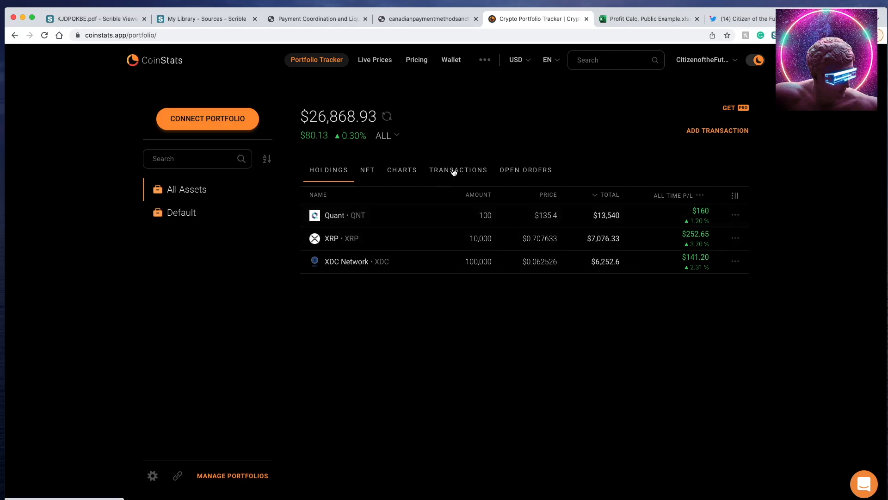
left_click(458, 169)
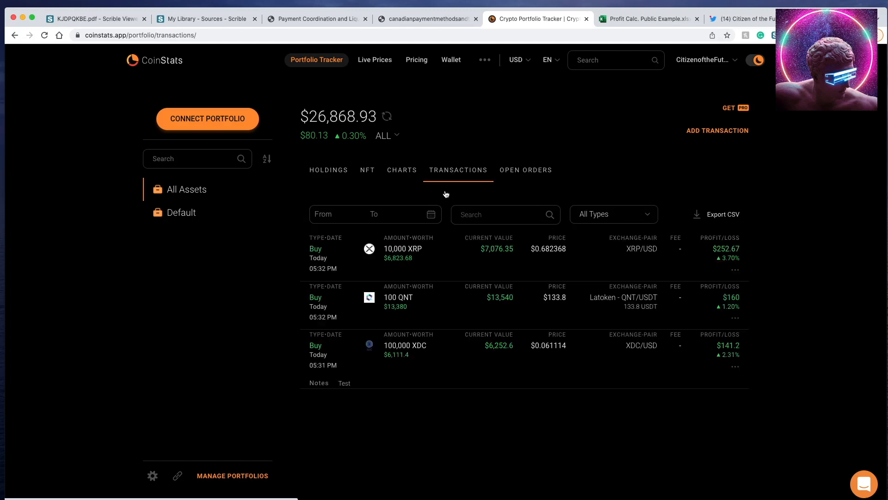
mouse_move(666, 254)
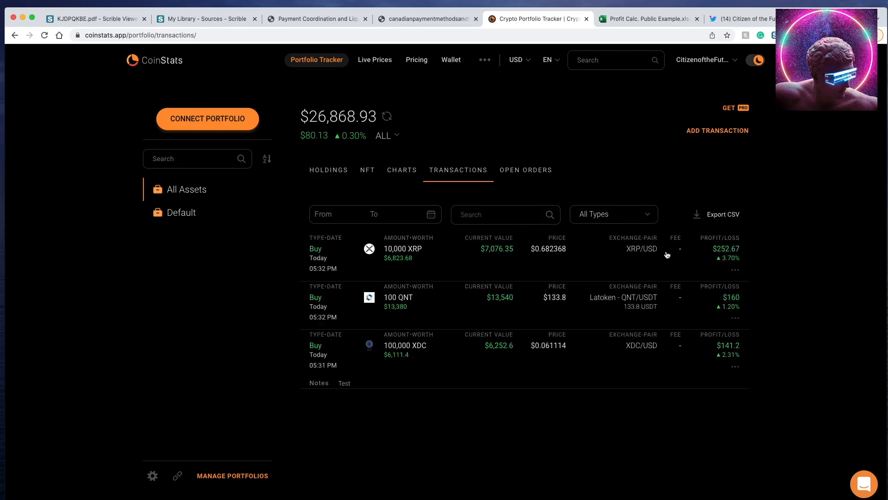
mouse_move(669, 239)
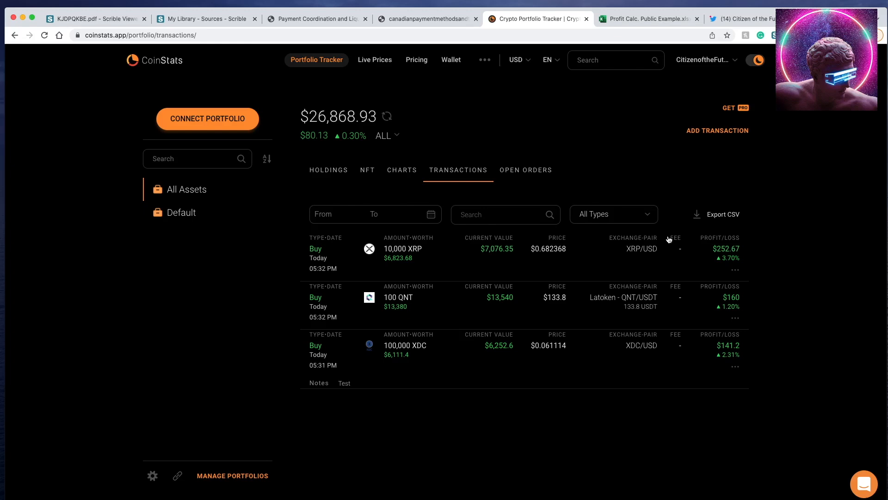
mouse_move(624, 259)
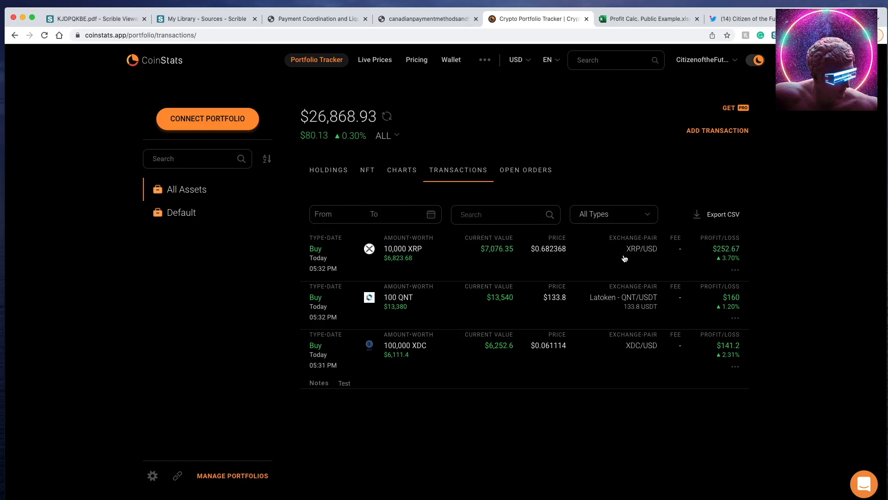
mouse_move(683, 244)
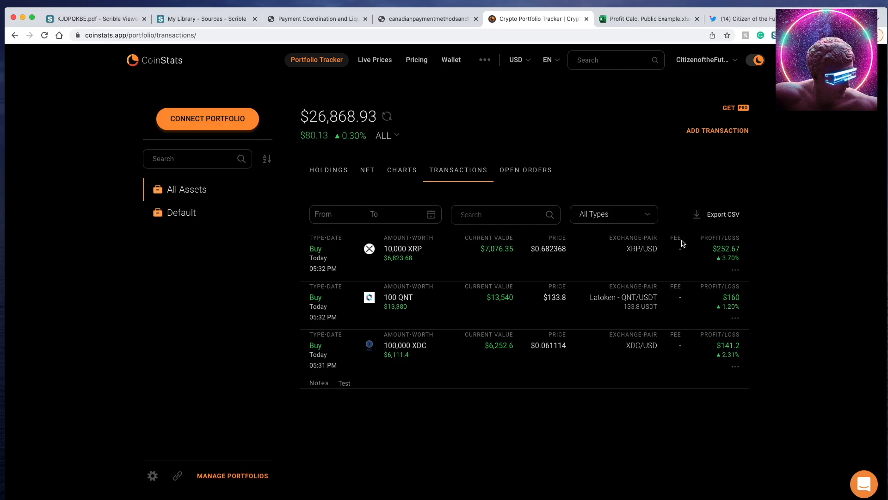
mouse_move(706, 240)
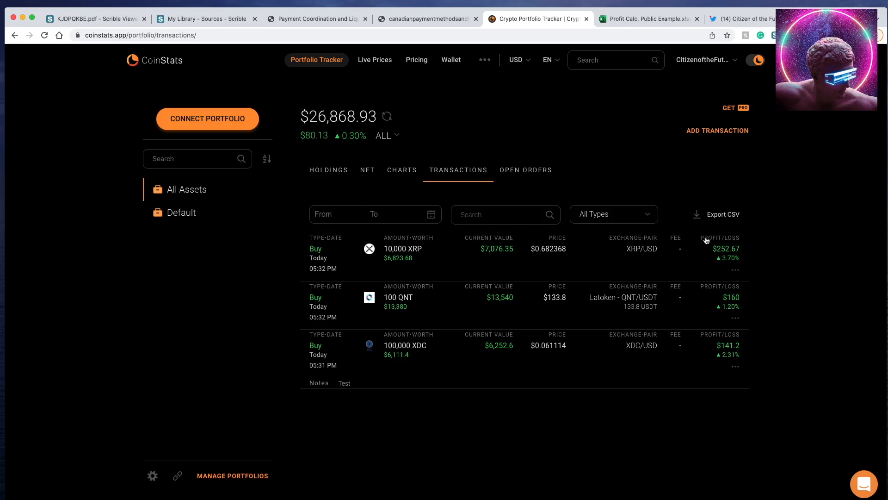
mouse_move(697, 214)
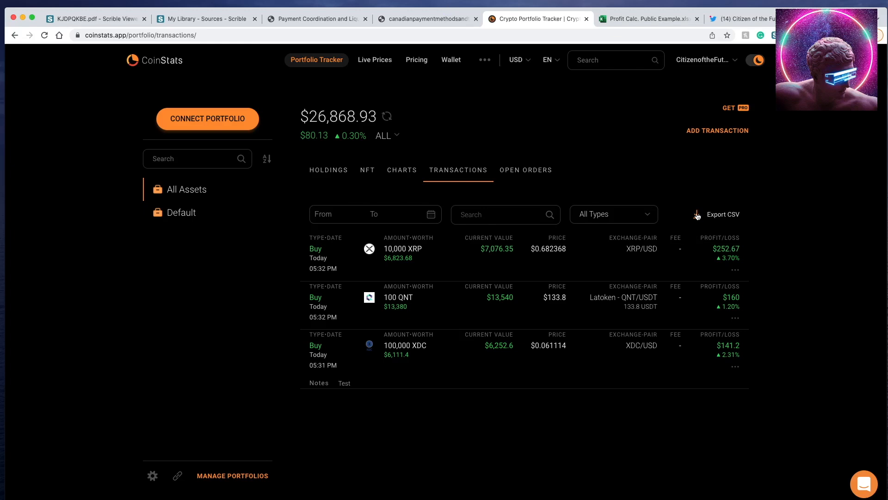
mouse_move(567, 241)
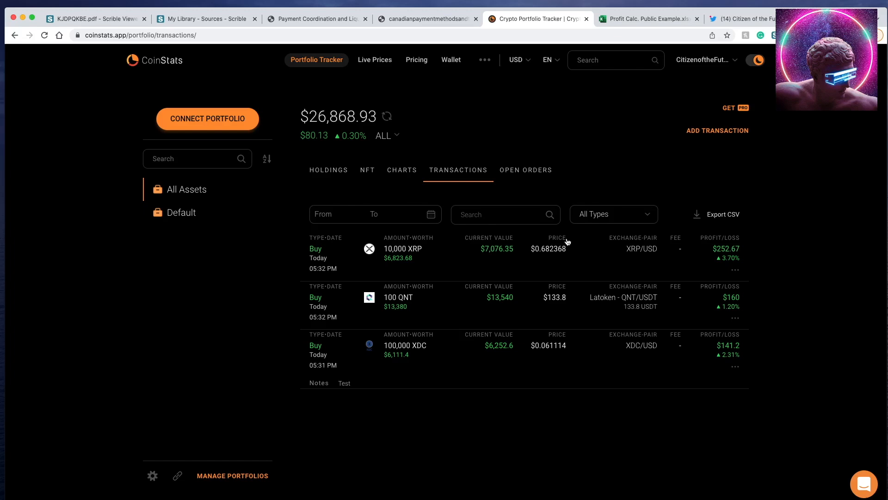
mouse_move(507, 239)
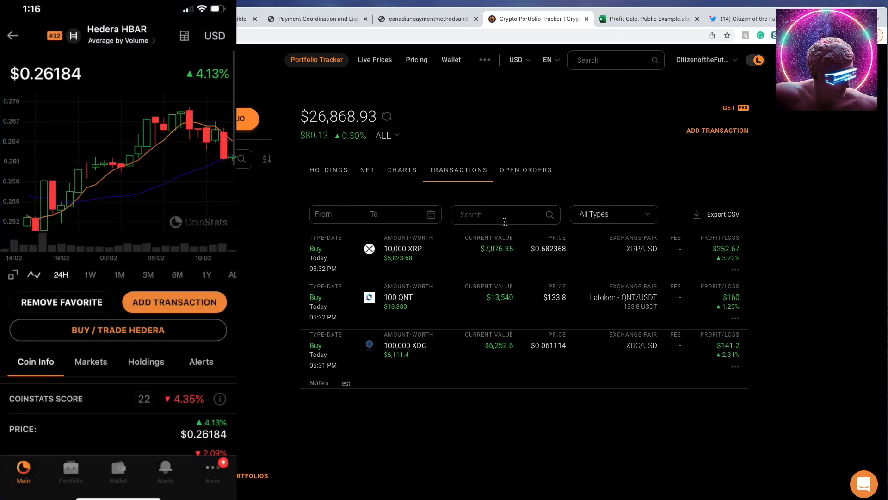
mouse_move(478, 157)
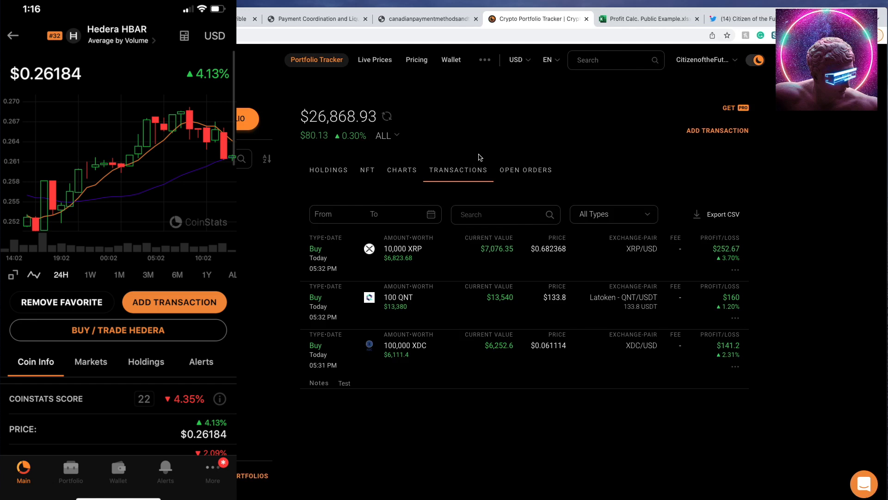
scroll("down", 3)
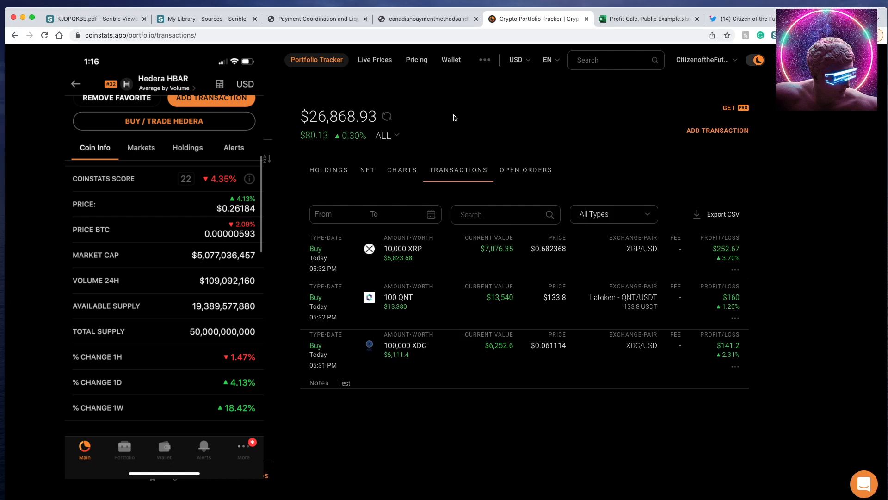
mouse_move(454, 119)
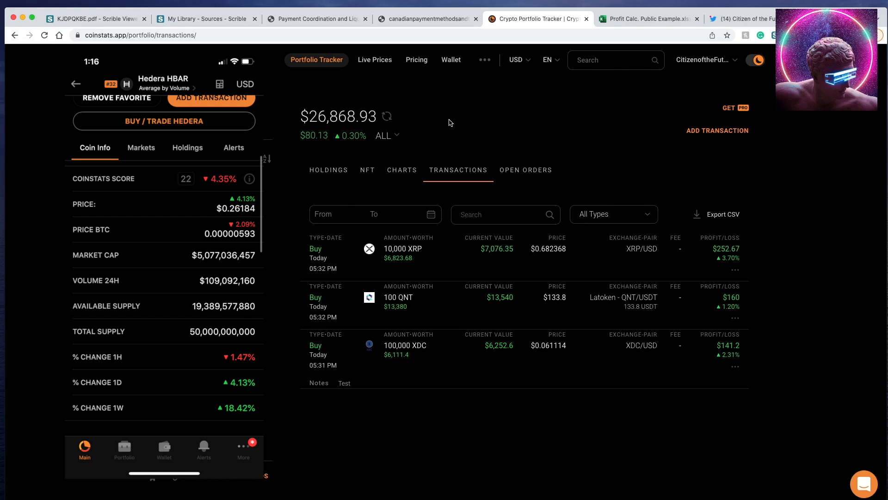
left_click(75, 84)
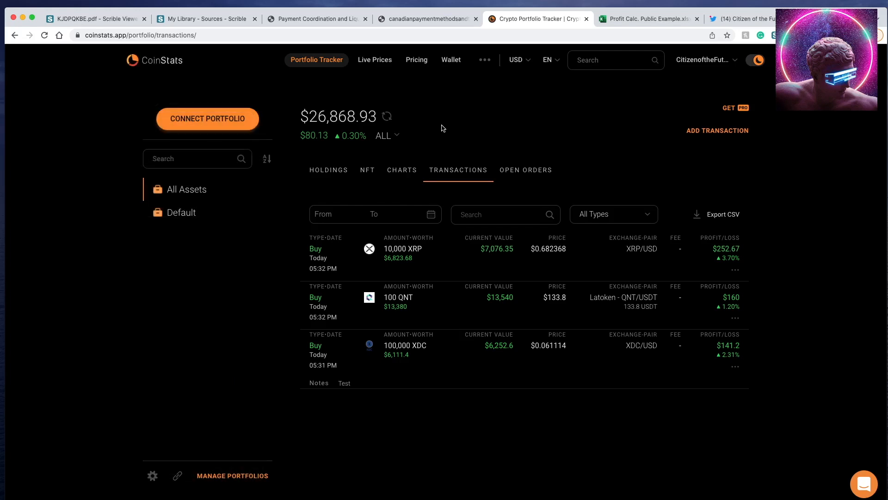
mouse_move(434, 131)
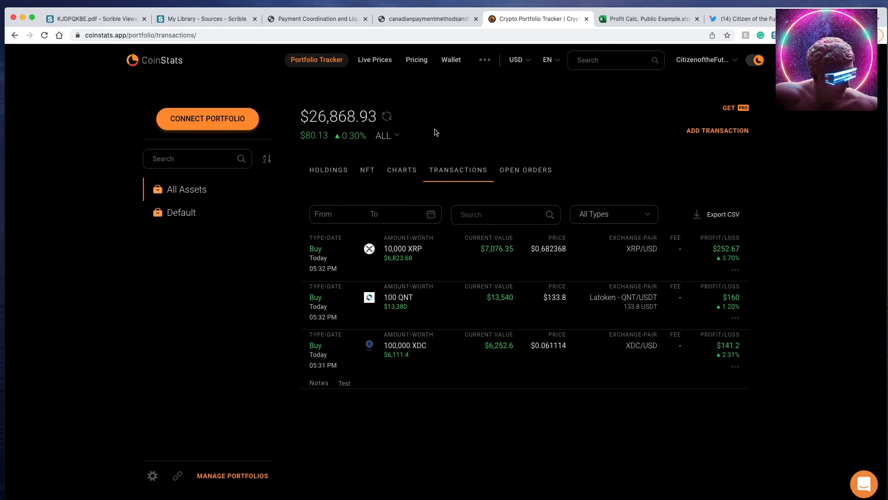
mouse_move(413, 174)
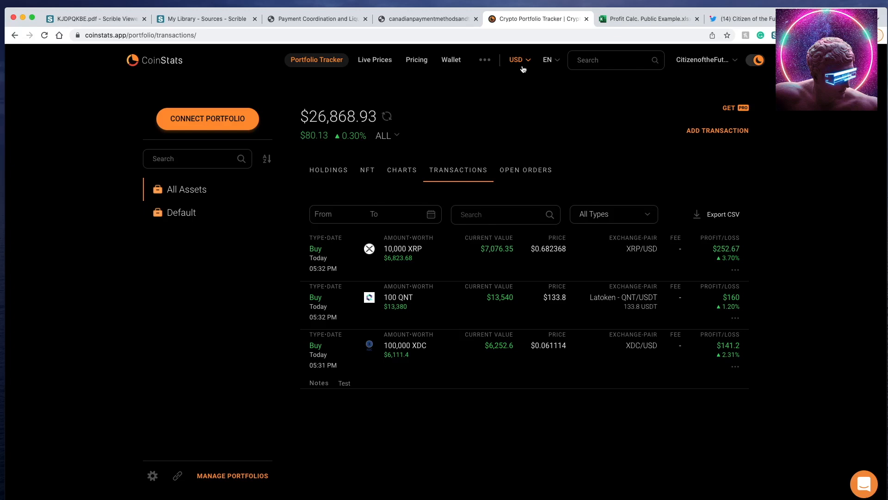
mouse_move(300, 310)
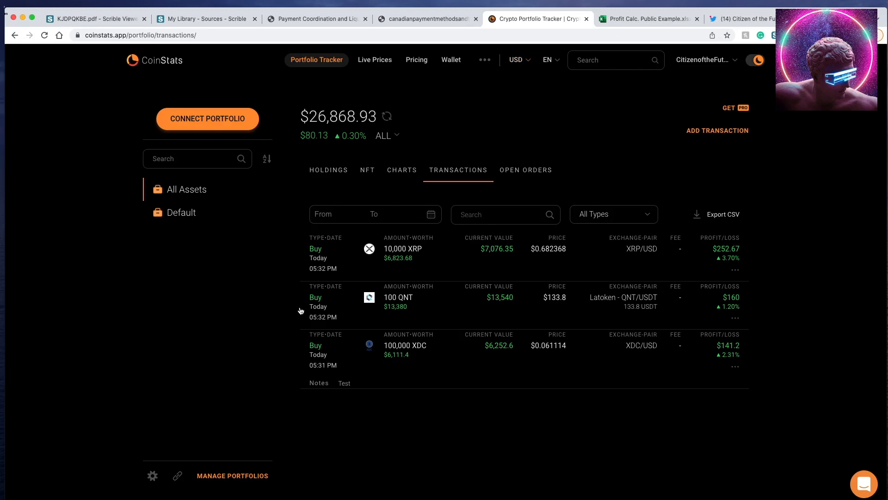
mouse_move(212, 86)
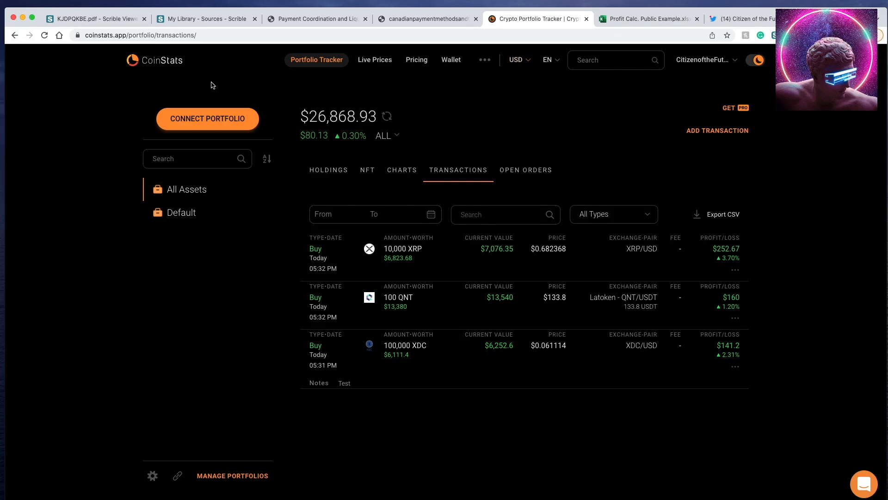
mouse_move(332, 88)
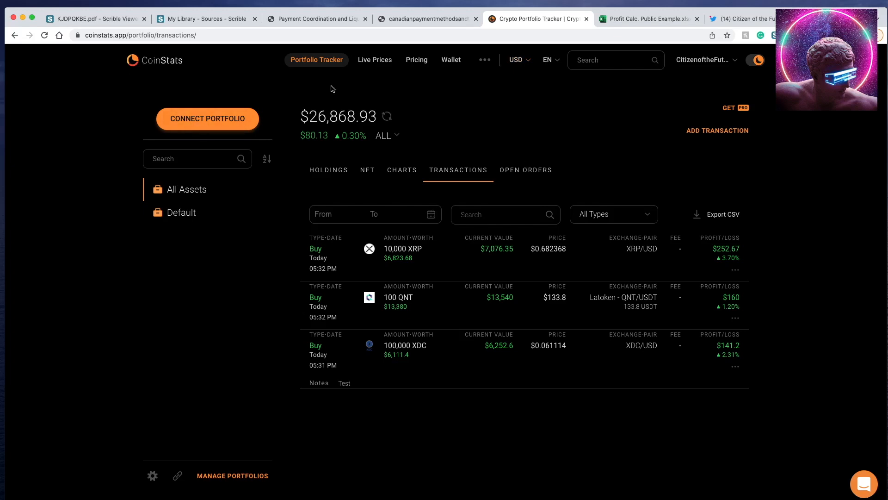
mouse_move(667, 118)
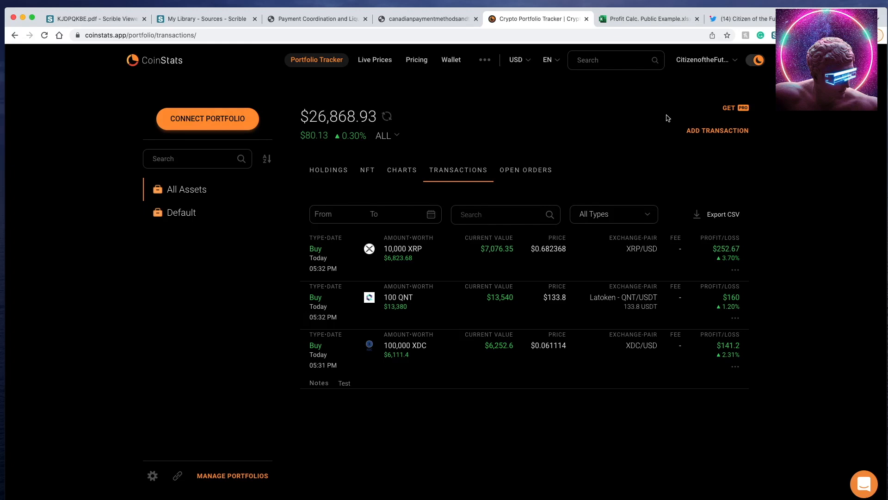
mouse_move(743, 111)
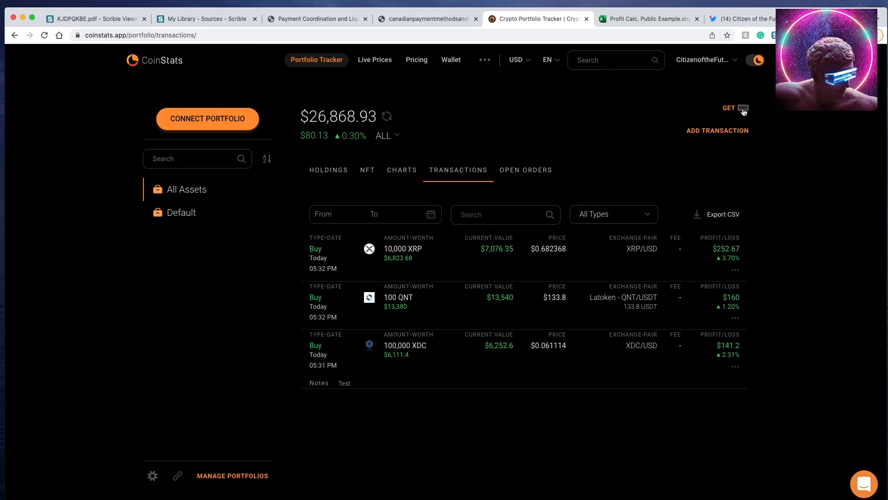
Open GET PRO to see Pro ($3.49/mo), Premium ($13.99/mo) and Community plans.
left_click(734, 108)
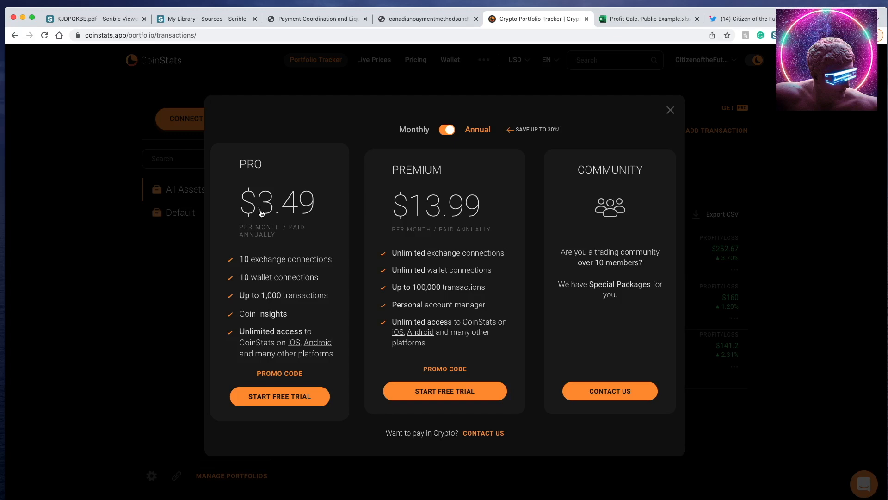
mouse_move(269, 263)
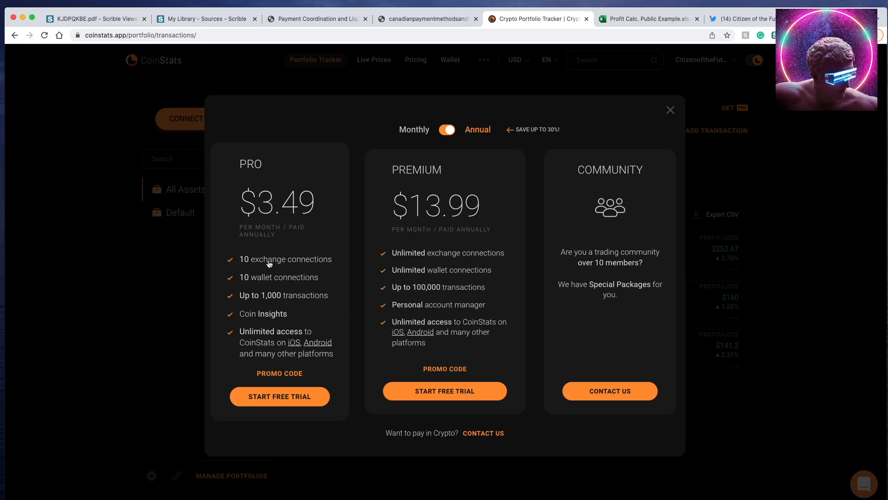
mouse_move(276, 306)
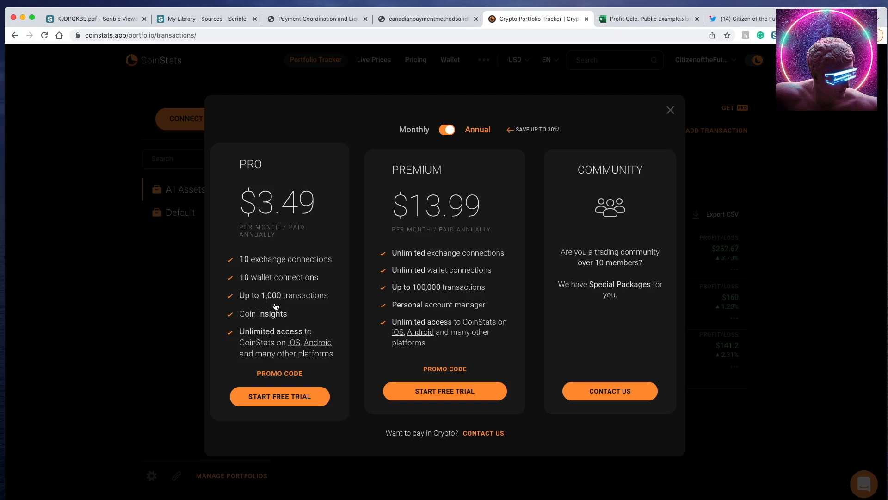
mouse_move(532, 260)
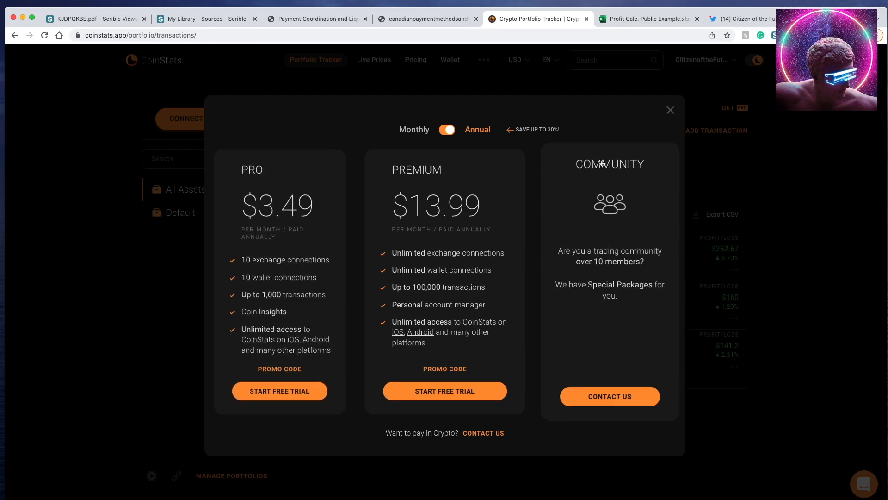
Close the plans dialog to return to the three-buy, $26,868.93 transactions list.
left_click(670, 109)
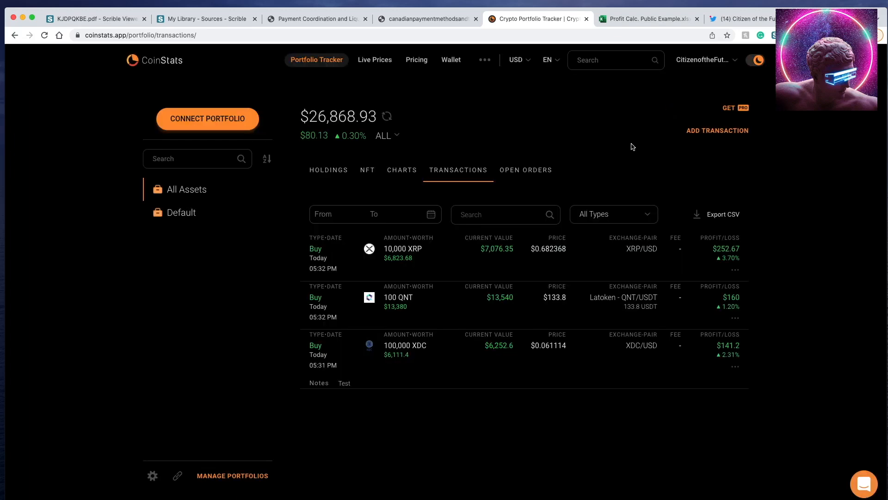
mouse_move(611, 153)
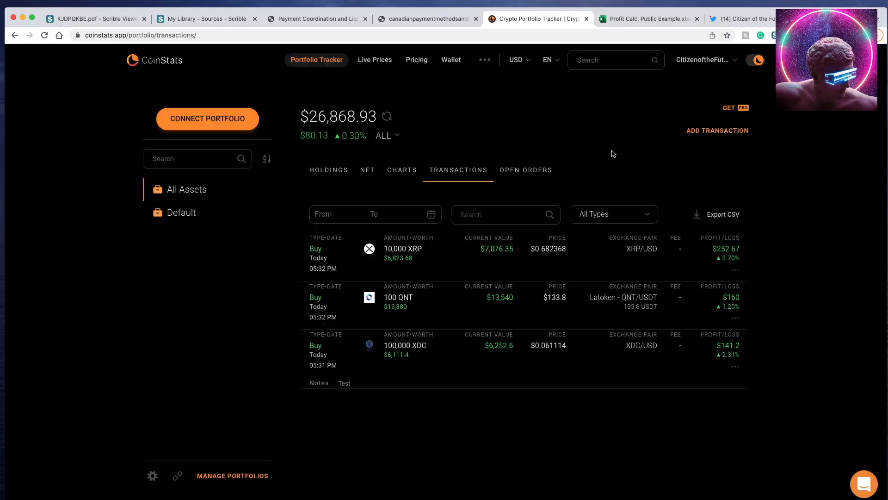
mouse_move(601, 144)
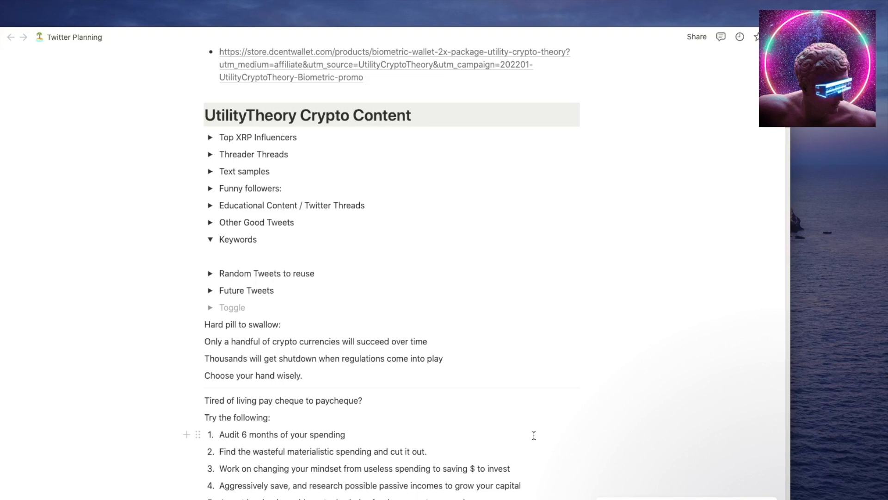
mouse_move(316, 380)
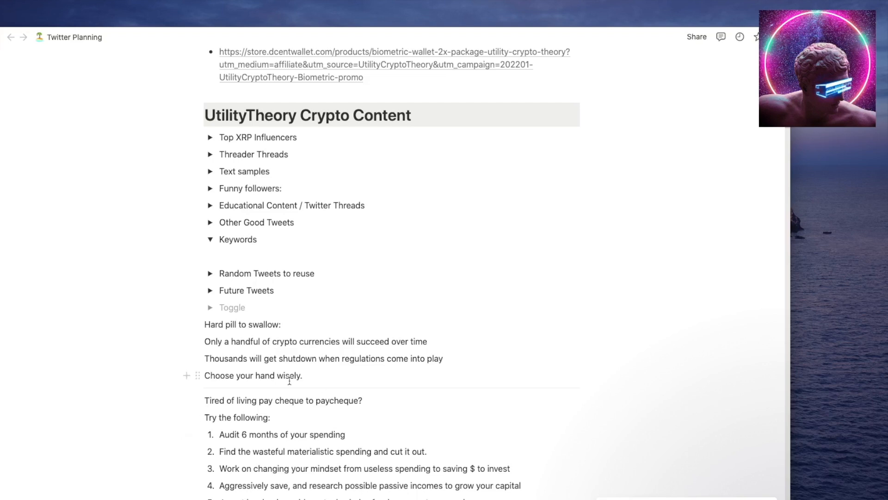
mouse_move(382, 155)
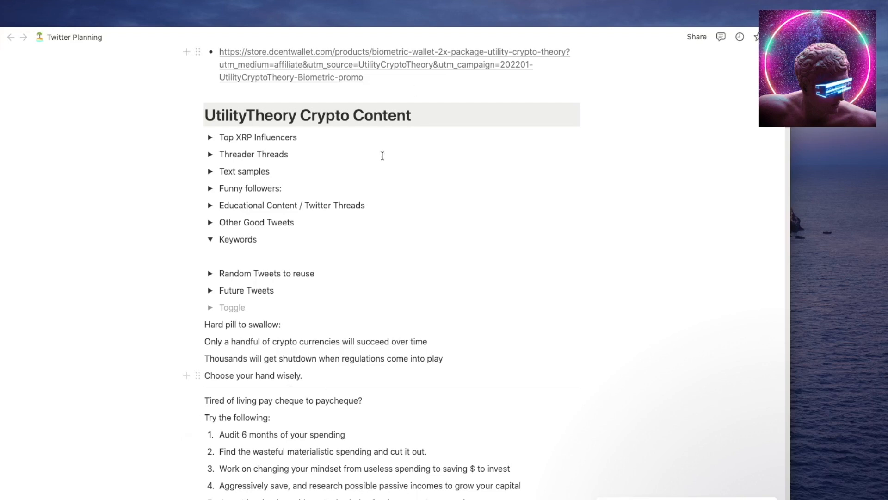
mouse_move(361, 180)
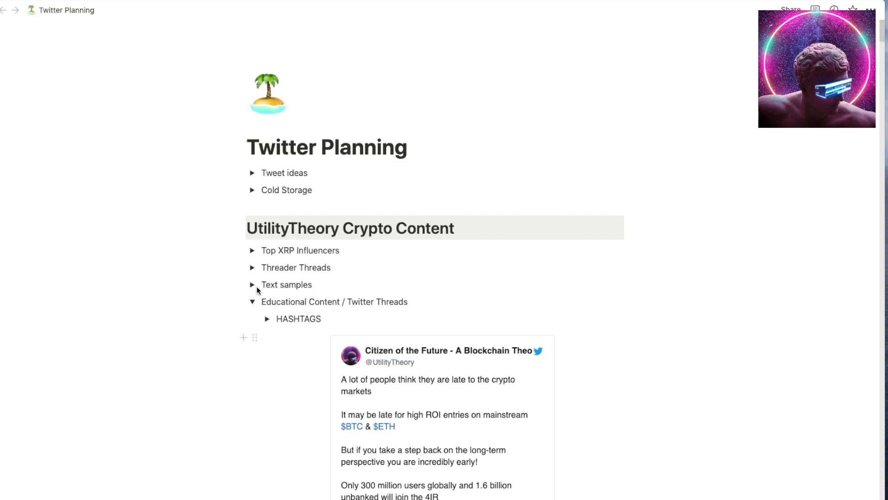
mouse_move(249, 253)
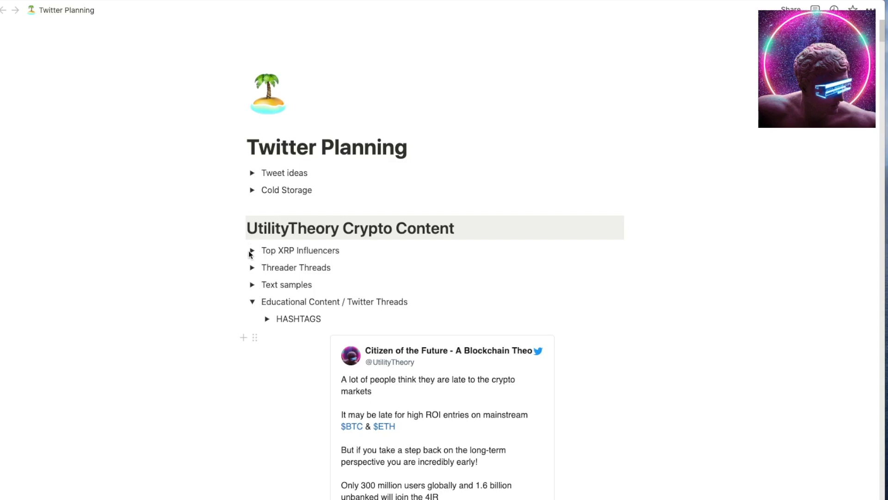
Scroll the Twitter Planning page down to the Educational Content QNT toggle.
scroll("down", 3)
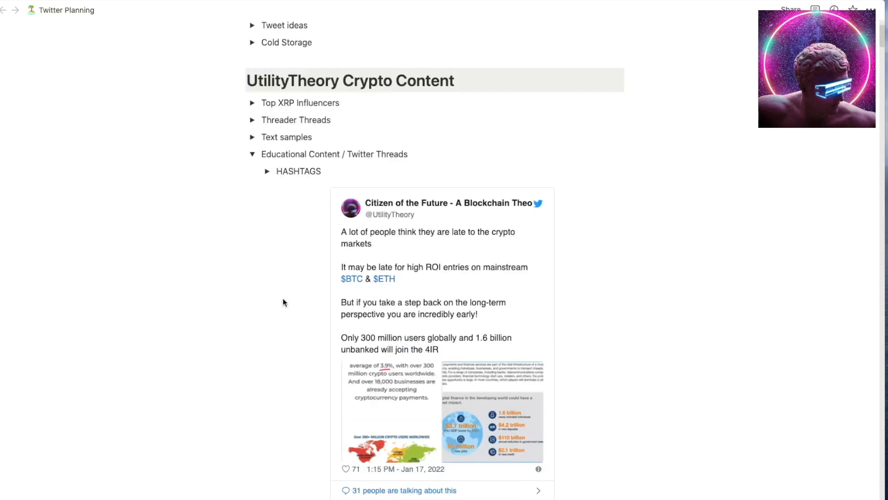
scroll("down", 3)
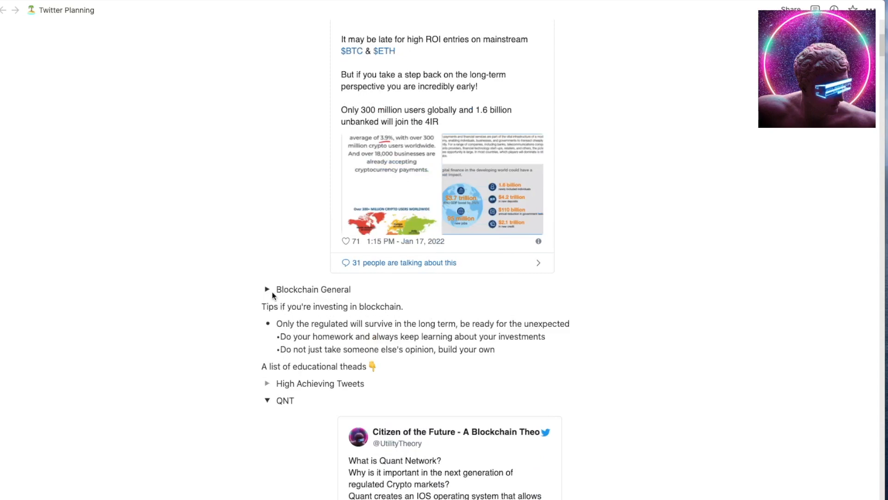
mouse_move(285, 402)
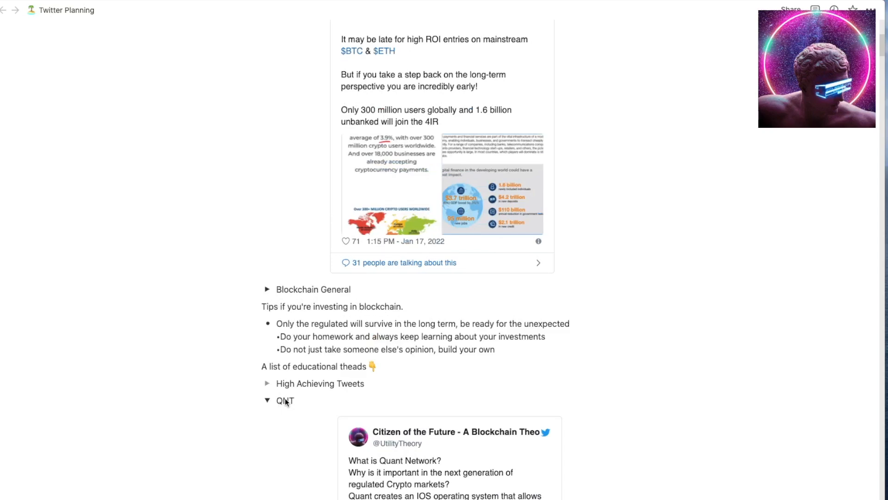
Collapse, re-expand and collapse the QNT thread toggle.
left_click(267, 400)
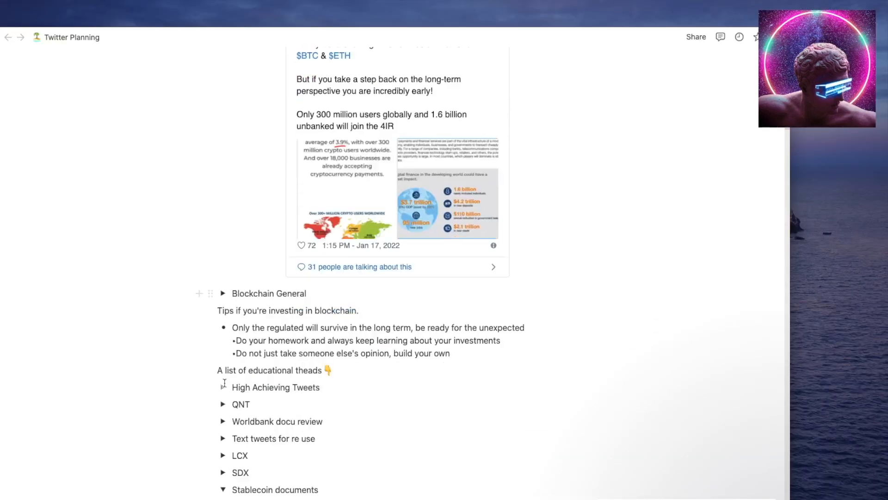
mouse_move(223, 407)
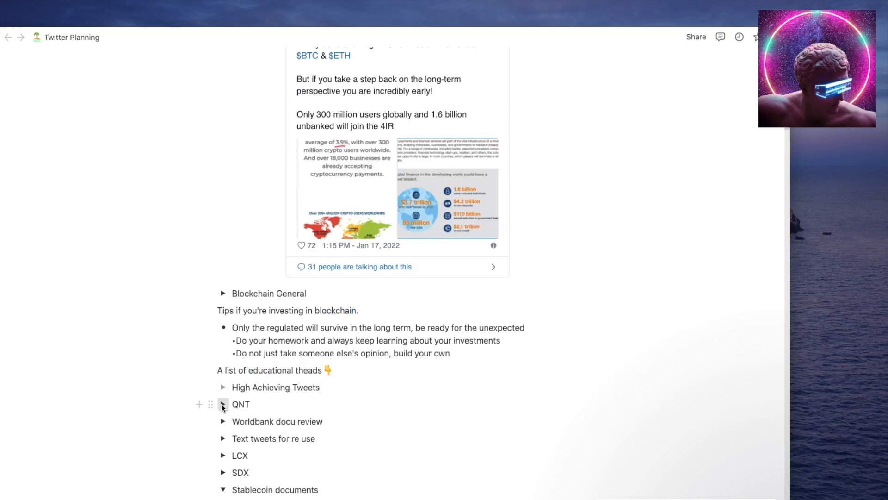
left_click(223, 404)
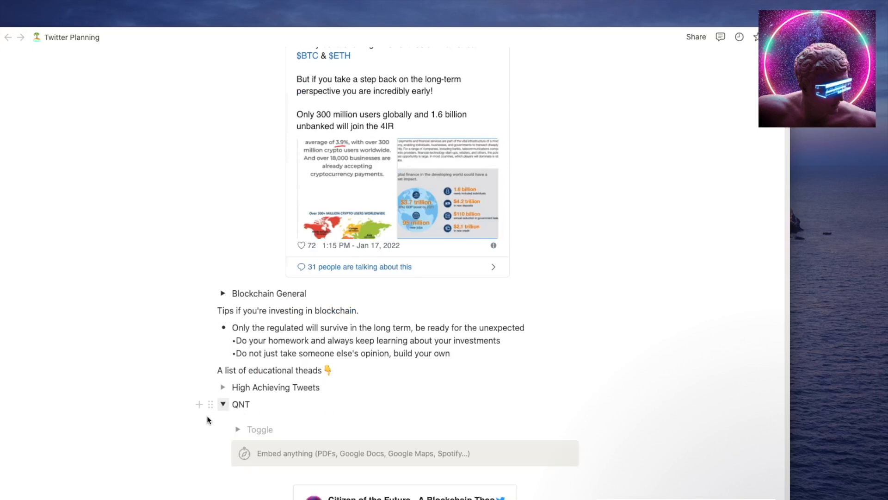
scroll("down", 3)
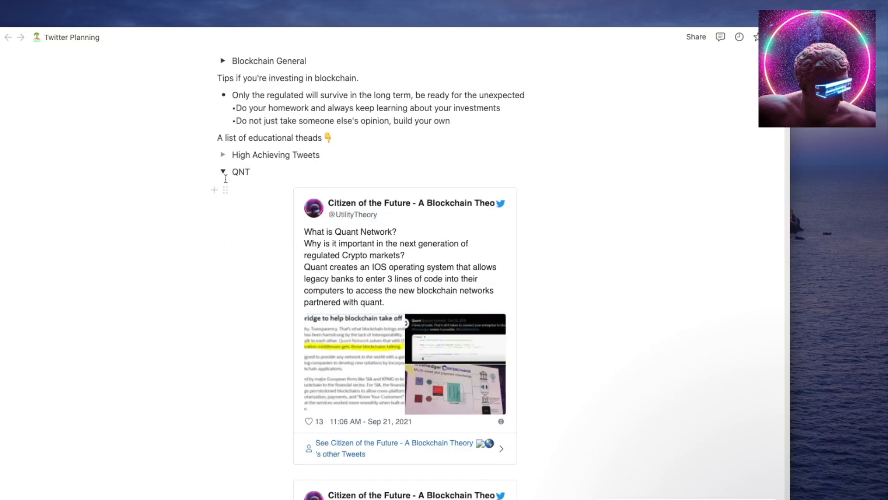
left_click(222, 171)
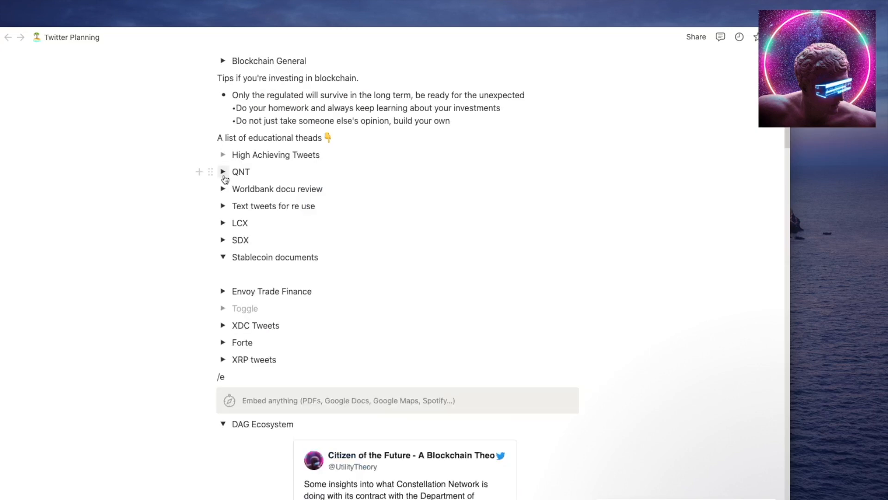
mouse_move(222, 223)
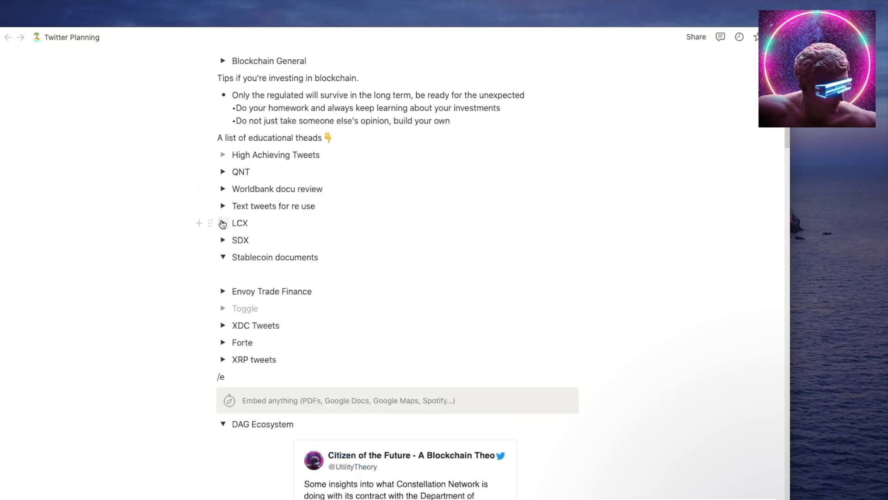
mouse_move(222, 328)
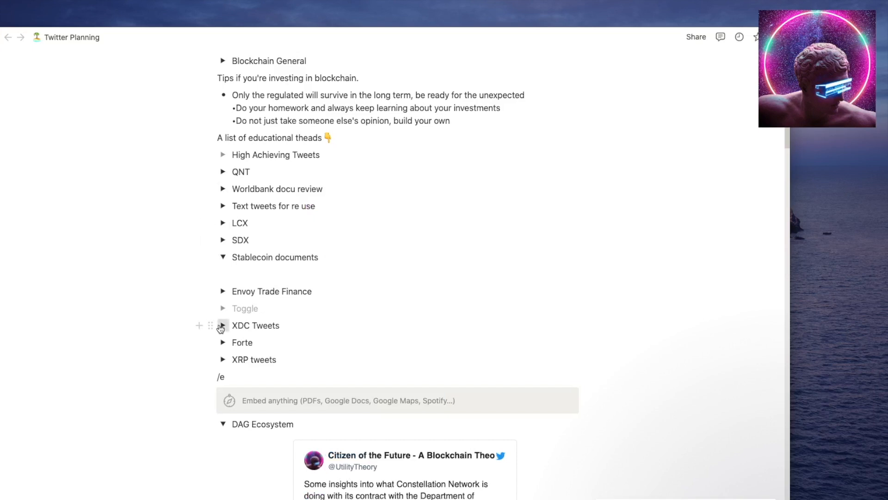
Briefly open XDC Tweets, then name the empty toggle 'Blockchain'.
left_click(222, 325)
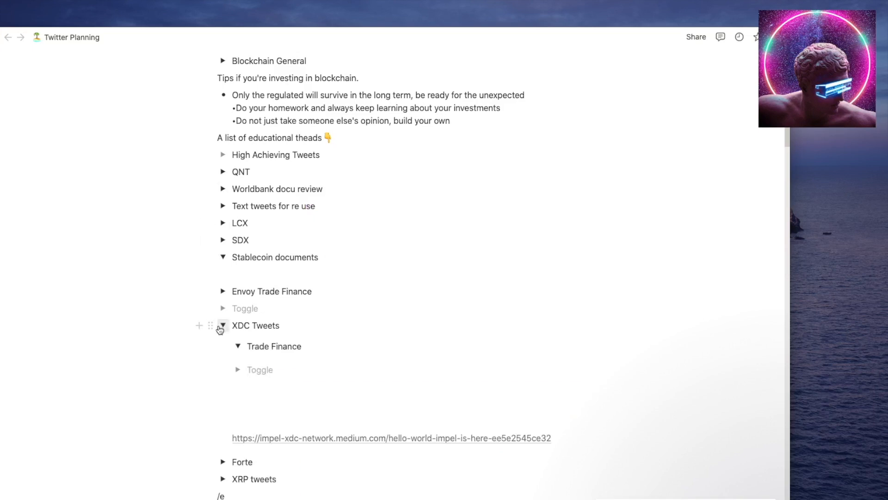
left_click(238, 346)
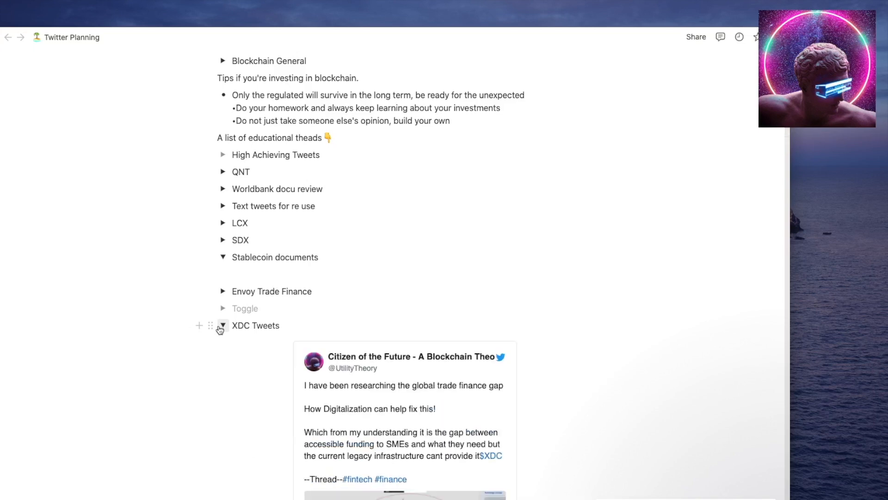
scroll("down", 3)
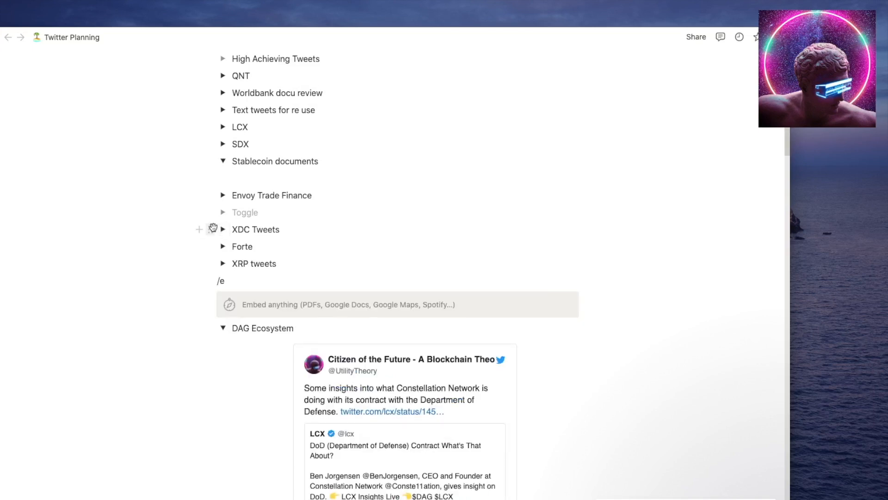
mouse_move(210, 229)
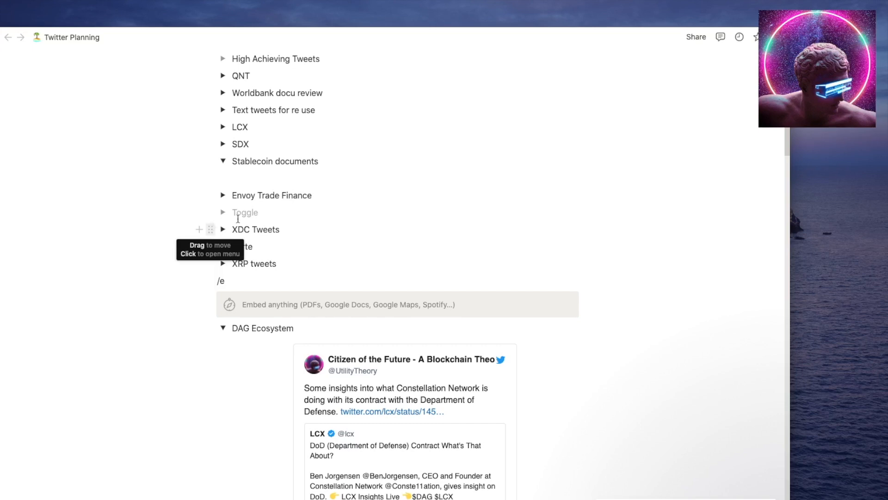
mouse_move(238, 215)
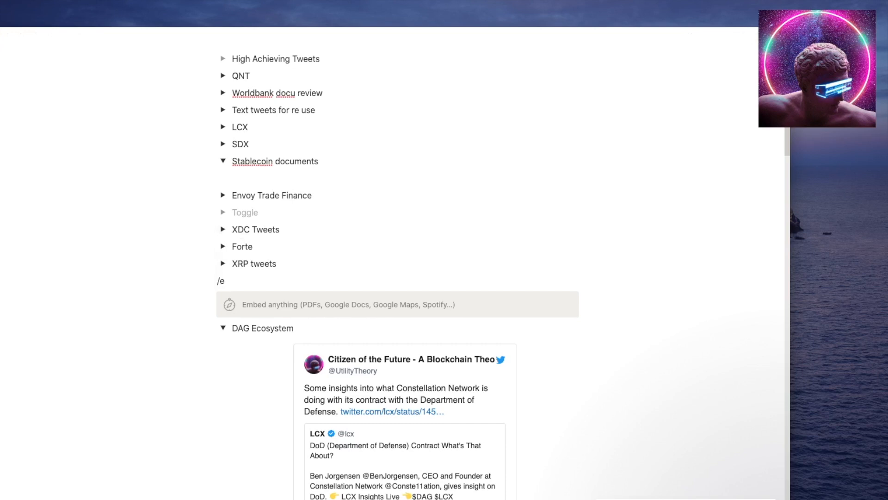
type("Blockchain")
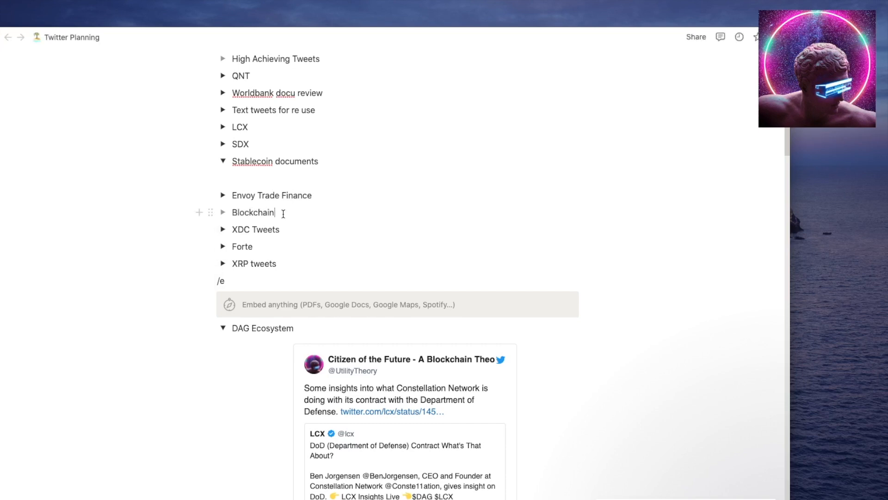
Expand the Blockchain toggle and scroll the block-type menu to media options.
left_click(222, 212)
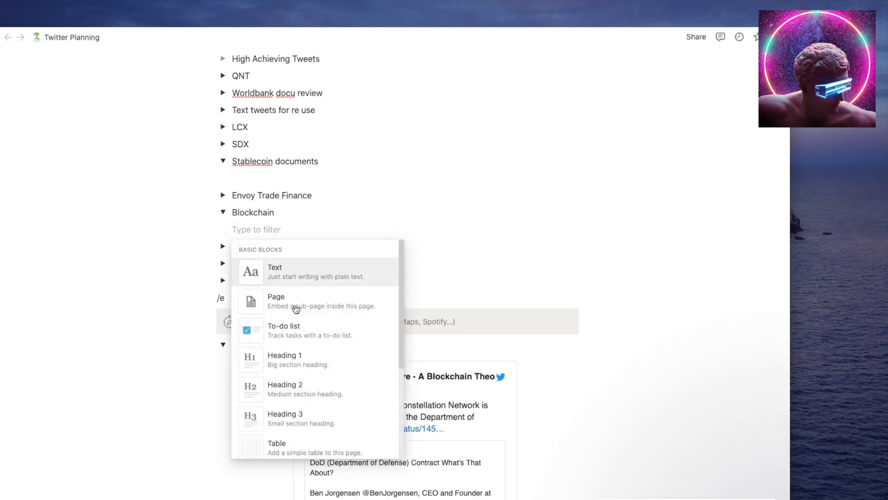
scroll("down", 3)
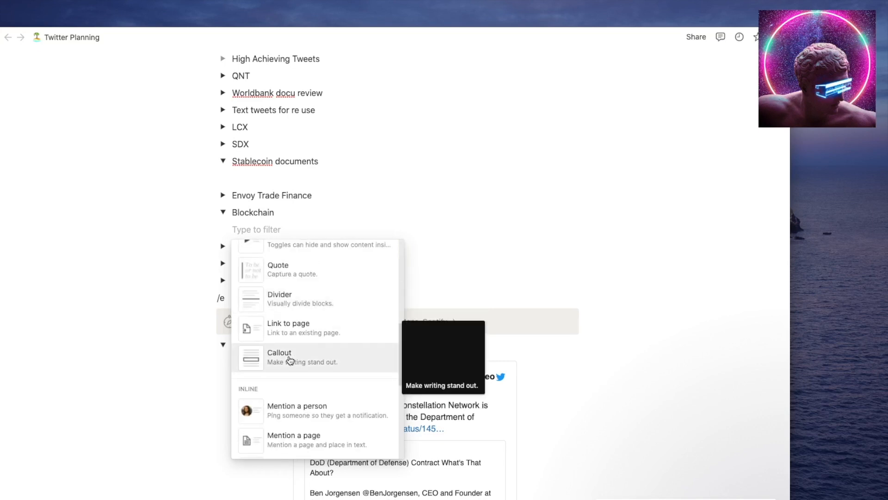
scroll("down", 3)
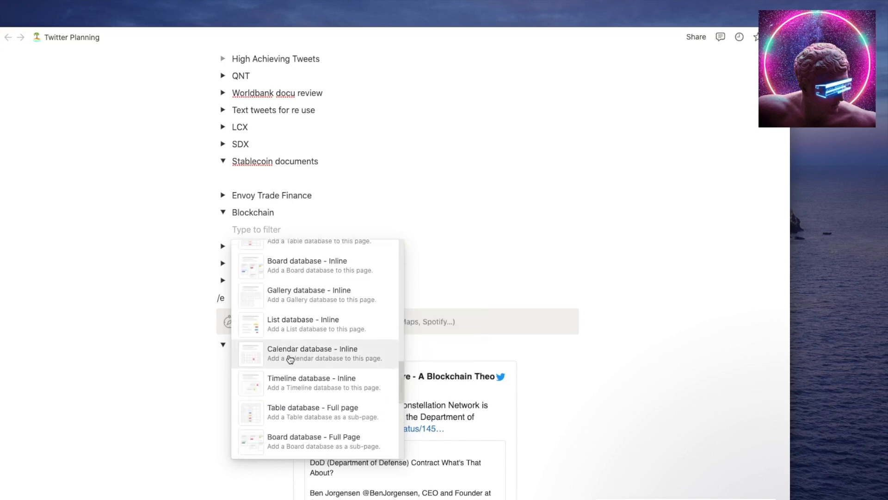
scroll("down", 3)
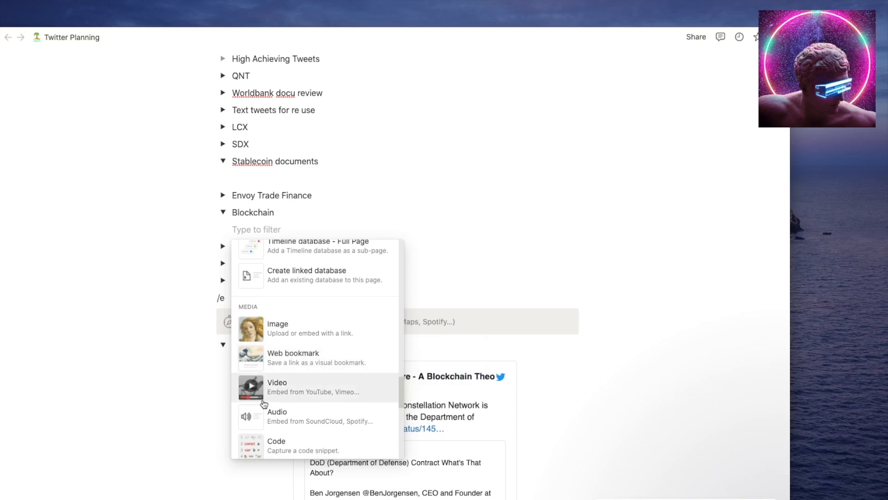
mouse_move(267, 417)
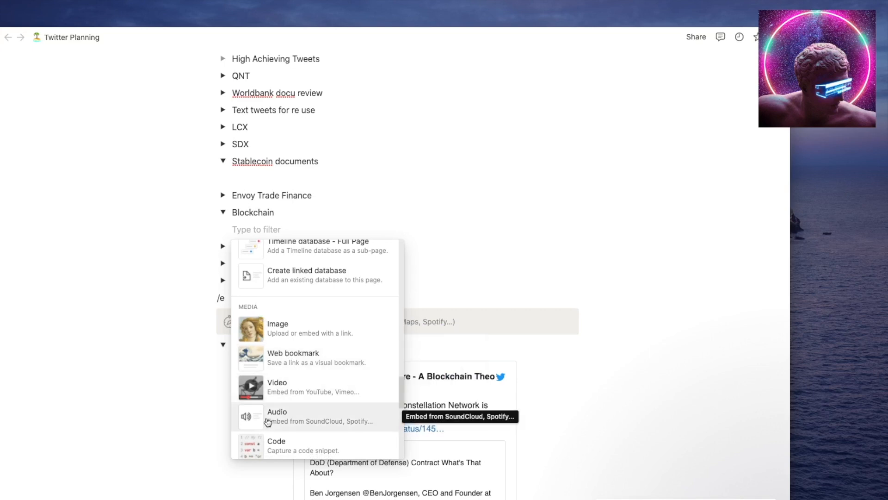
mouse_move(599, 351)
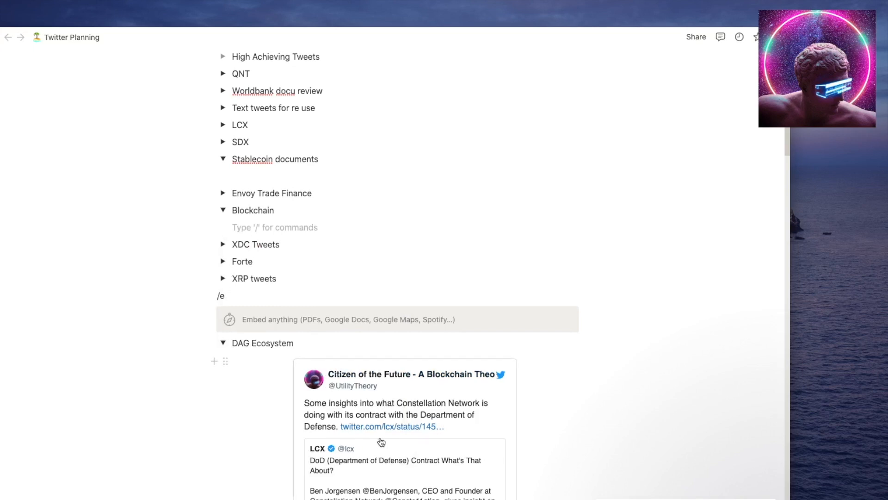
scroll("down", 3)
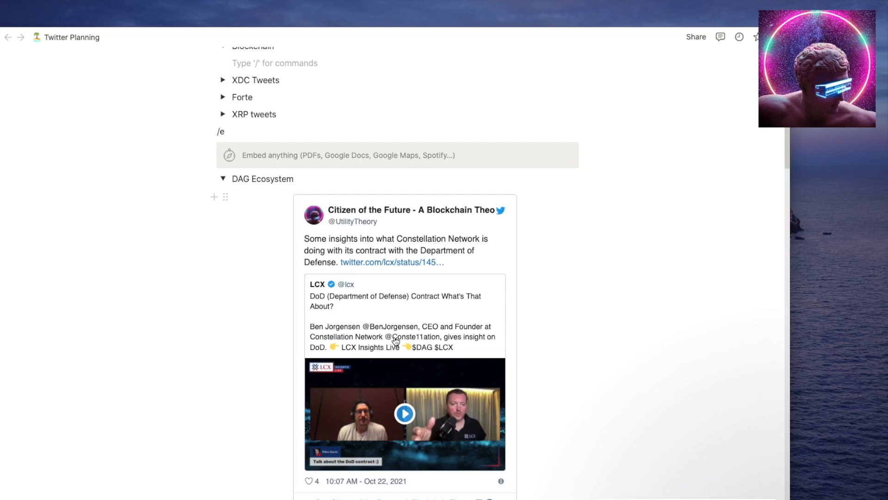
scroll("up", 3)
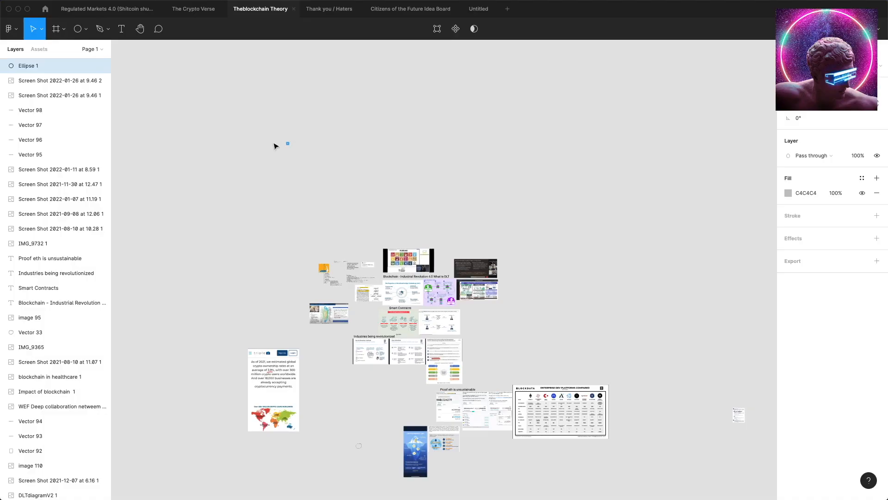
mouse_move(269, 145)
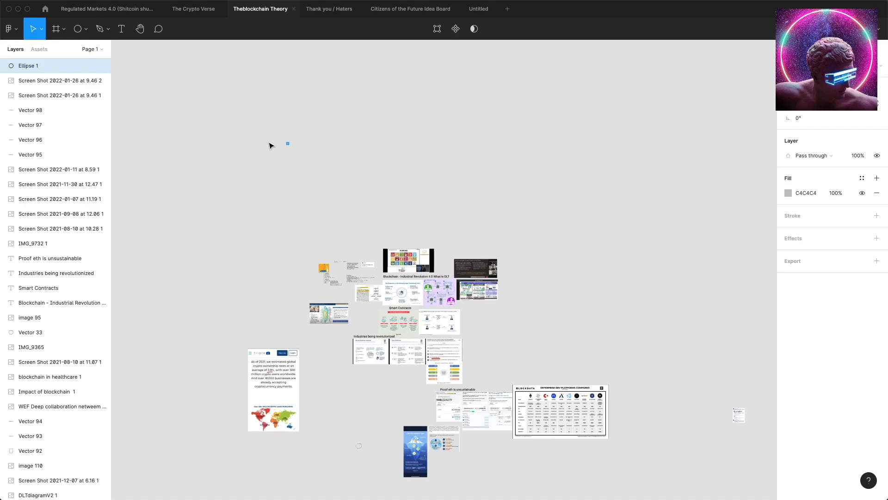
mouse_move(268, 144)
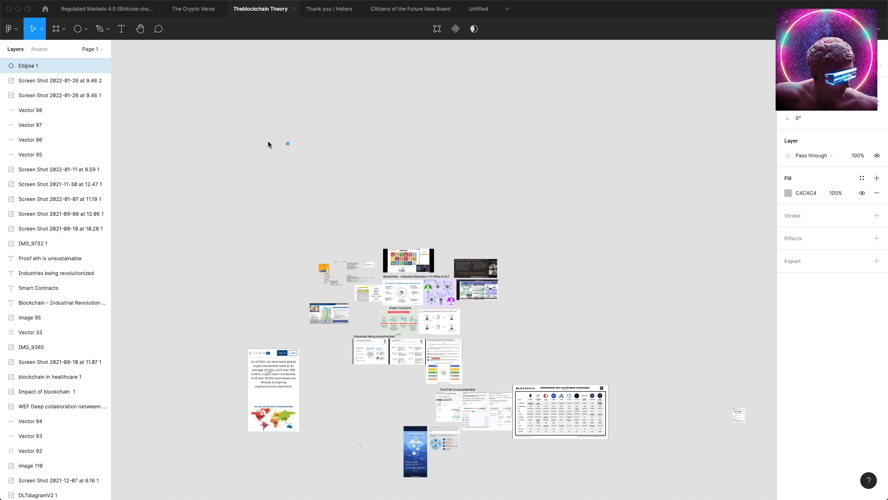
mouse_move(402, 222)
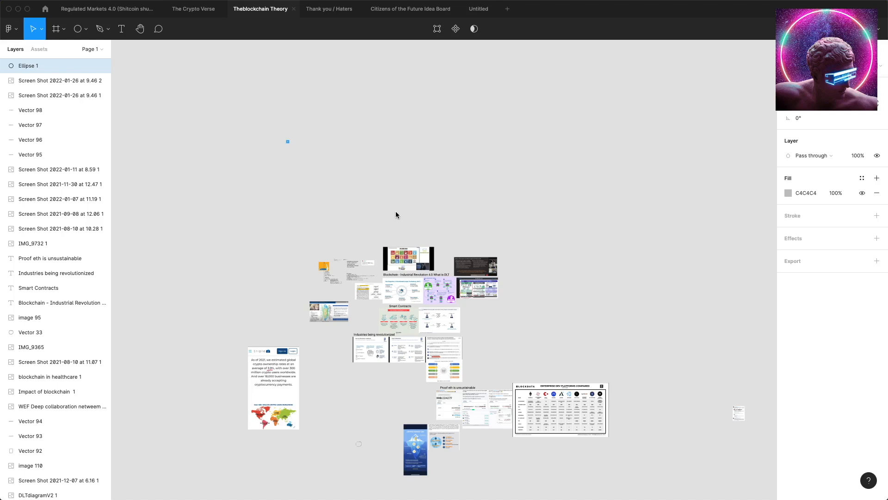
mouse_move(389, 211)
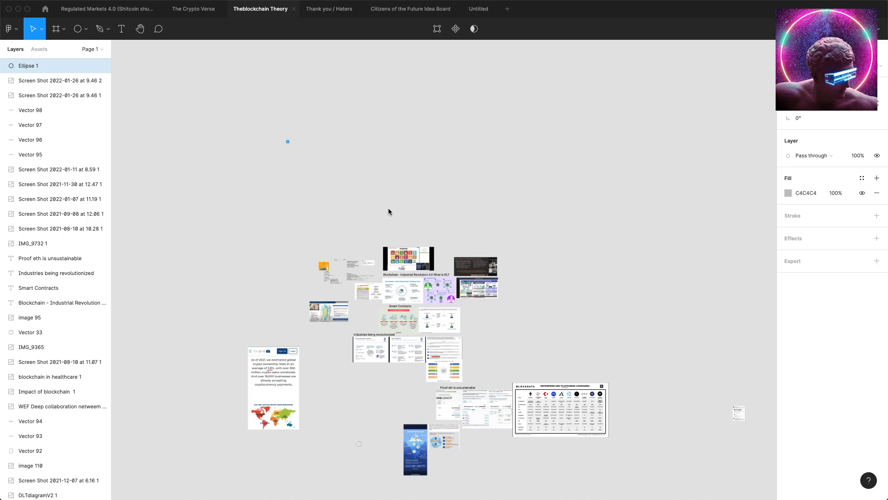
mouse_move(372, 188)
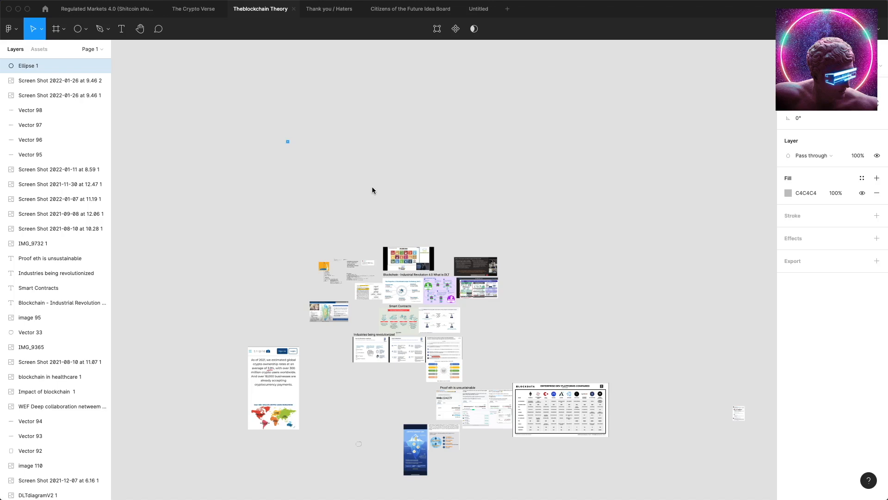
mouse_move(237, 139)
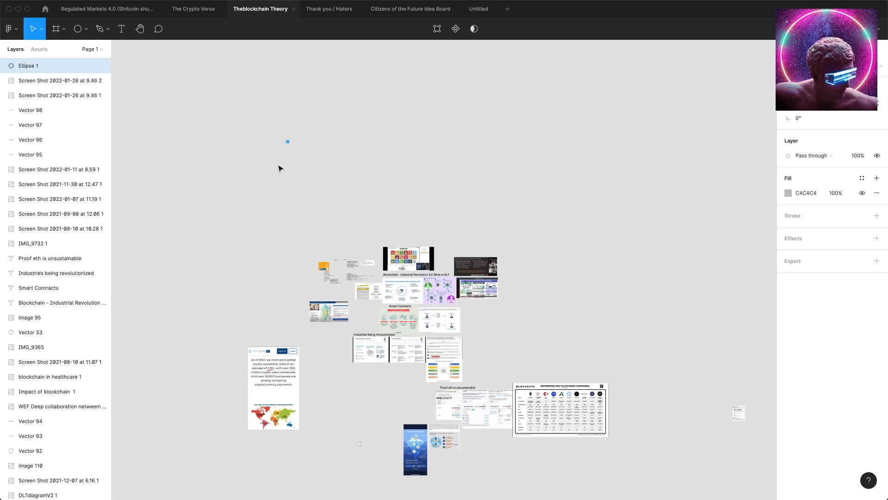
mouse_move(324, 210)
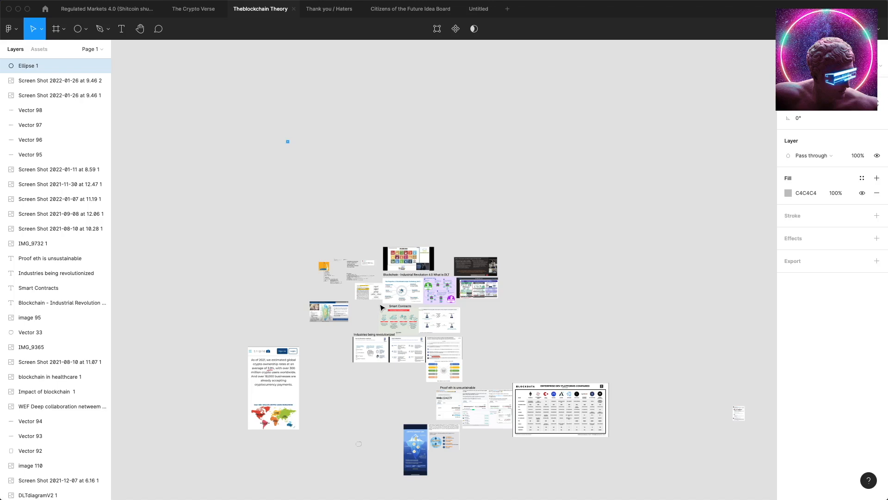
mouse_move(356, 311)
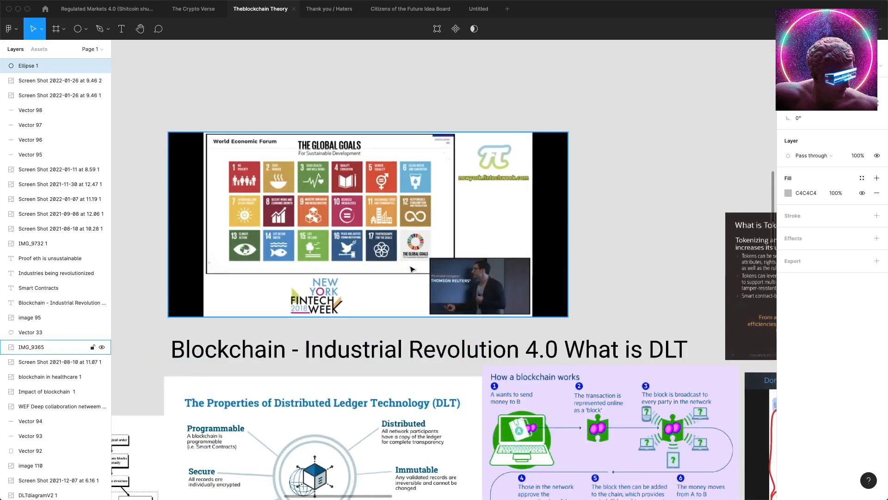
Scroll down to the DLT properties and how-a-blockchain-works diagrams.
scroll("down", 3)
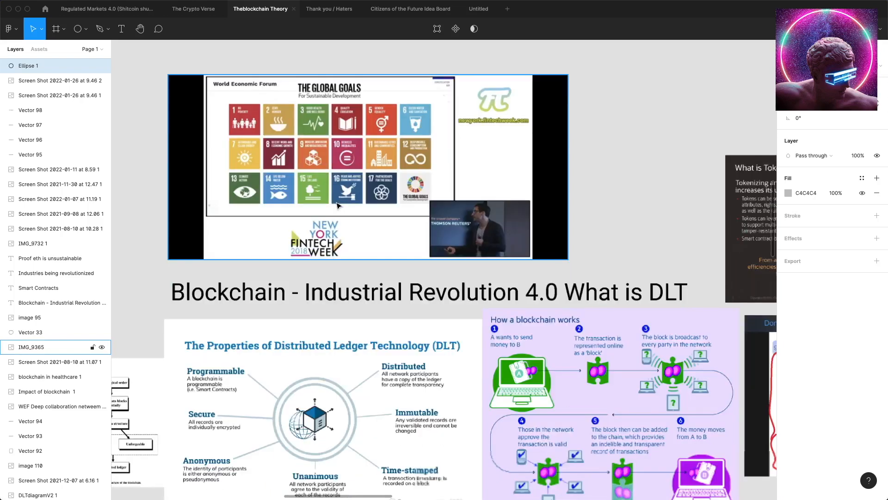
scroll("down", 3)
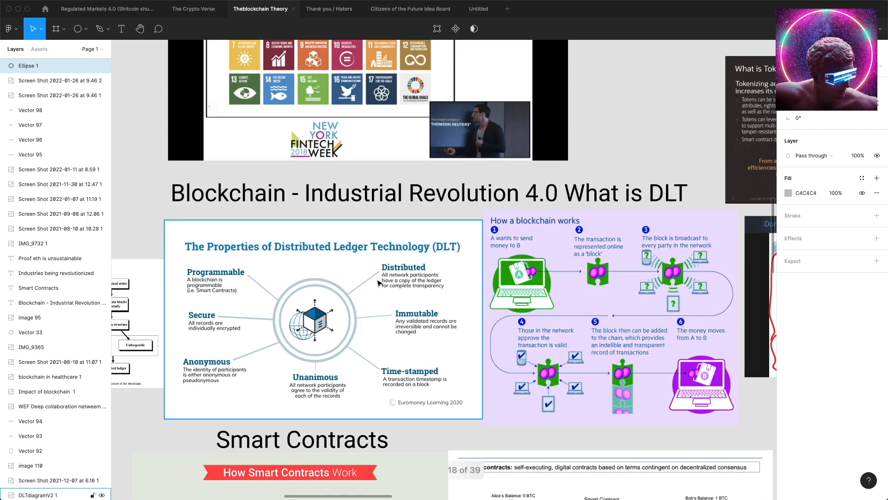
mouse_move(369, 297)
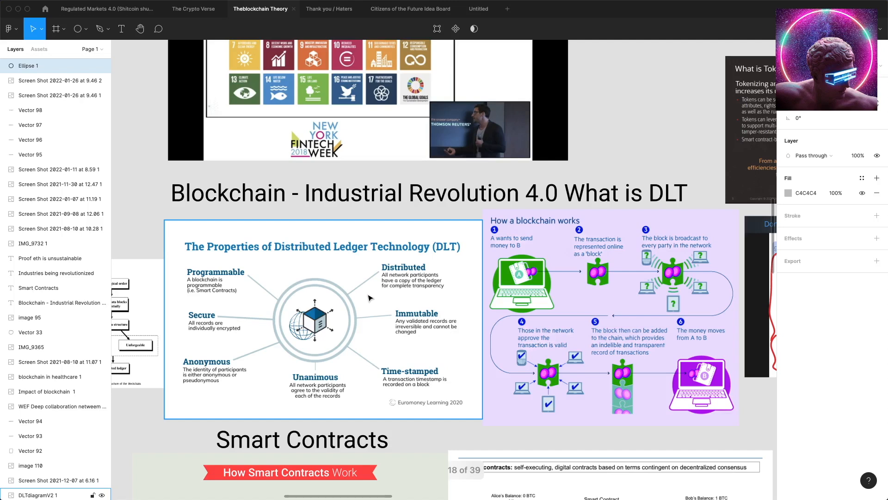
mouse_move(411, 237)
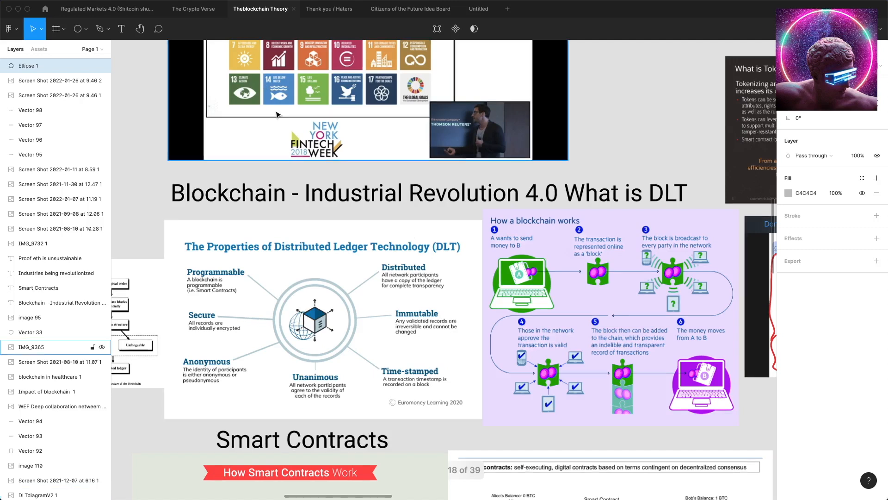
mouse_move(291, 122)
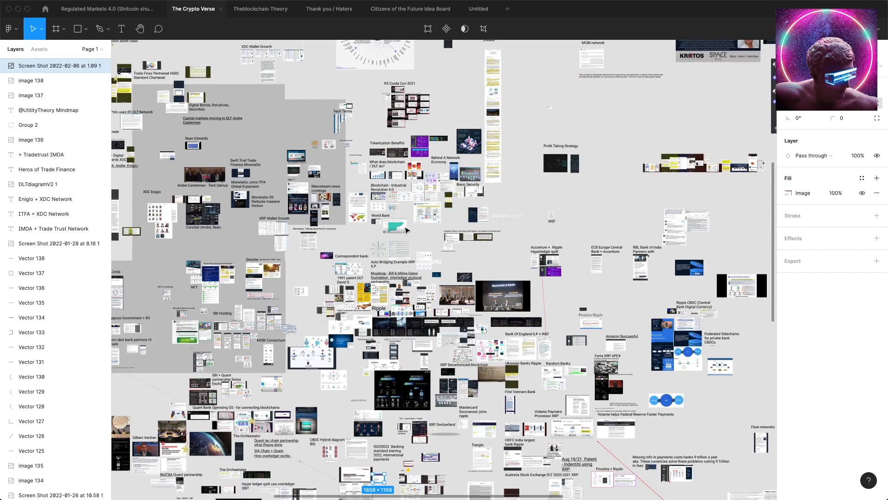
scroll("down", 3)
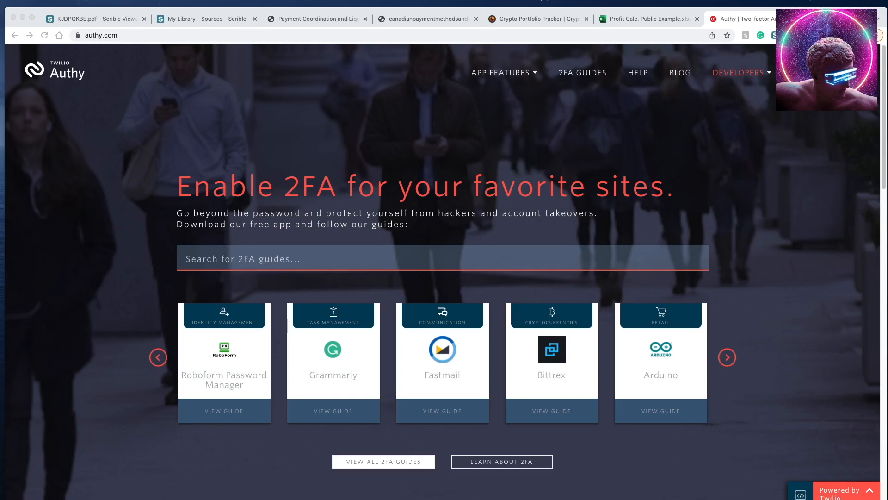
mouse_move(510, 281)
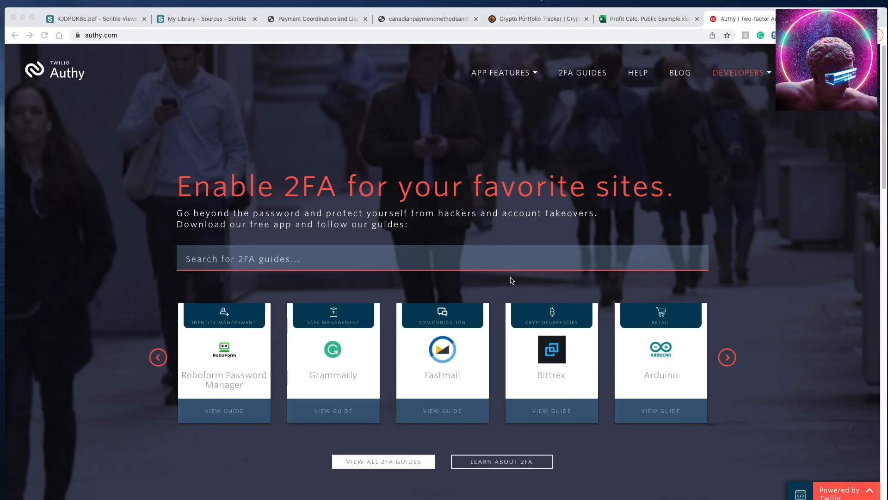
Scroll the Authy homepage down to the feature list and 2FA explainer video.
scroll("down", 3)
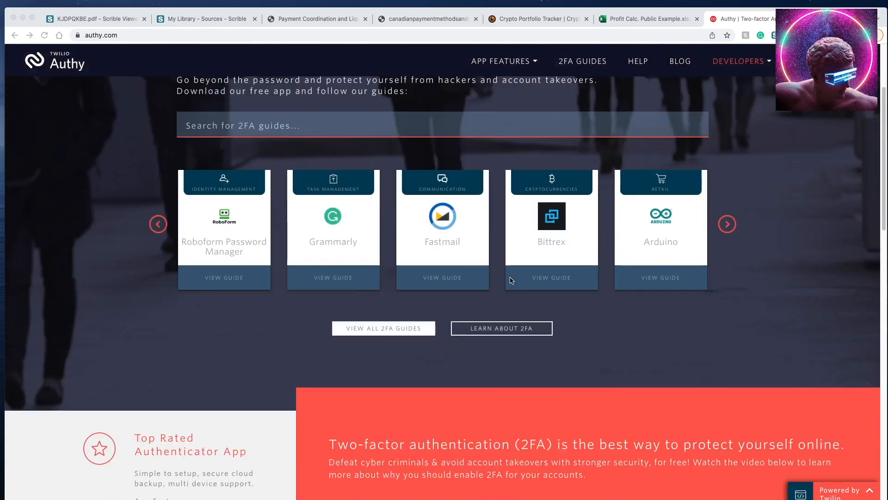
scroll("down", 3)
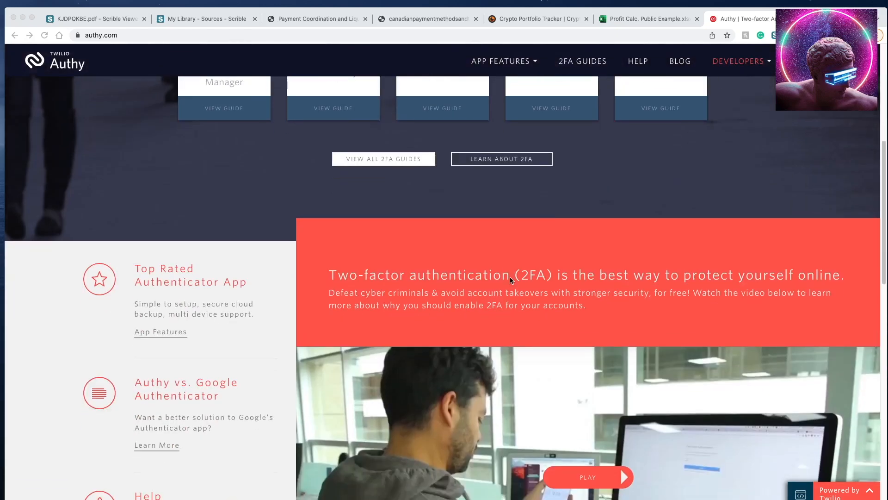
scroll("down", 3)
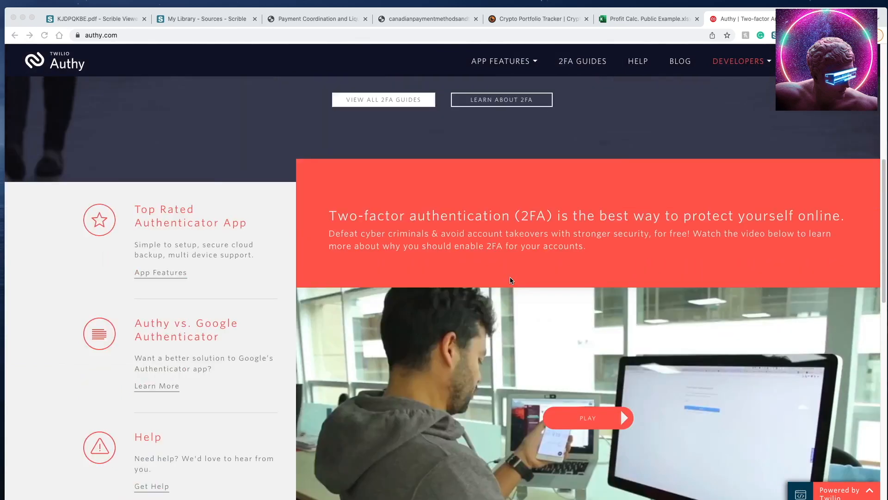
scroll("down", 3)
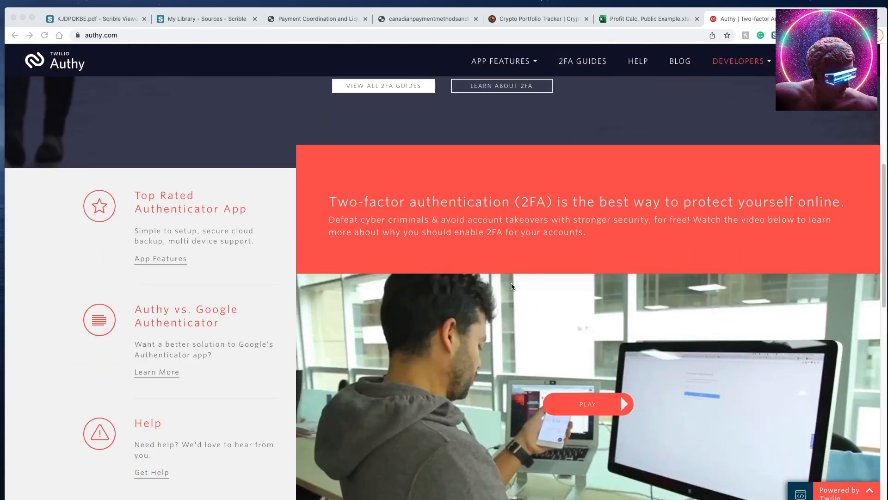
scroll("down", 3)
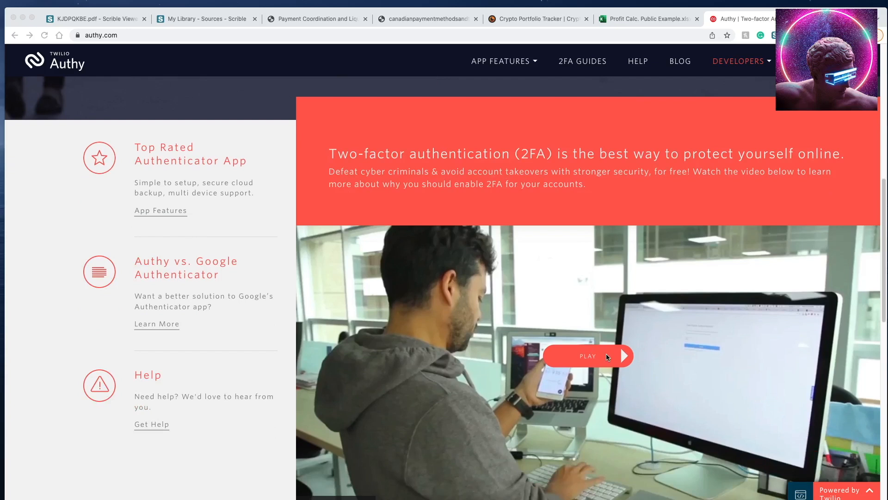
mouse_move(605, 360)
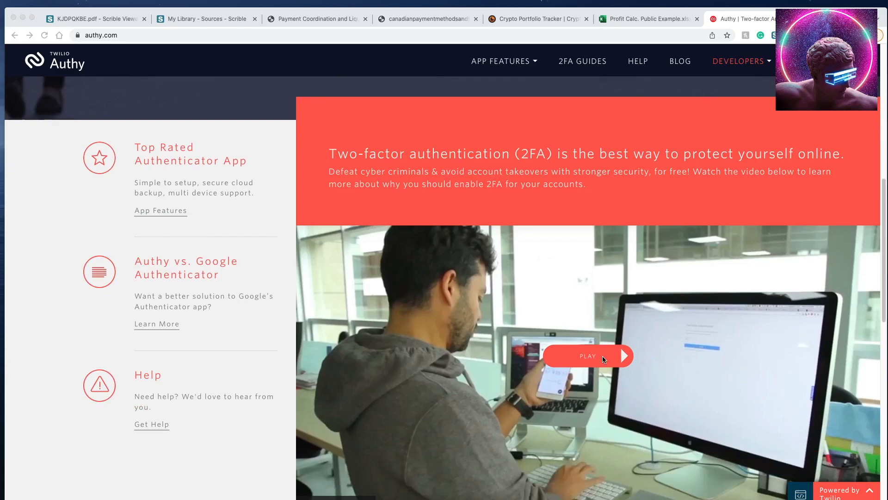
scroll("down", 3)
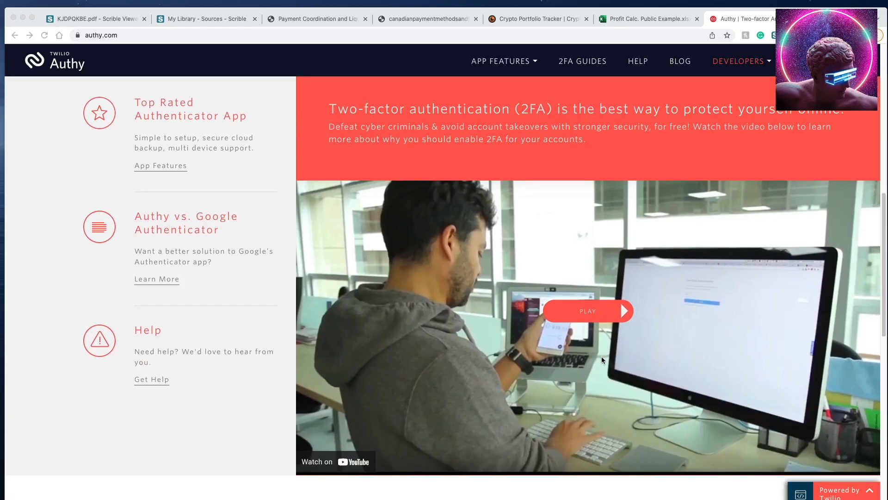
mouse_move(602, 357)
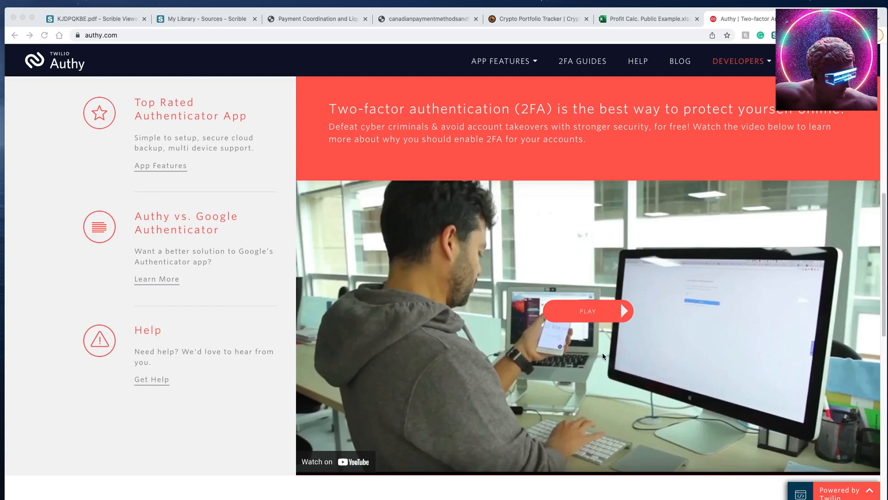
mouse_move(606, 348)
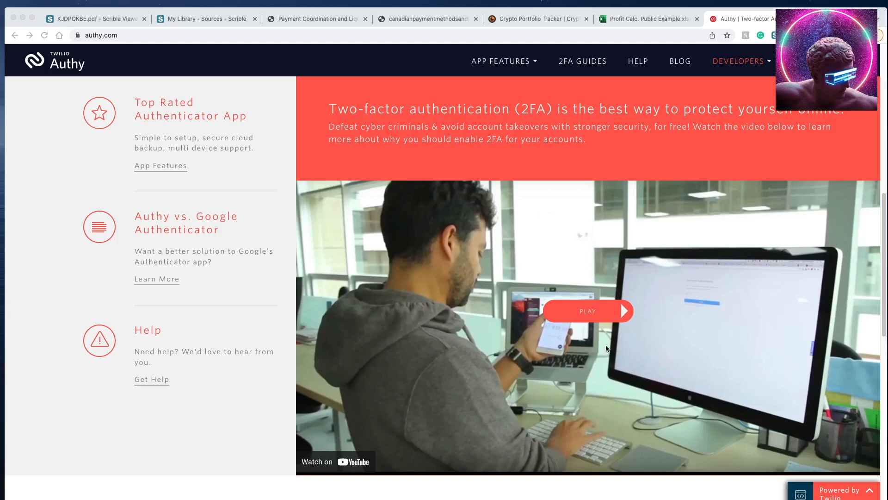
mouse_move(605, 352)
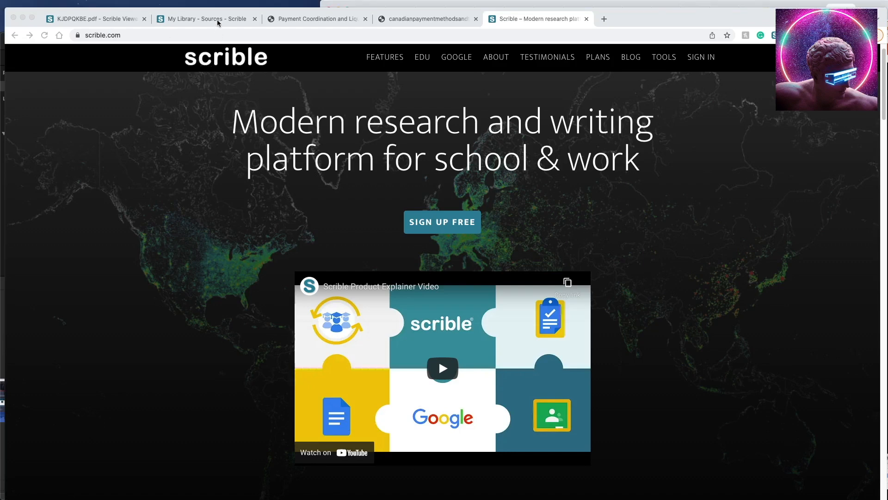
Open the ISO_TC_307 blockchain PDF from My Library in a new tab.
left_click(205, 18)
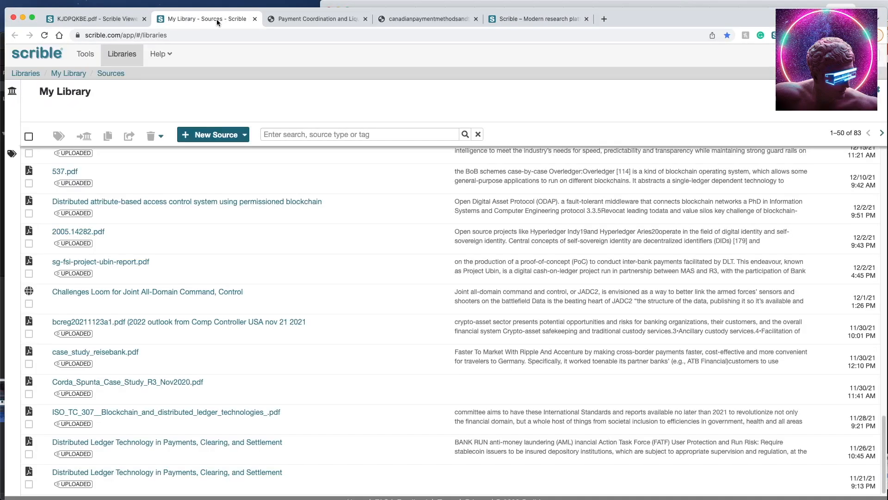
mouse_move(505, 209)
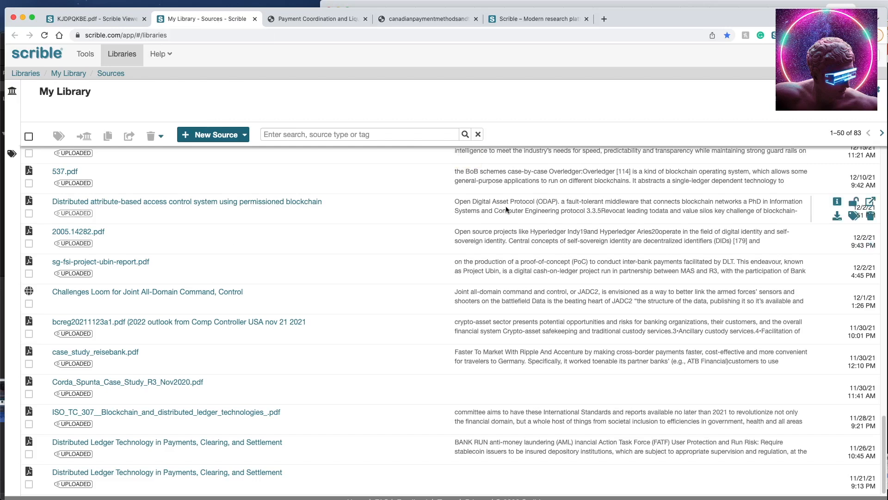
mouse_move(508, 338)
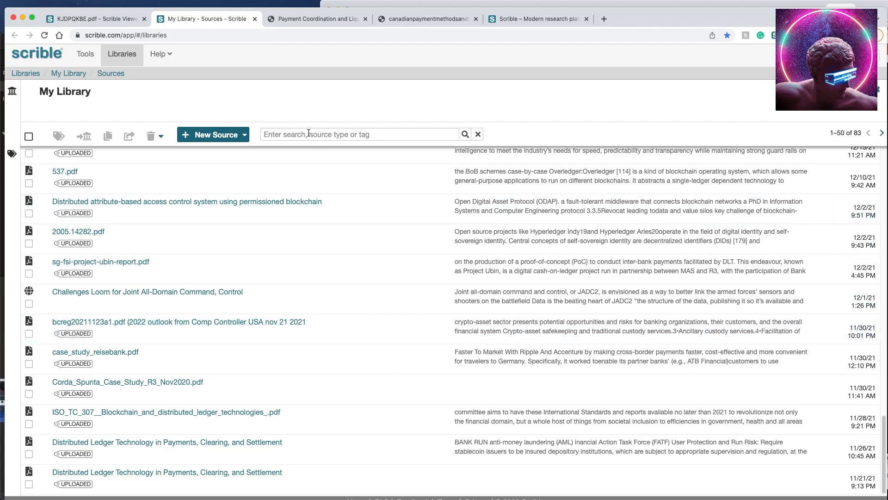
left_click(359, 134)
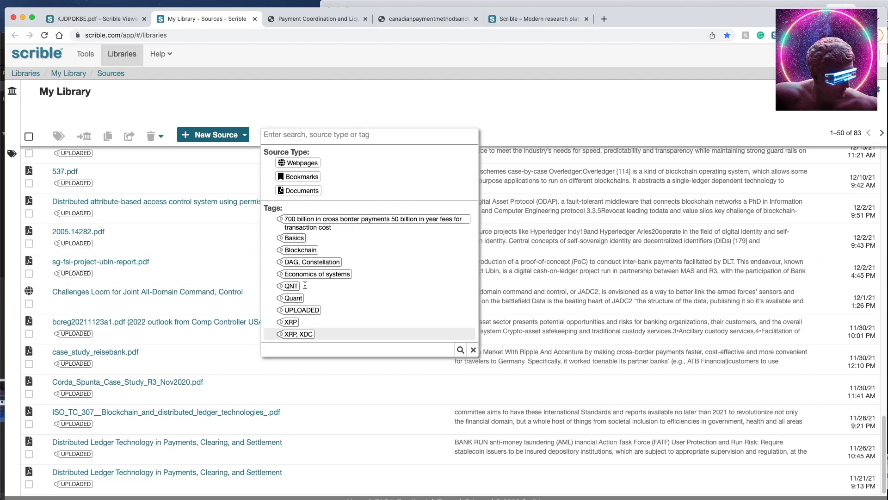
left_click(434, 111)
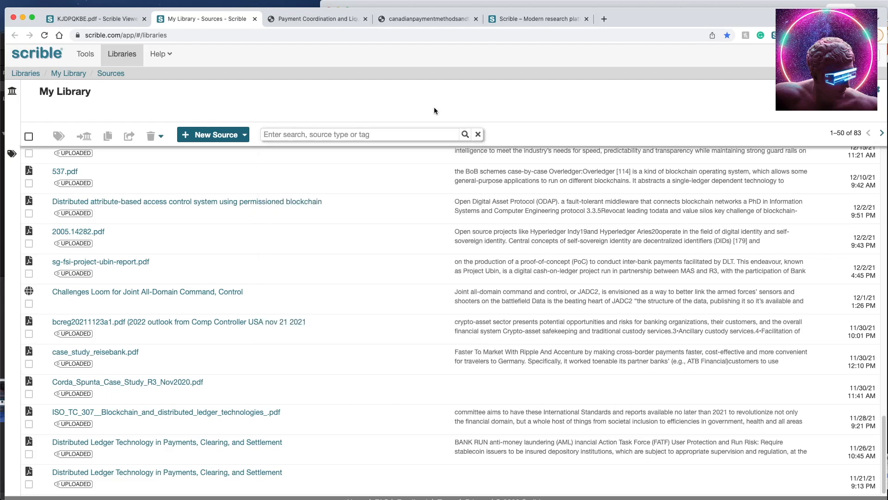
mouse_move(222, 263)
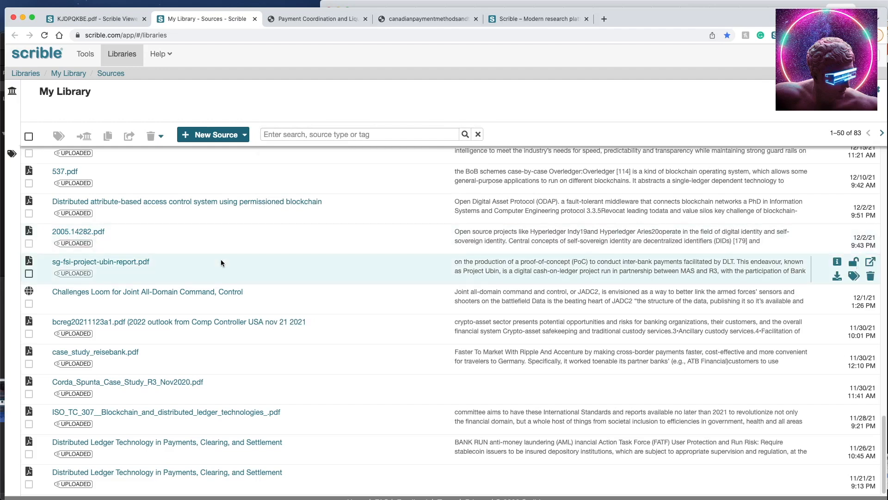
mouse_move(204, 277)
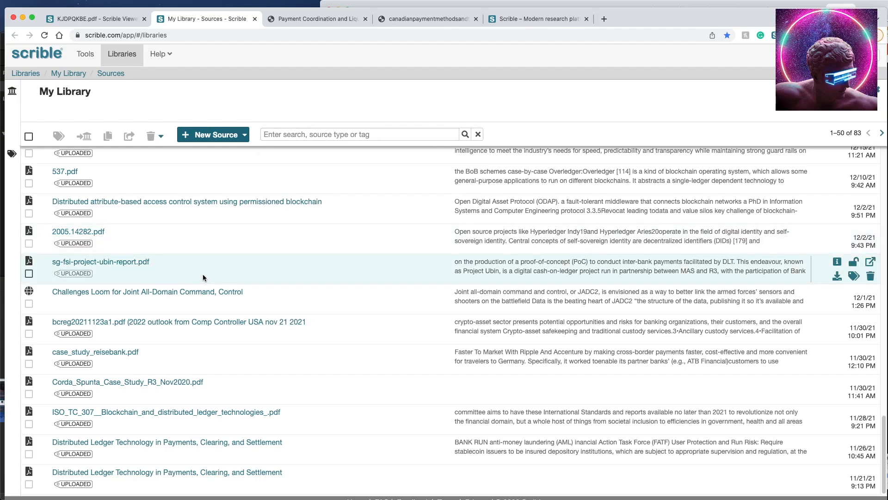
mouse_move(160, 381)
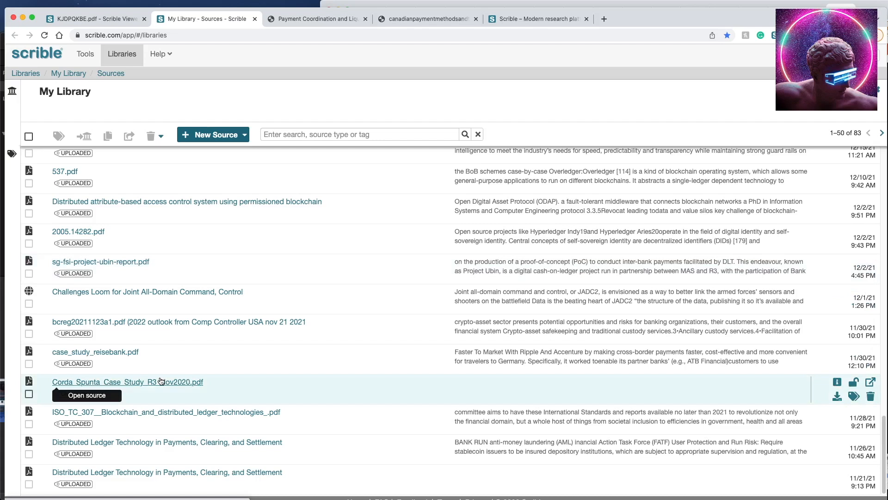
mouse_move(156, 413)
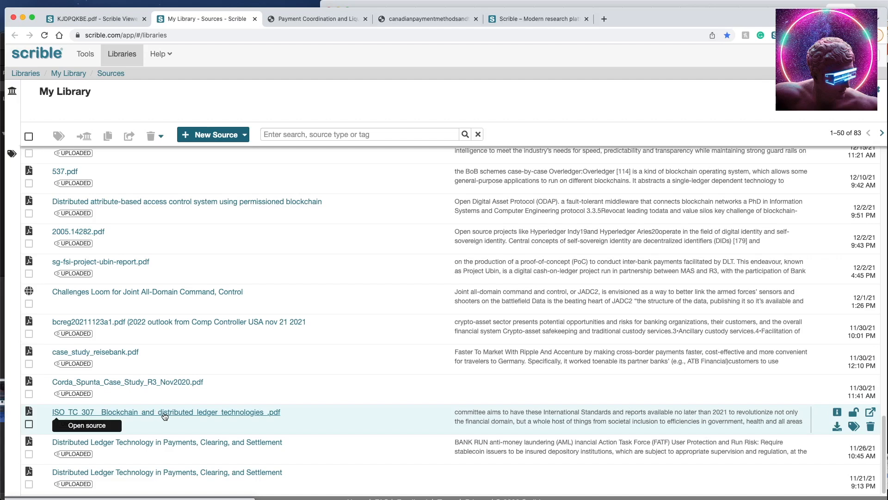
mouse_move(160, 410)
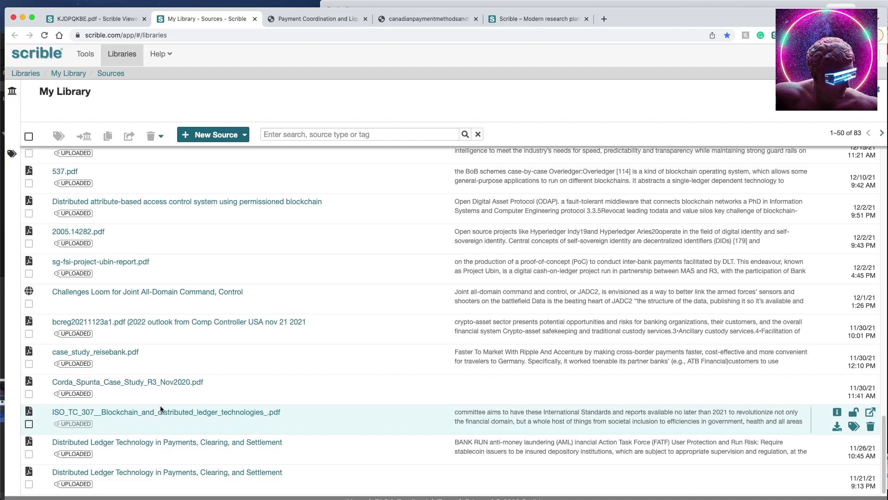
left_click(166, 411)
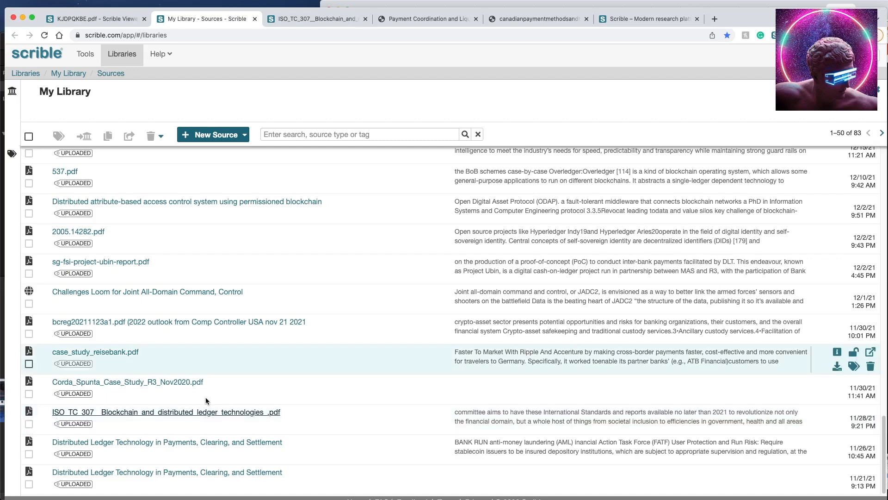
mouse_move(185, 415)
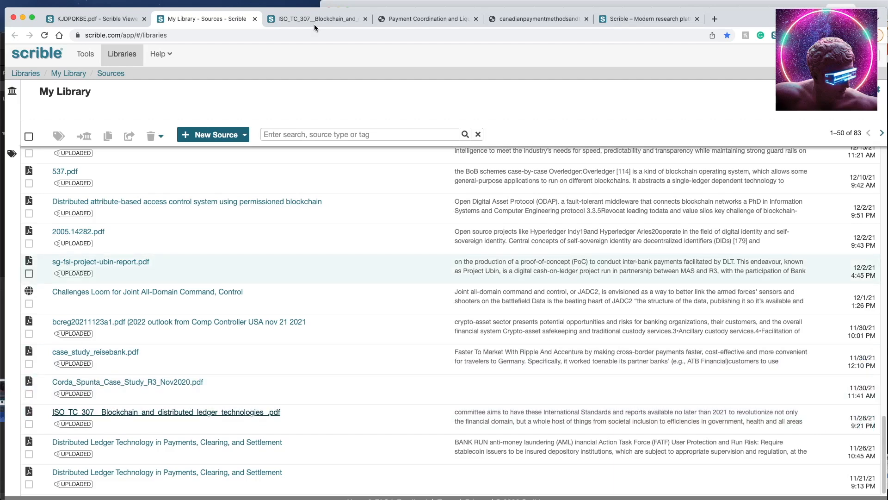
mouse_move(664, 418)
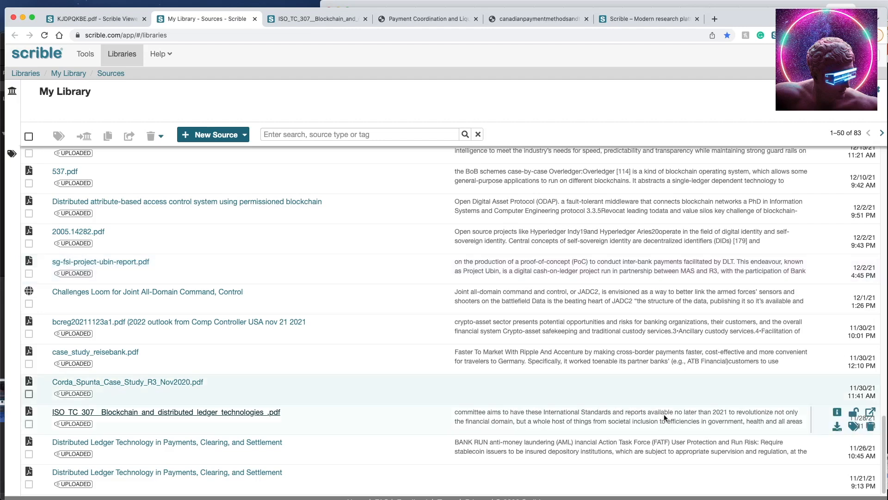
Comment 'This is a revolutionary standard' on the highlighted ISO/TC 307 passage, correcting the typo.
left_click(165, 412)
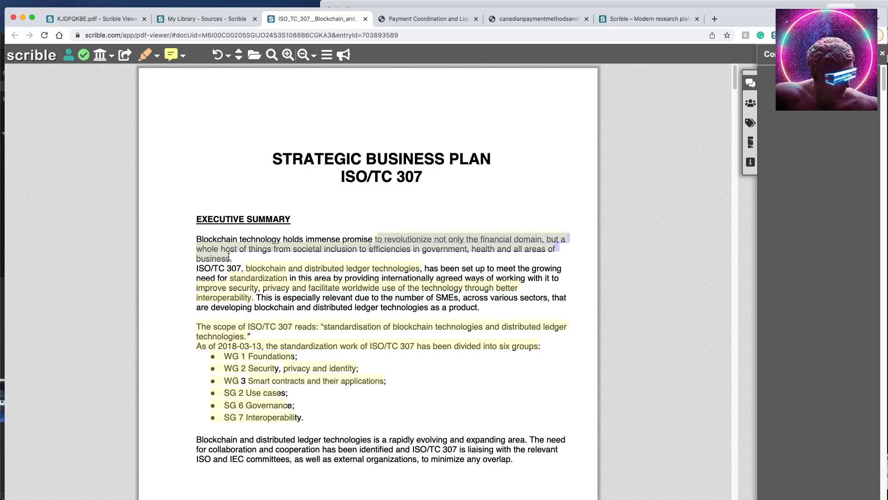
left_click(468, 249)
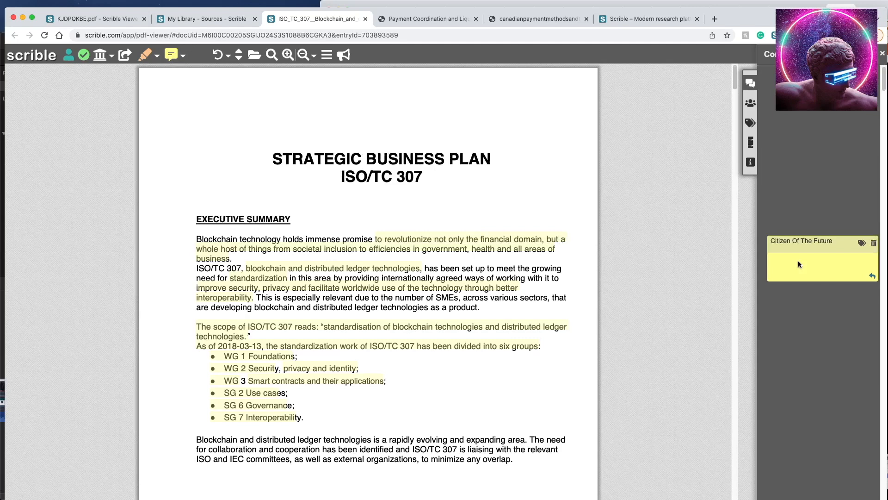
left_click(818, 260)
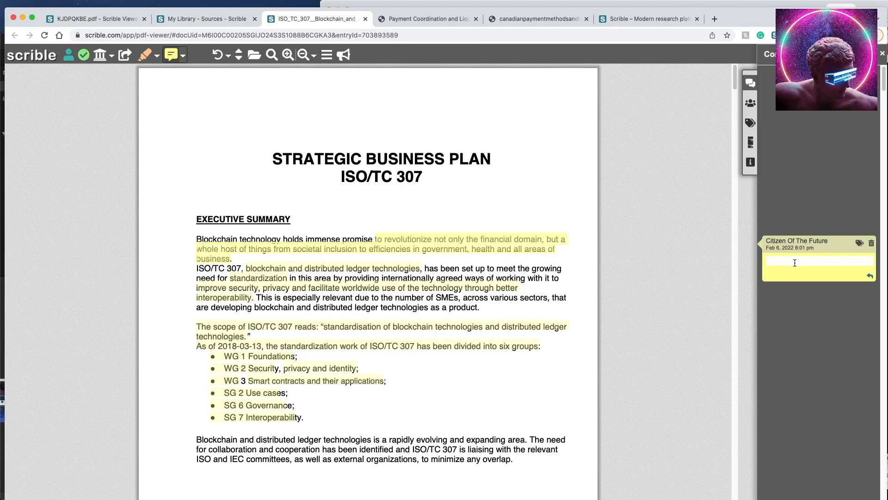
type("This is a revolutio")
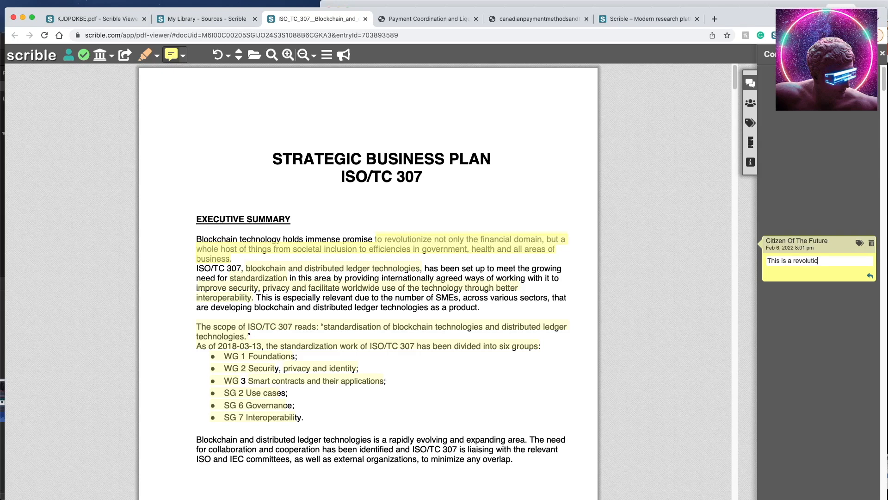
type("nairy")
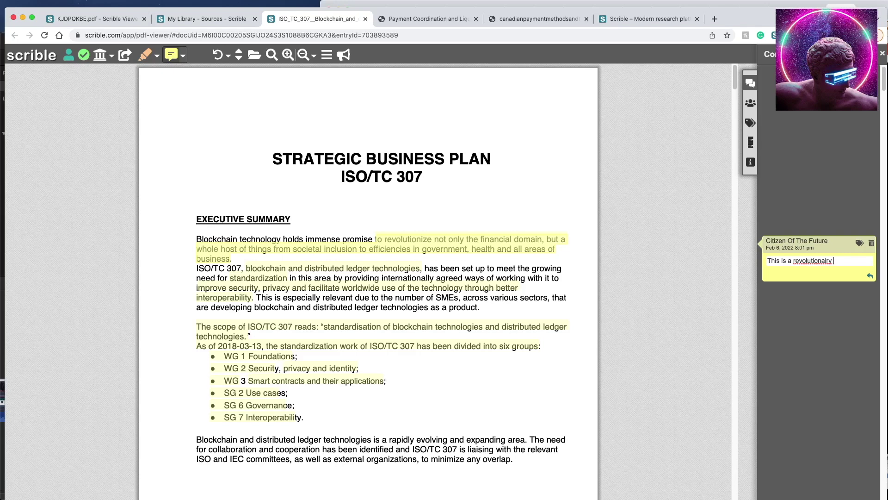
right_click(814, 260)
type(" standard")
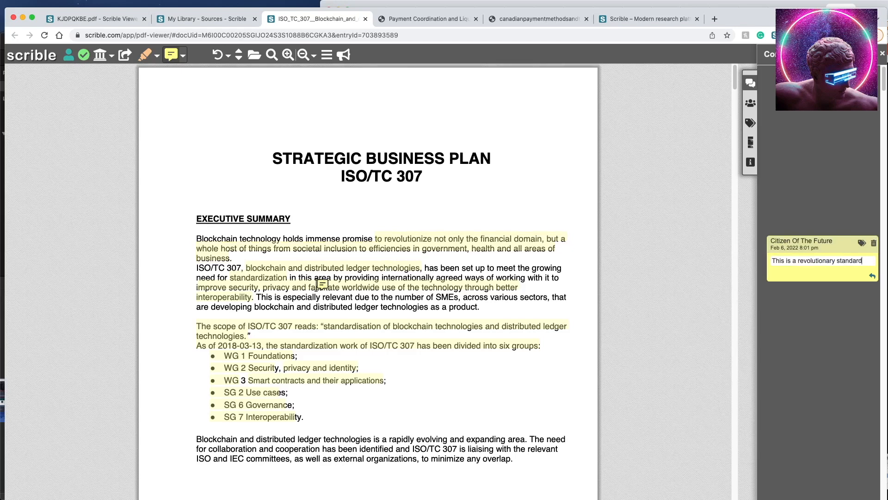
scroll("down", 3)
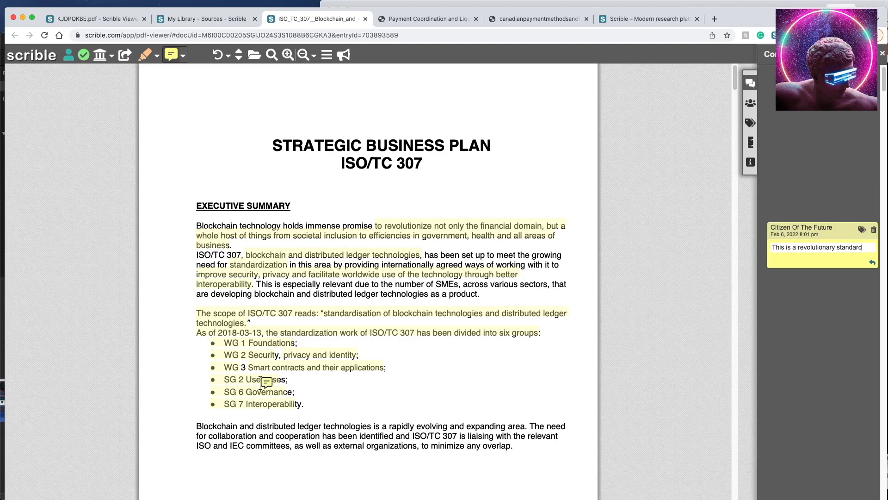
mouse_move(132, 149)
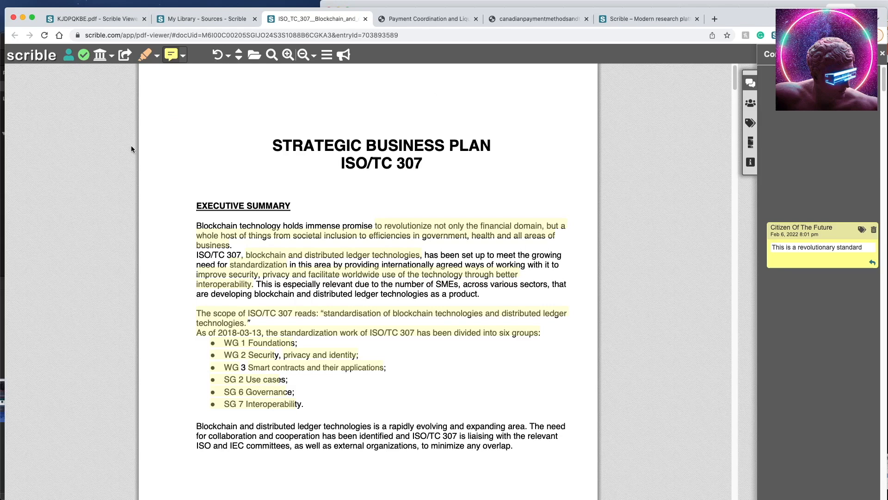
left_click(822, 247)
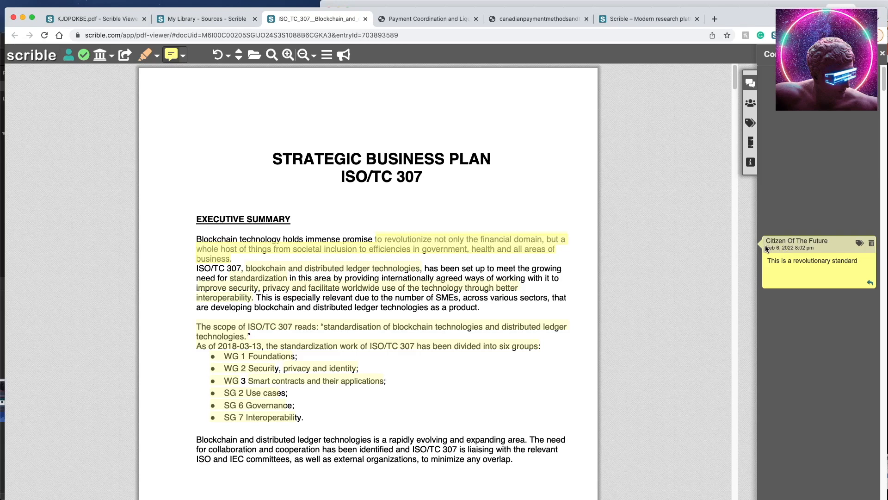
mouse_move(214, 26)
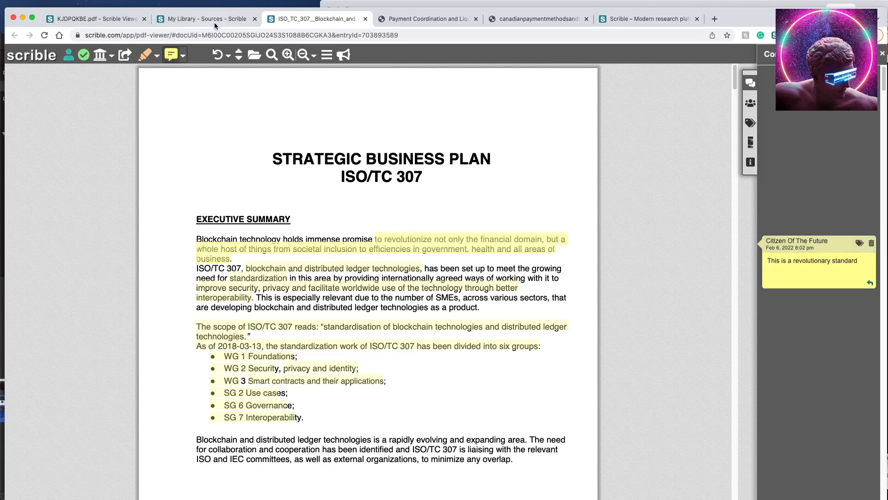
left_click(205, 19)
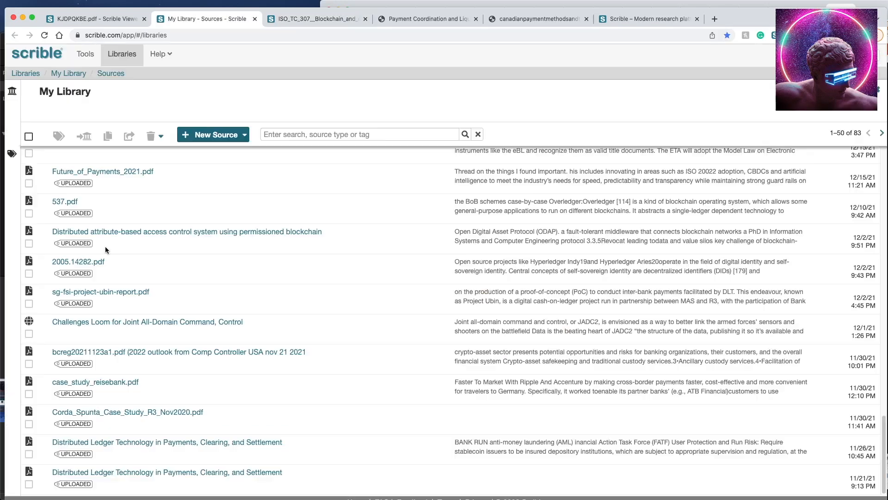
left_click(315, 18)
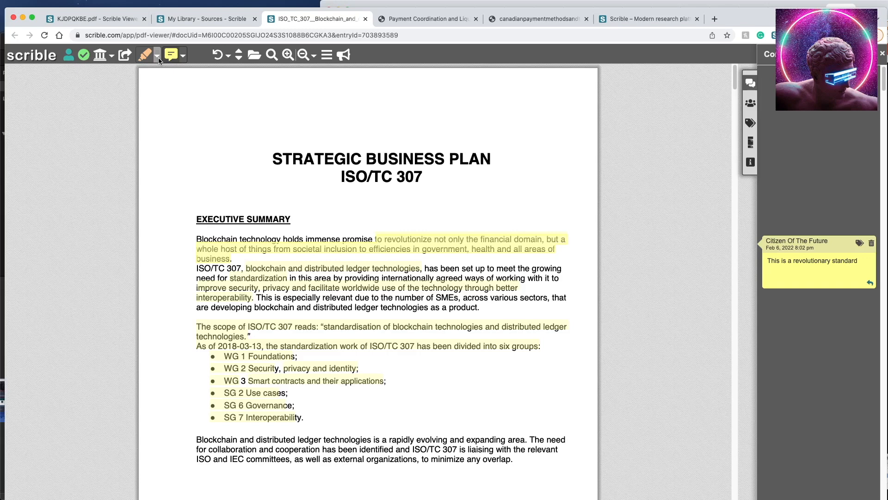
left_click(123, 55)
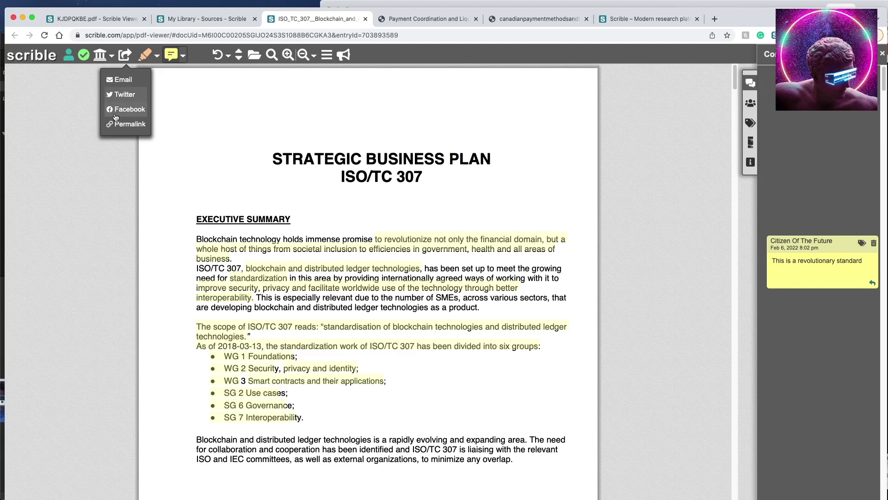
left_click(131, 123)
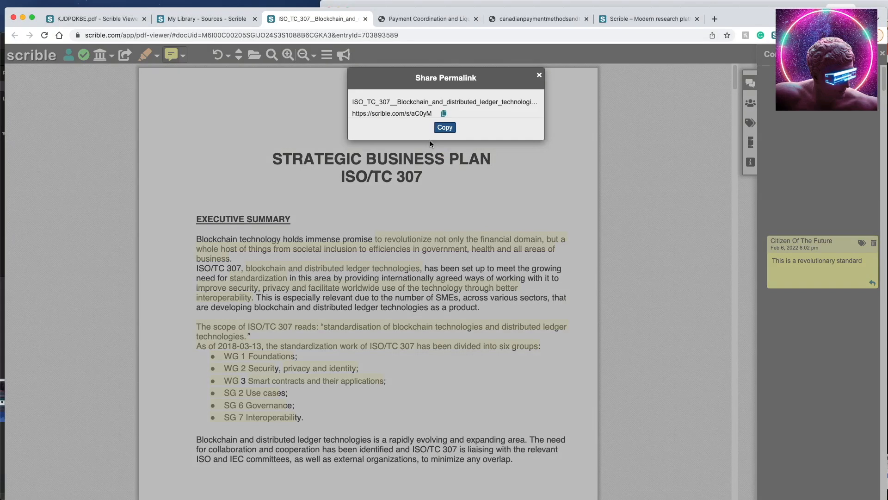
left_click(539, 74)
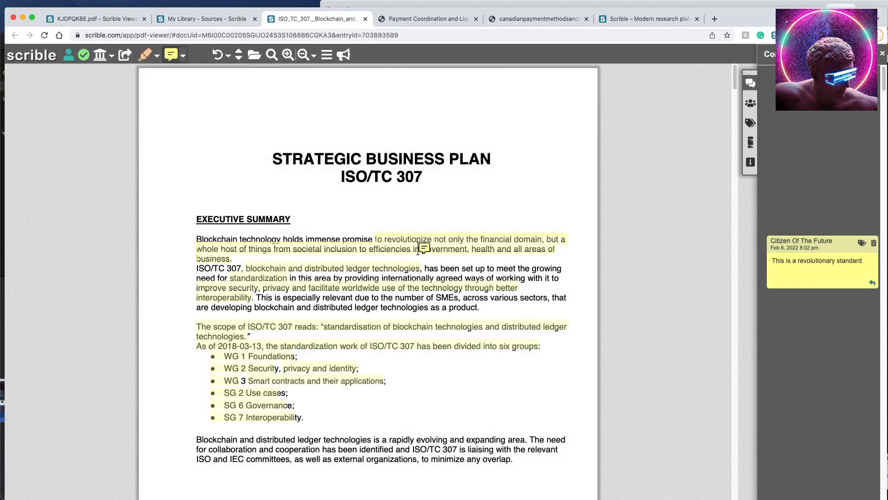
mouse_move(809, 284)
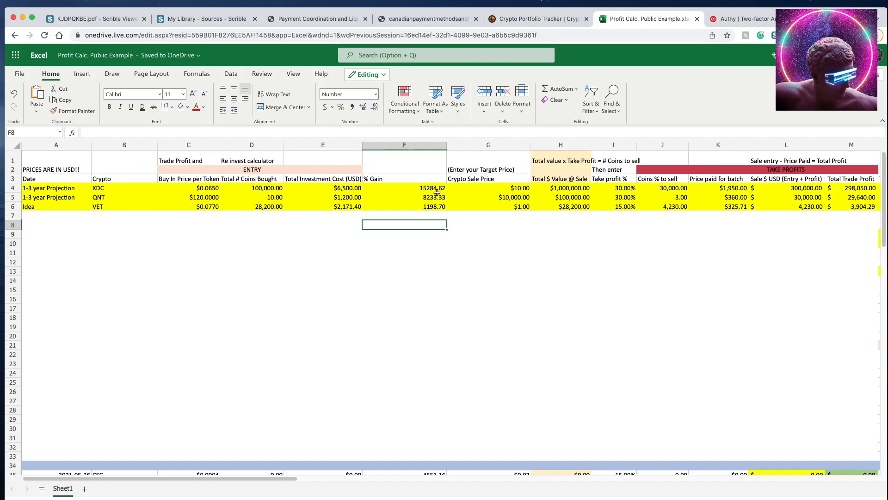
mouse_move(520, 184)
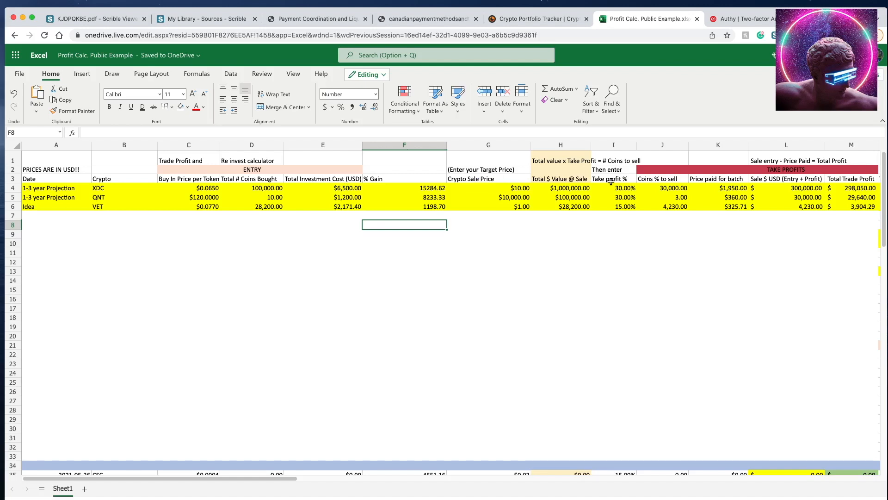
mouse_move(570, 180)
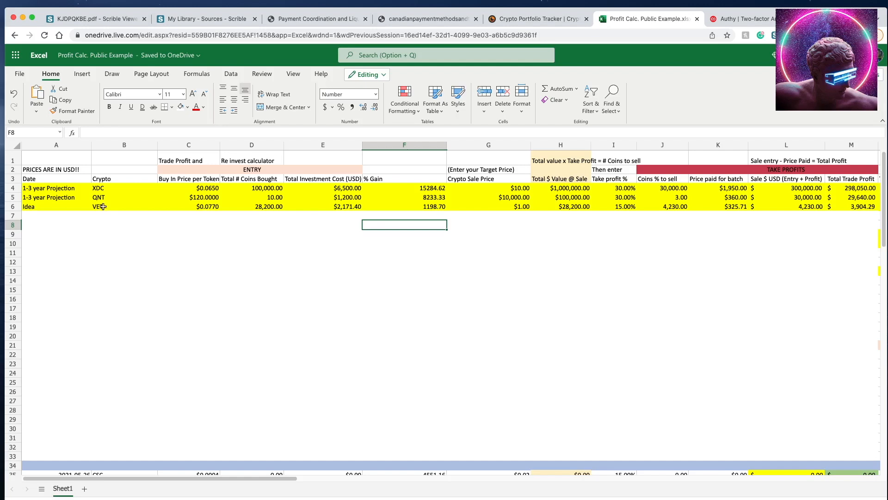
Change XDC's sale price to $15, raising its sale value to $1,500,000, then move to QNT.
left_click(124, 188)
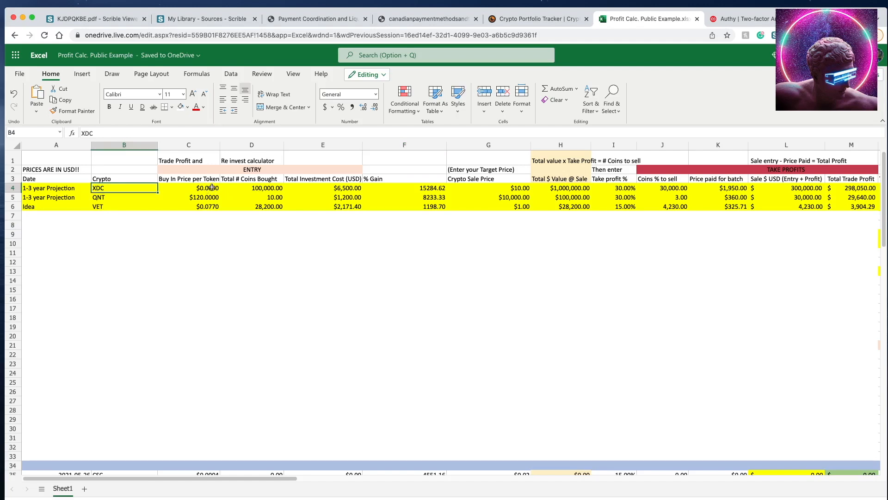
left_click(252, 188)
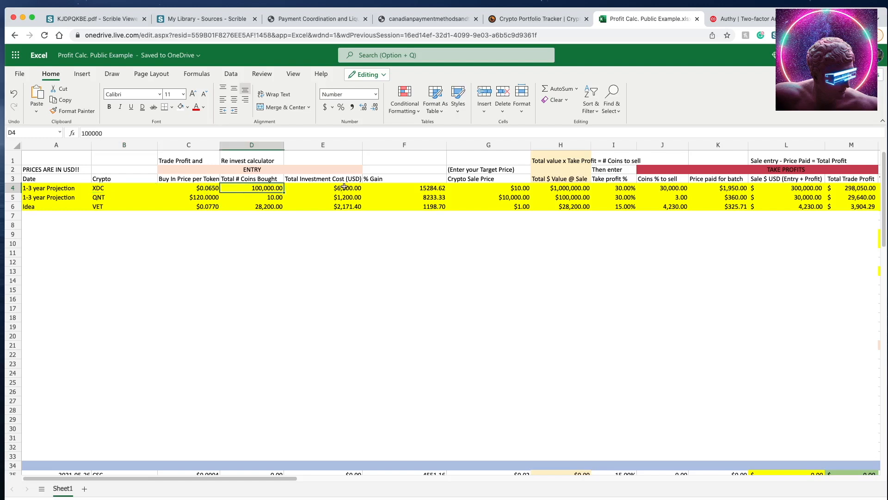
mouse_move(332, 187)
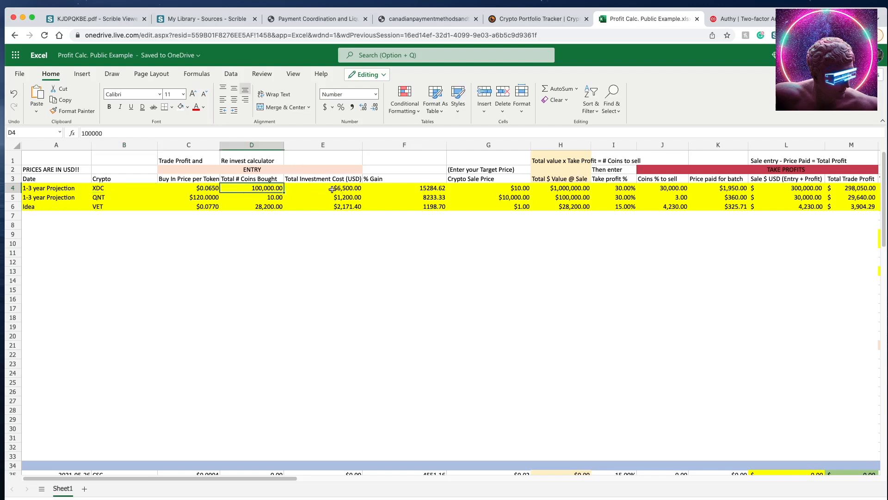
mouse_move(336, 187)
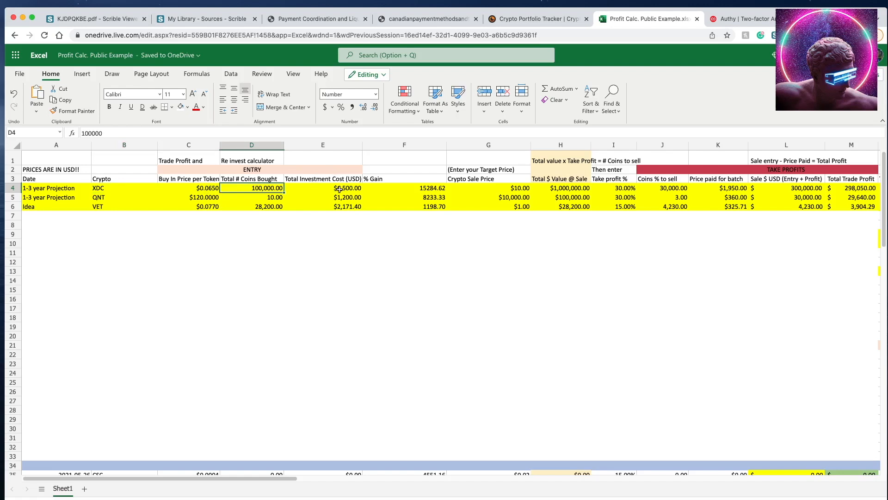
mouse_move(328, 189)
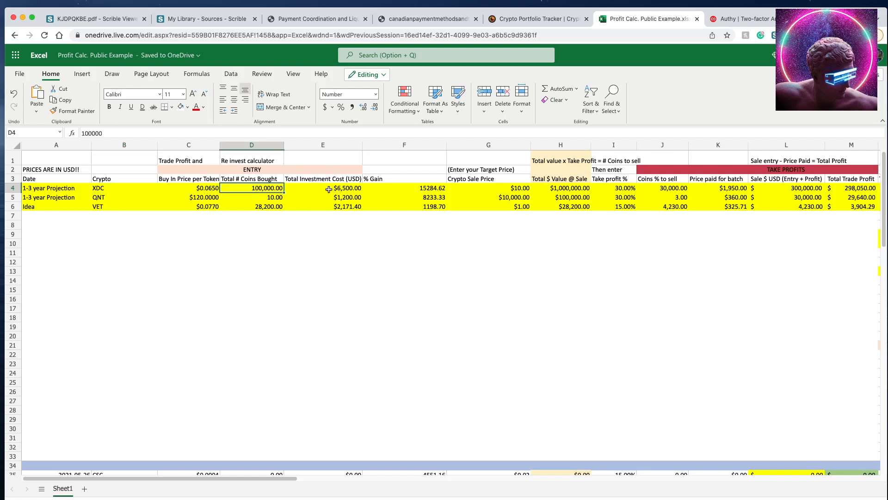
left_click(488, 187)
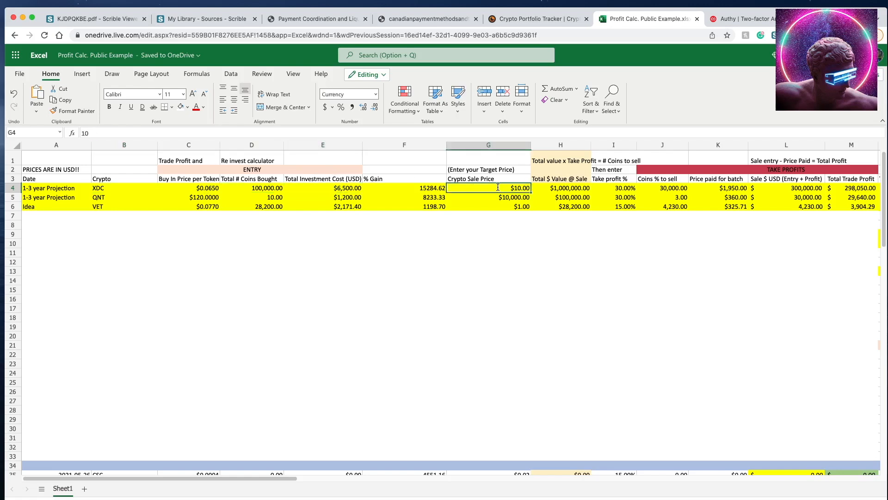
double_click(489, 187)
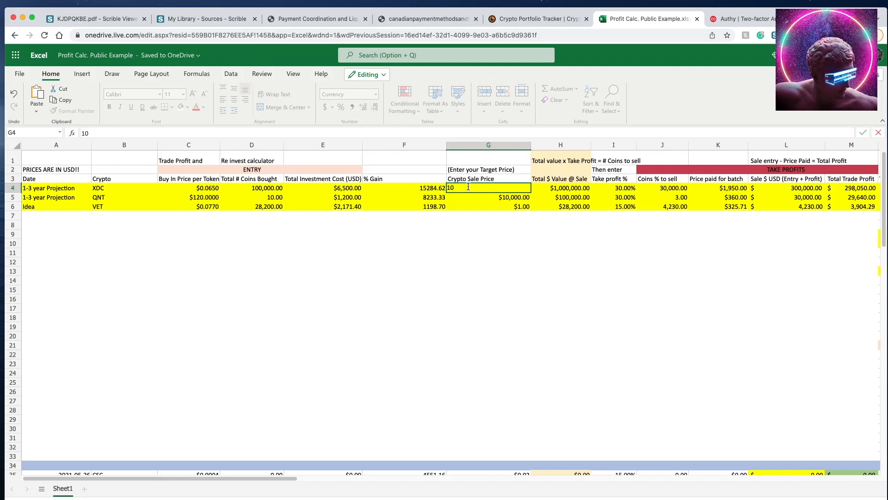
mouse_move(485, 177)
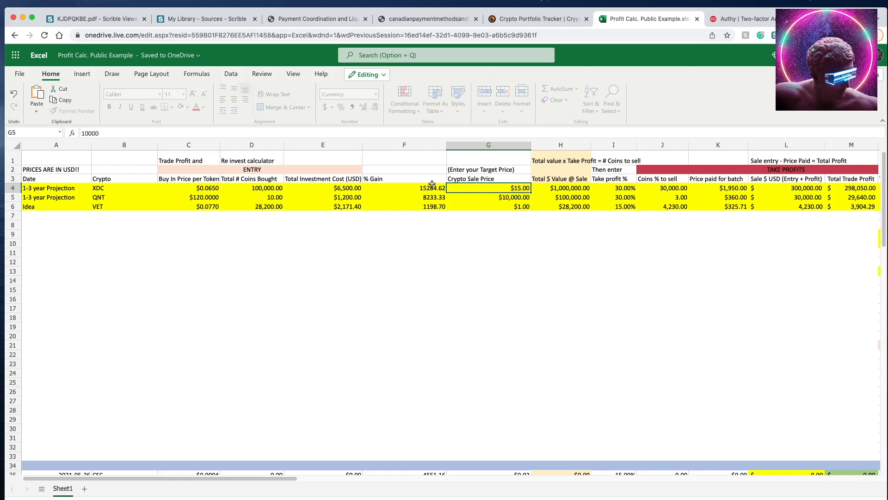
left_click(488, 197)
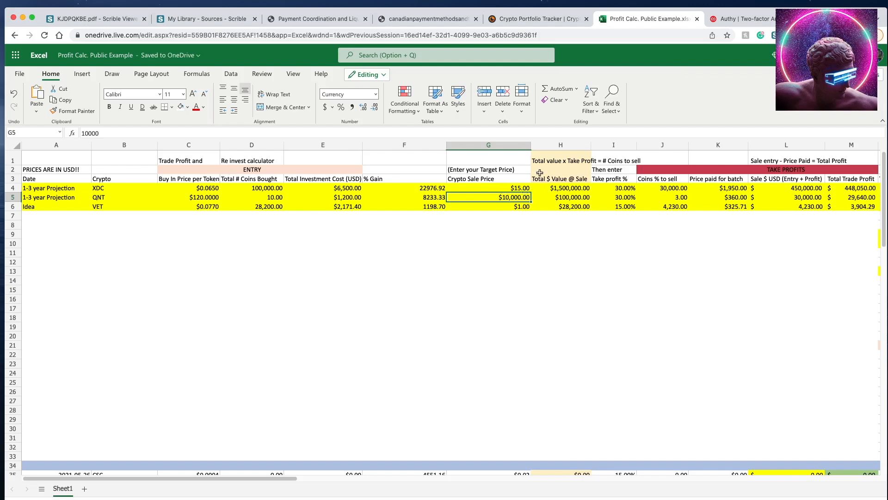
mouse_move(548, 176)
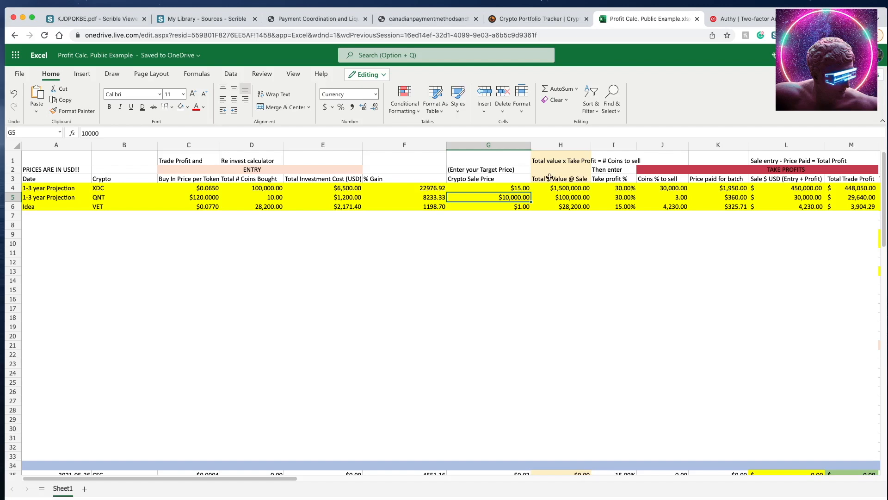
mouse_move(331, 197)
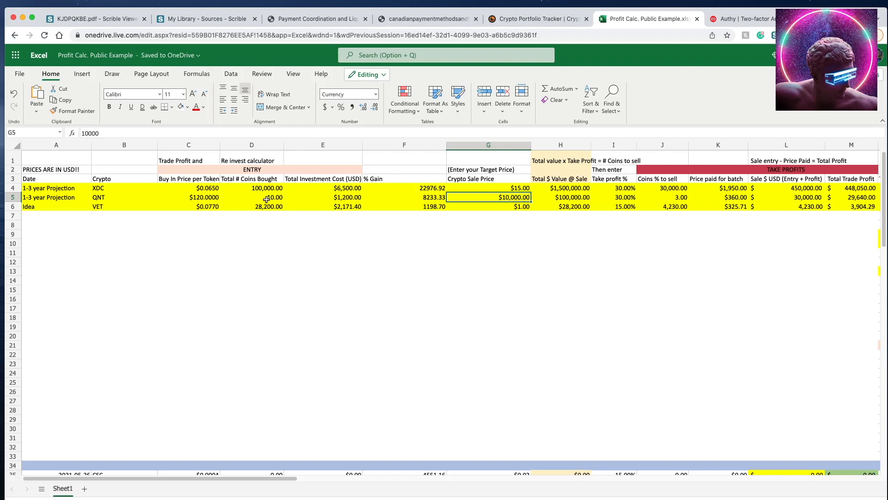
left_click(266, 196)
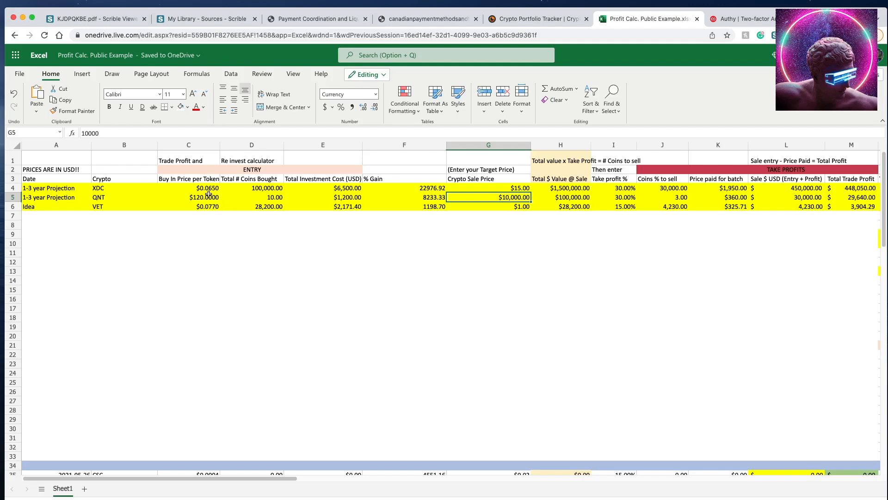
mouse_move(197, 188)
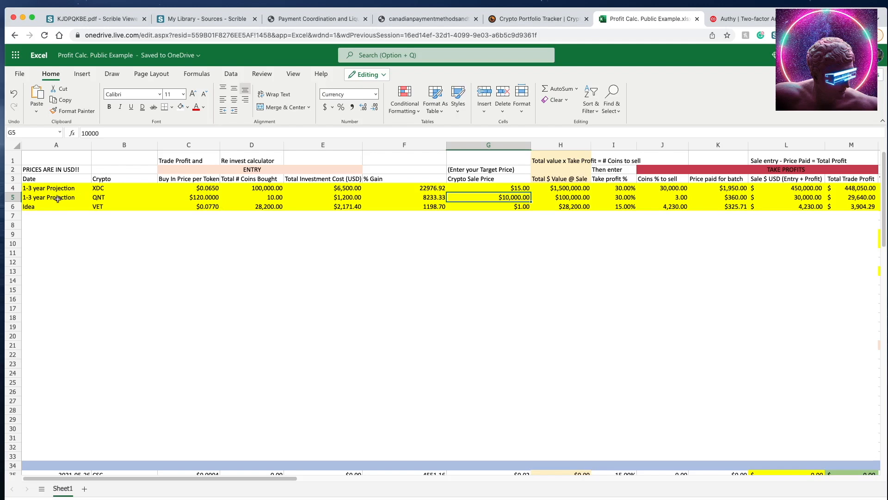
Give QNT 100 coins and a $3,500 sale price, yielding $350,000 value and $101,400 profit.
left_click(124, 196)
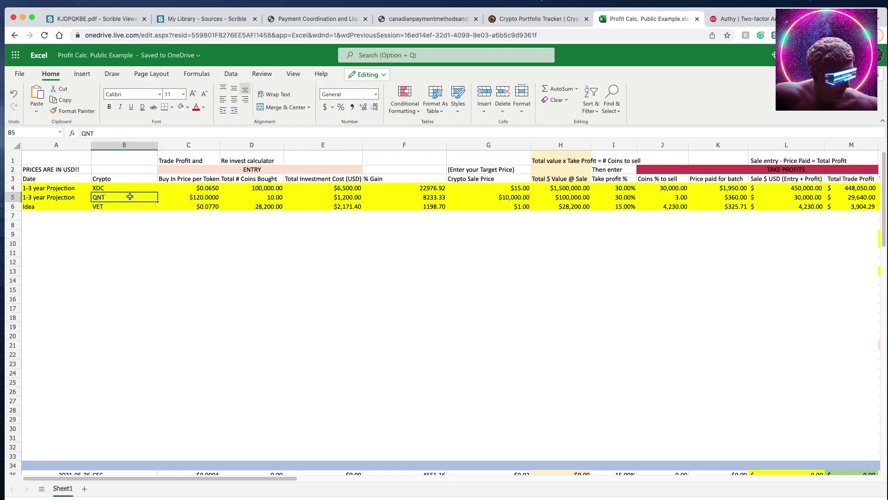
left_click(188, 196)
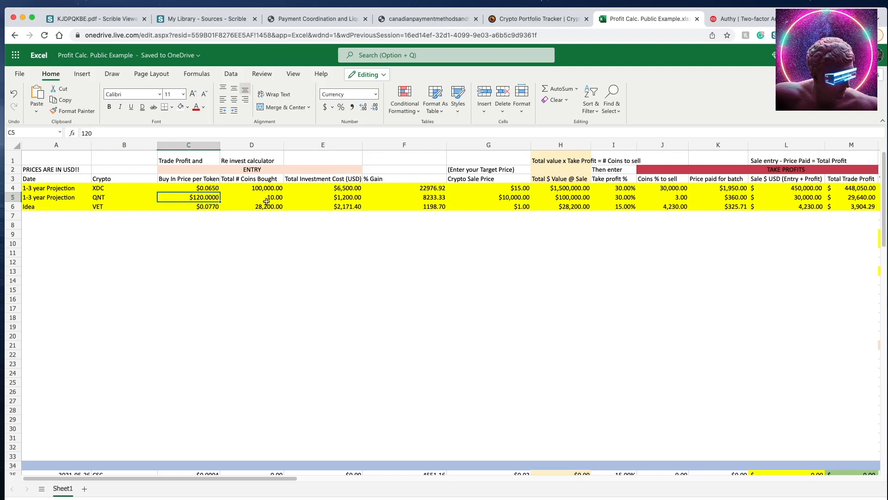
left_click(251, 197)
type("100")
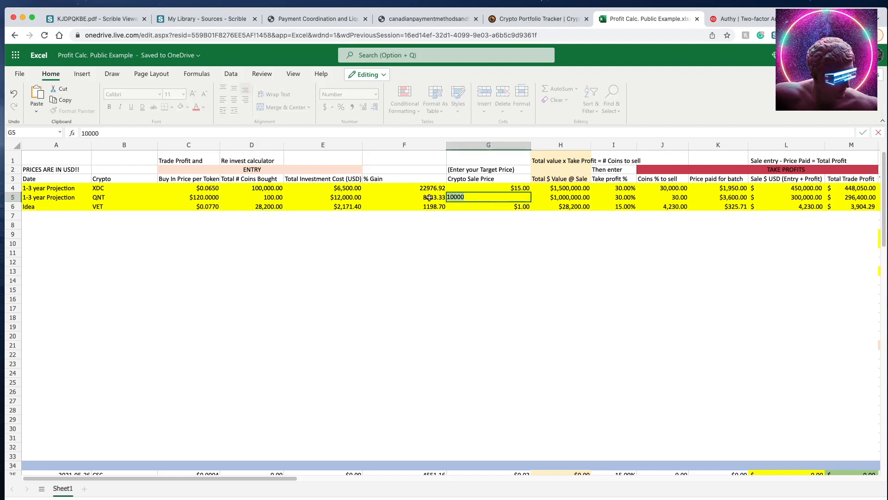
type("3,500.")
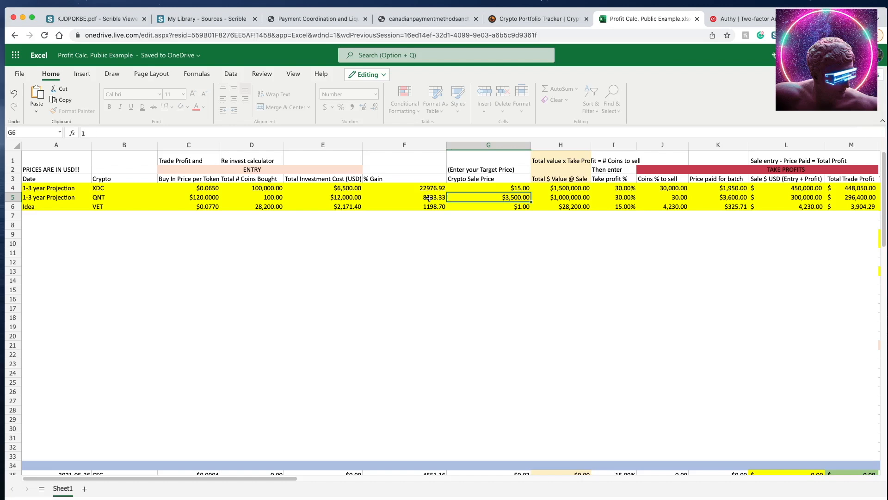
left_click(489, 207)
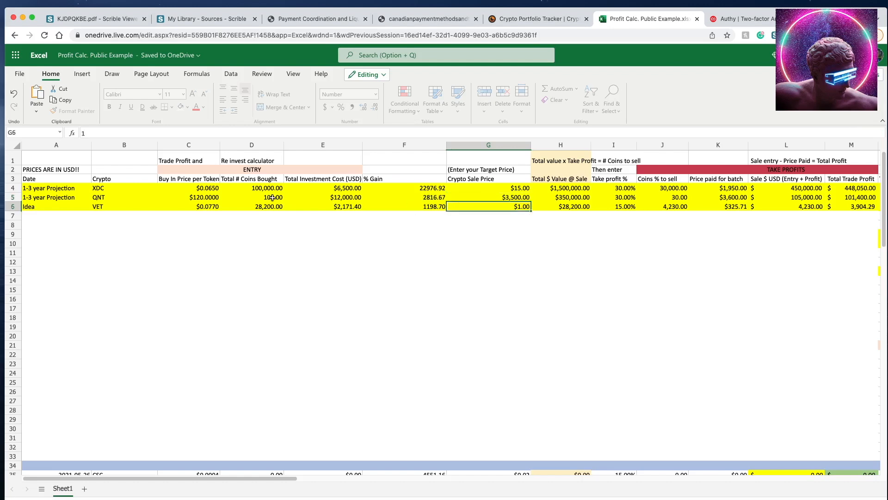
left_click(488, 197)
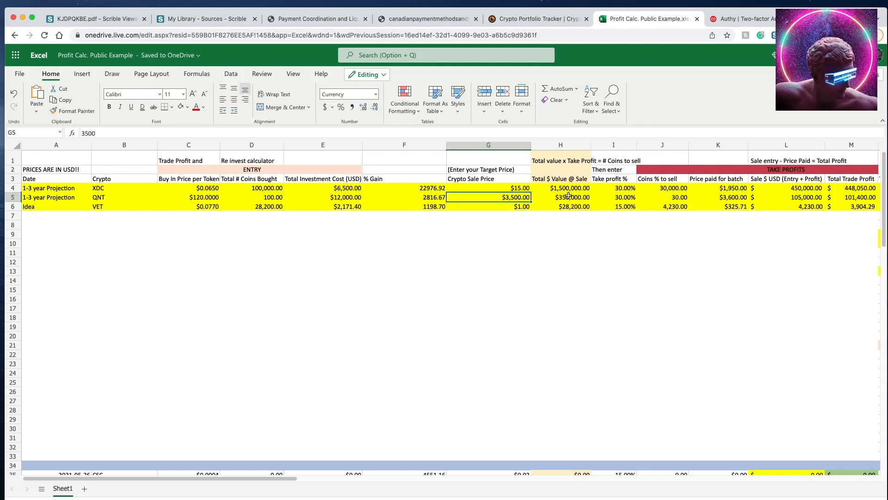
left_click(560, 197)
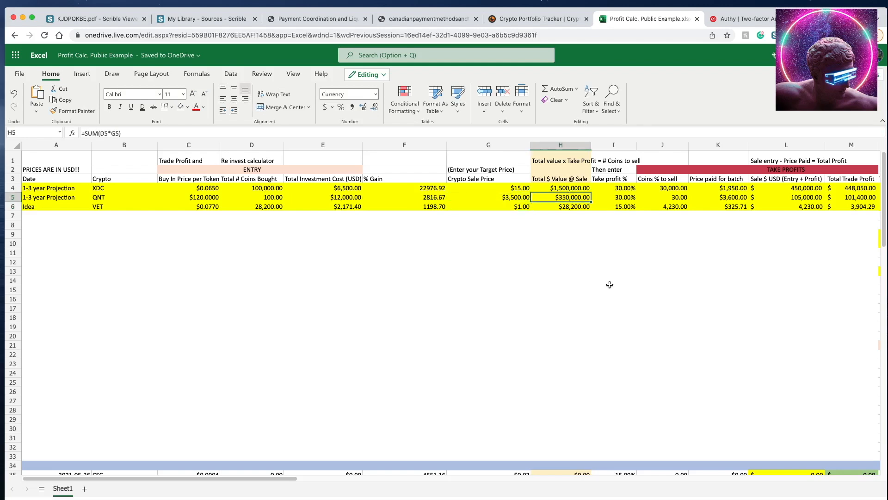
Enter a 50% take-profit for QNT.
scroll("right", 3)
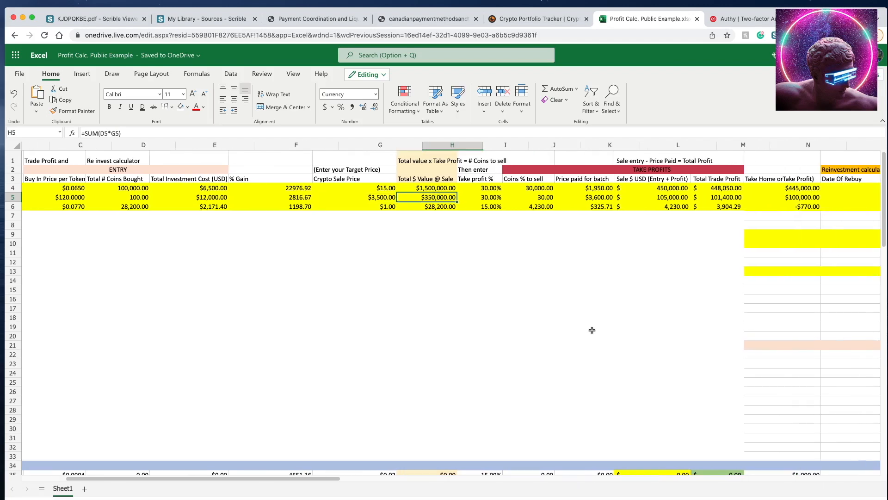
scroll("right", 3)
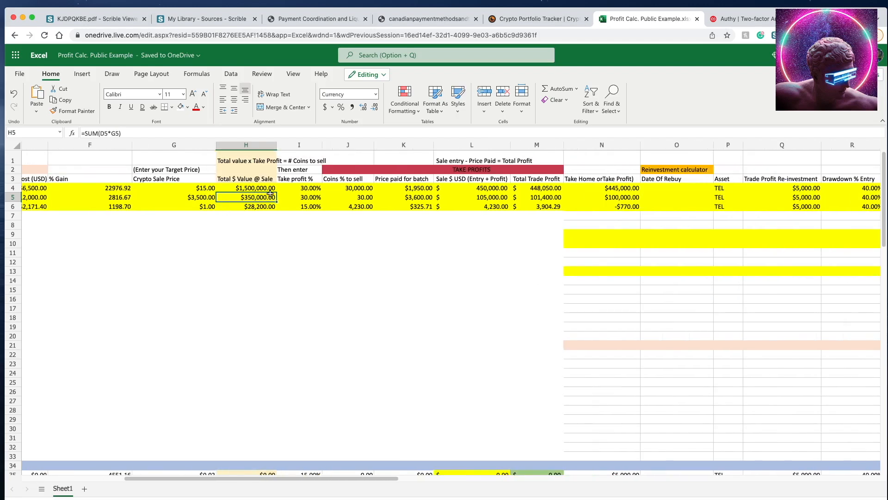
mouse_move(257, 197)
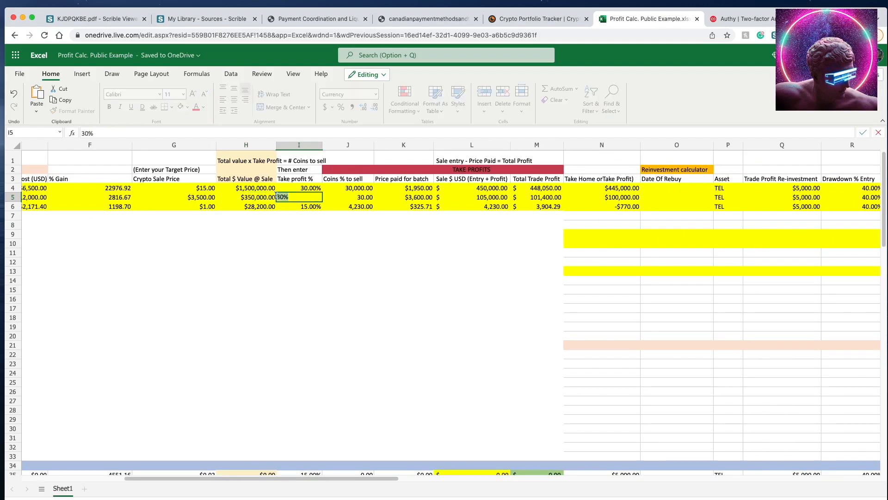
type("50")
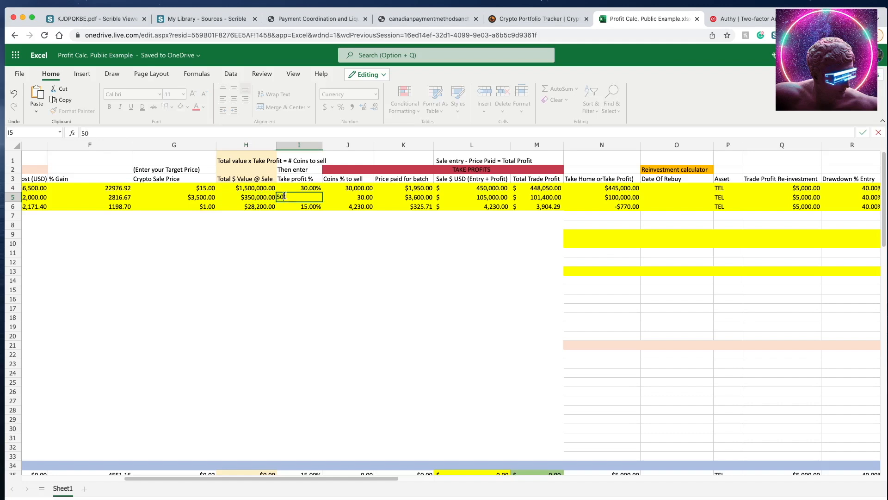
key("Return")
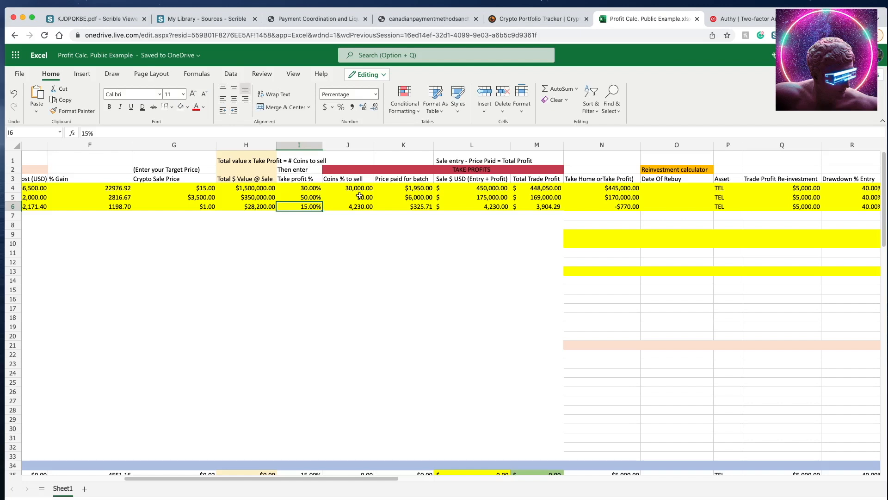
Verify QNT's coins-to-sell (50) and total trade profit ($169,000) formulas.
left_click(348, 196)
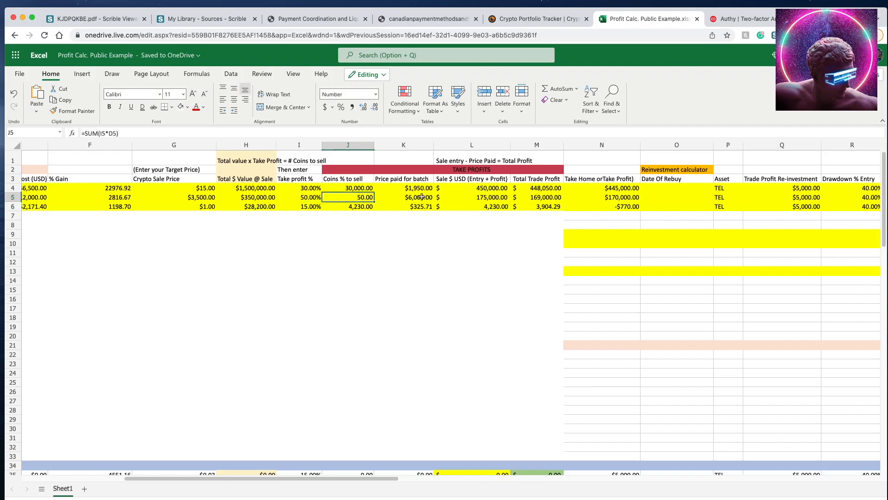
scroll("right", 3)
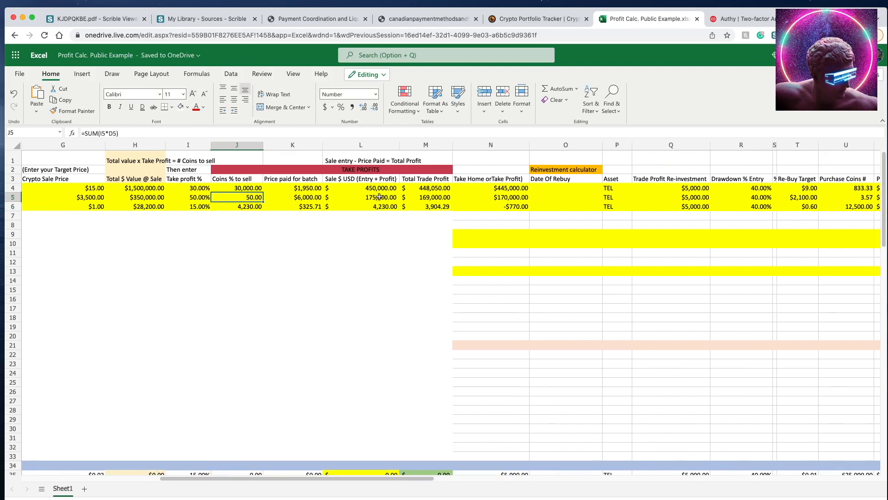
left_click(425, 197)
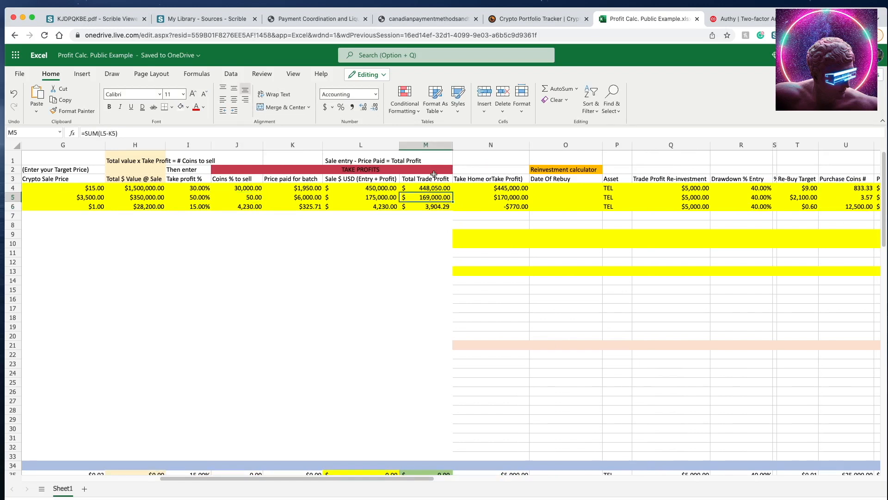
mouse_move(391, 205)
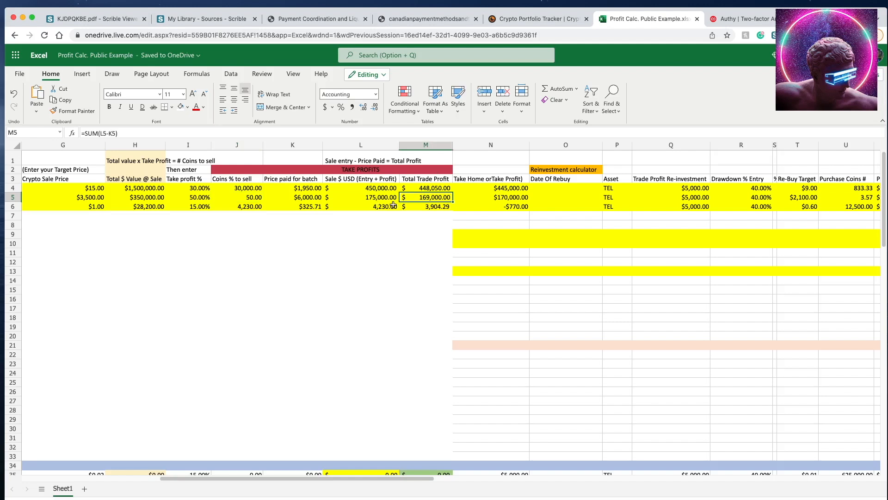
mouse_move(430, 197)
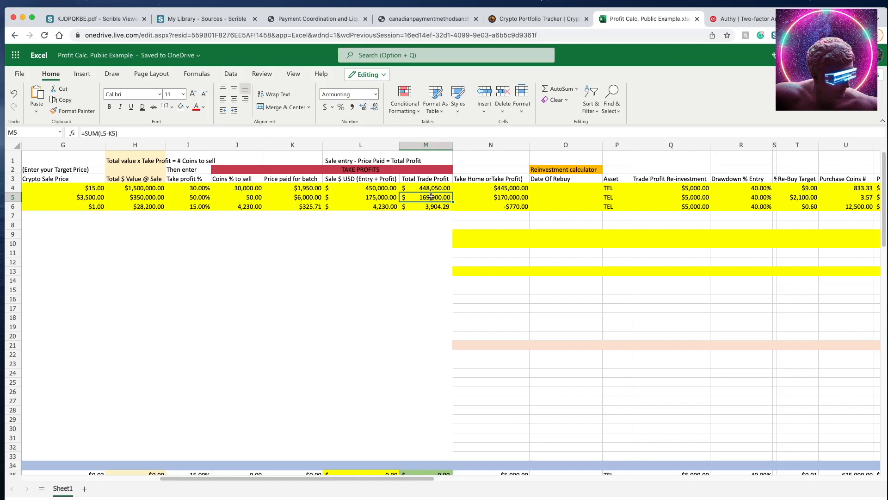
scroll("right", 3)
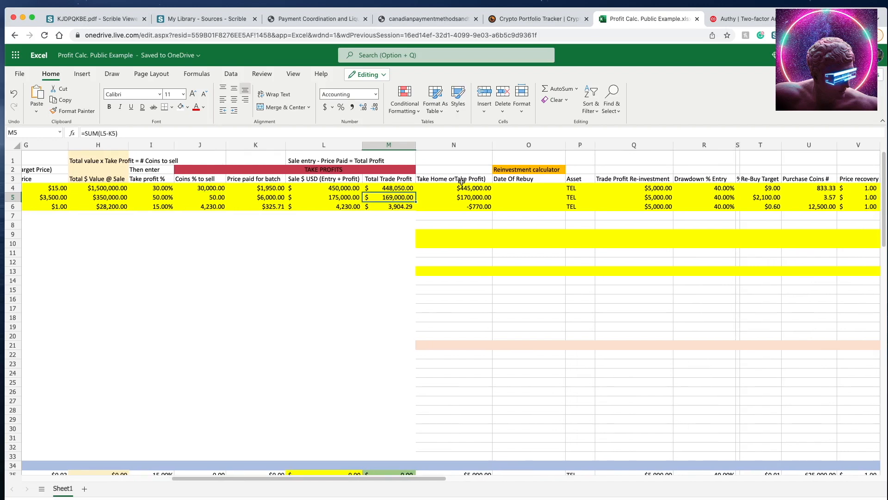
scroll("left", 3)
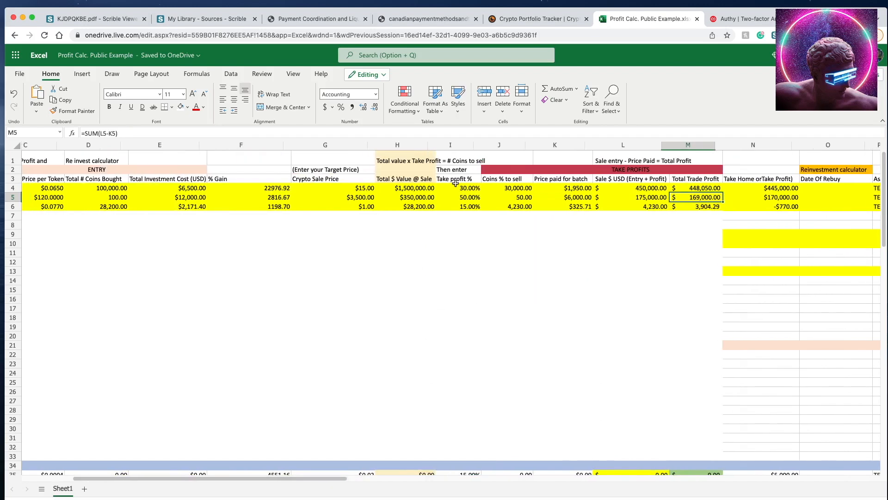
scroll("left", 3)
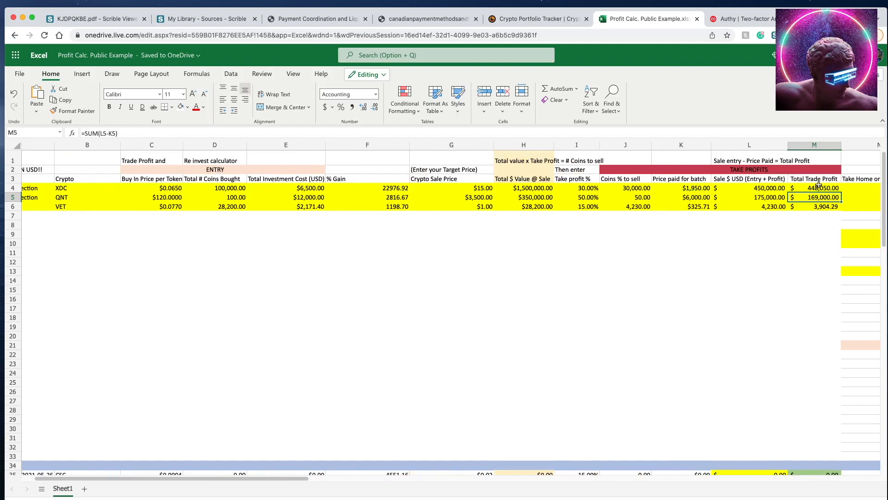
scroll("left", 3)
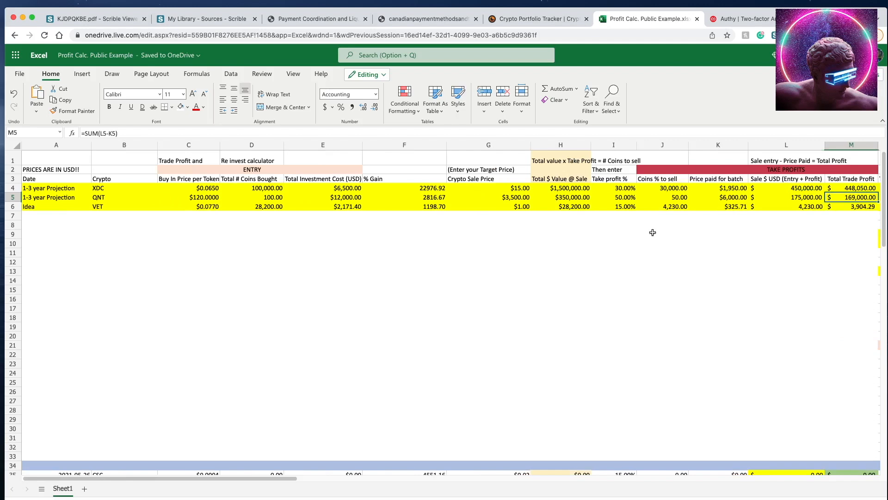
left_click(613, 197)
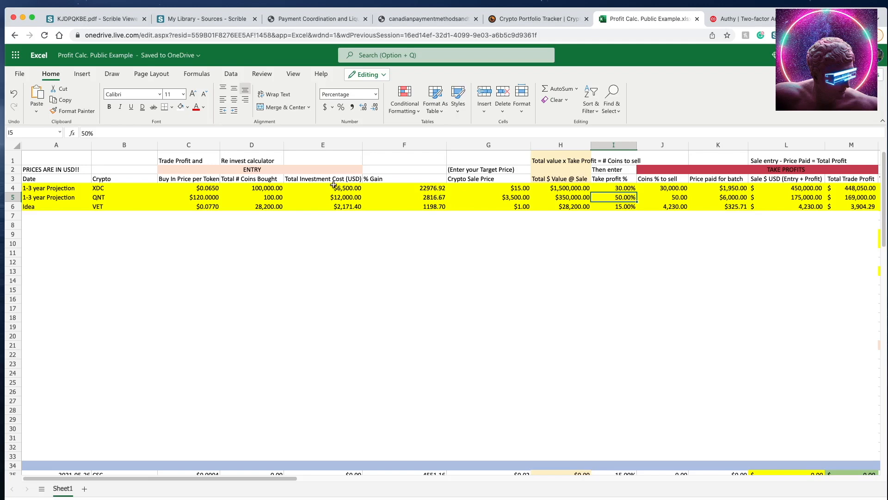
double_click(189, 188)
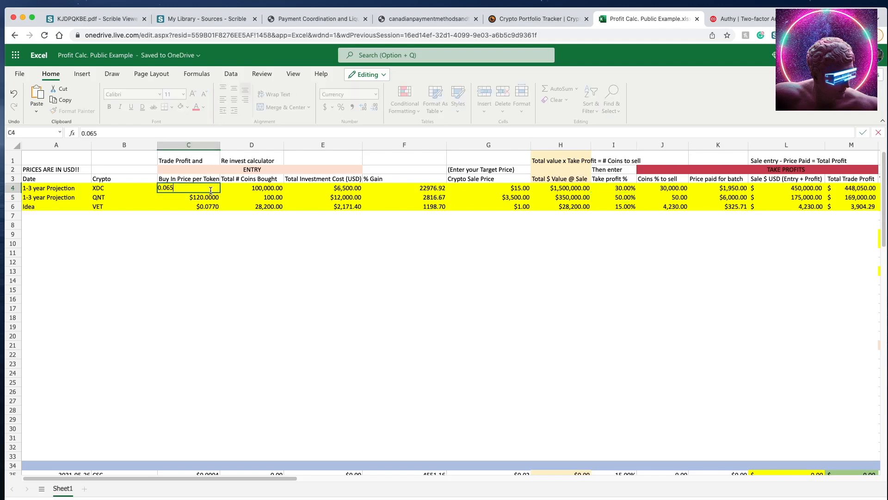